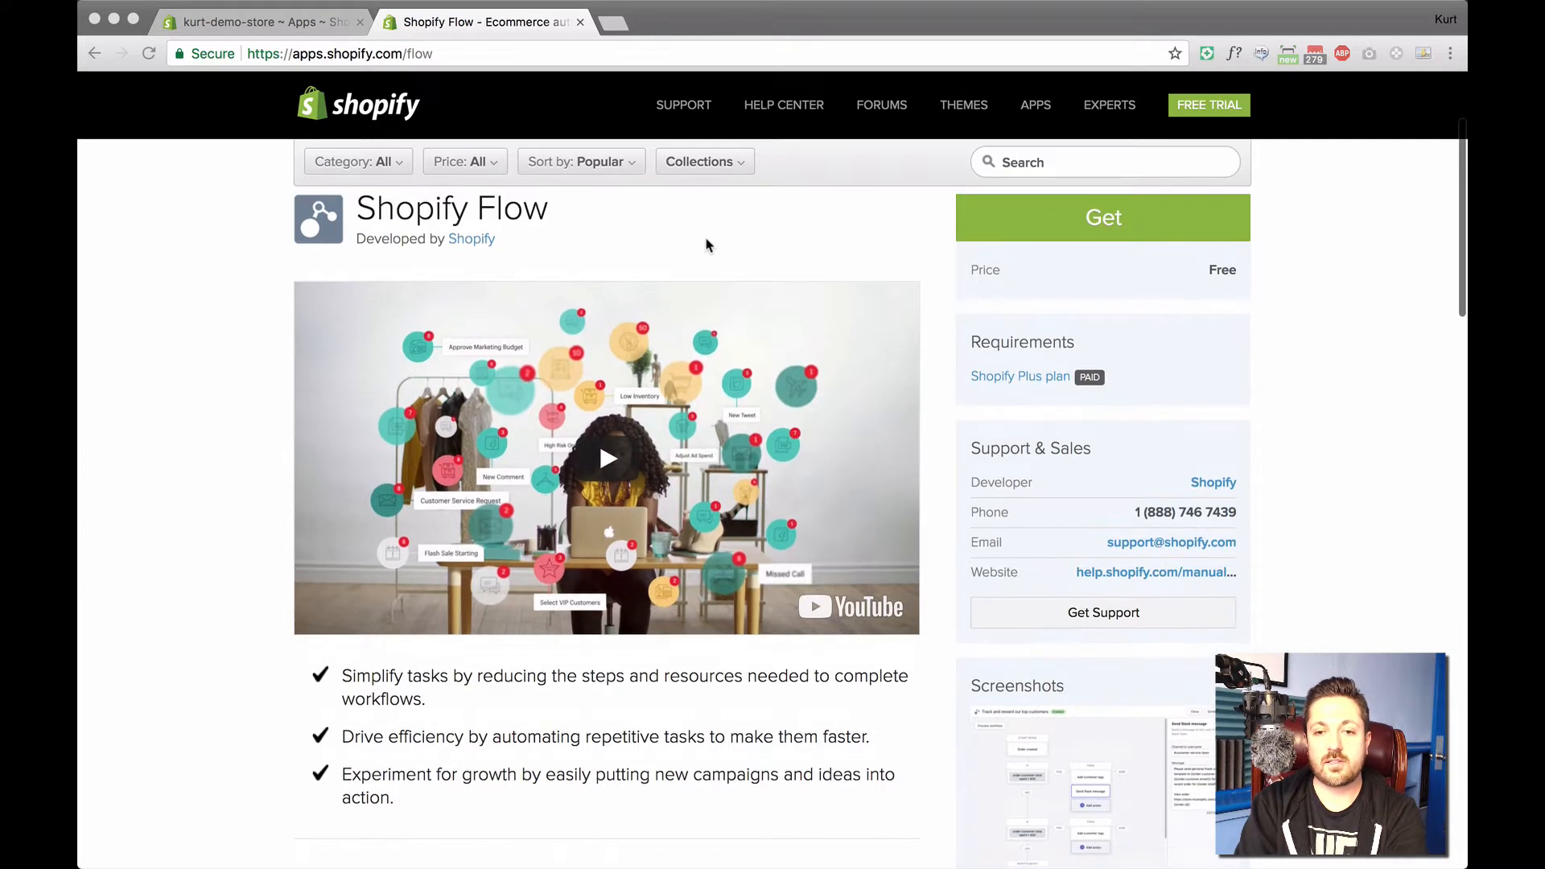
Create a new untitled workflow from the Shopify Flow Workflows page.
{"action": "scroll", "scroll_direction": "down", "scroll_amount": 3}
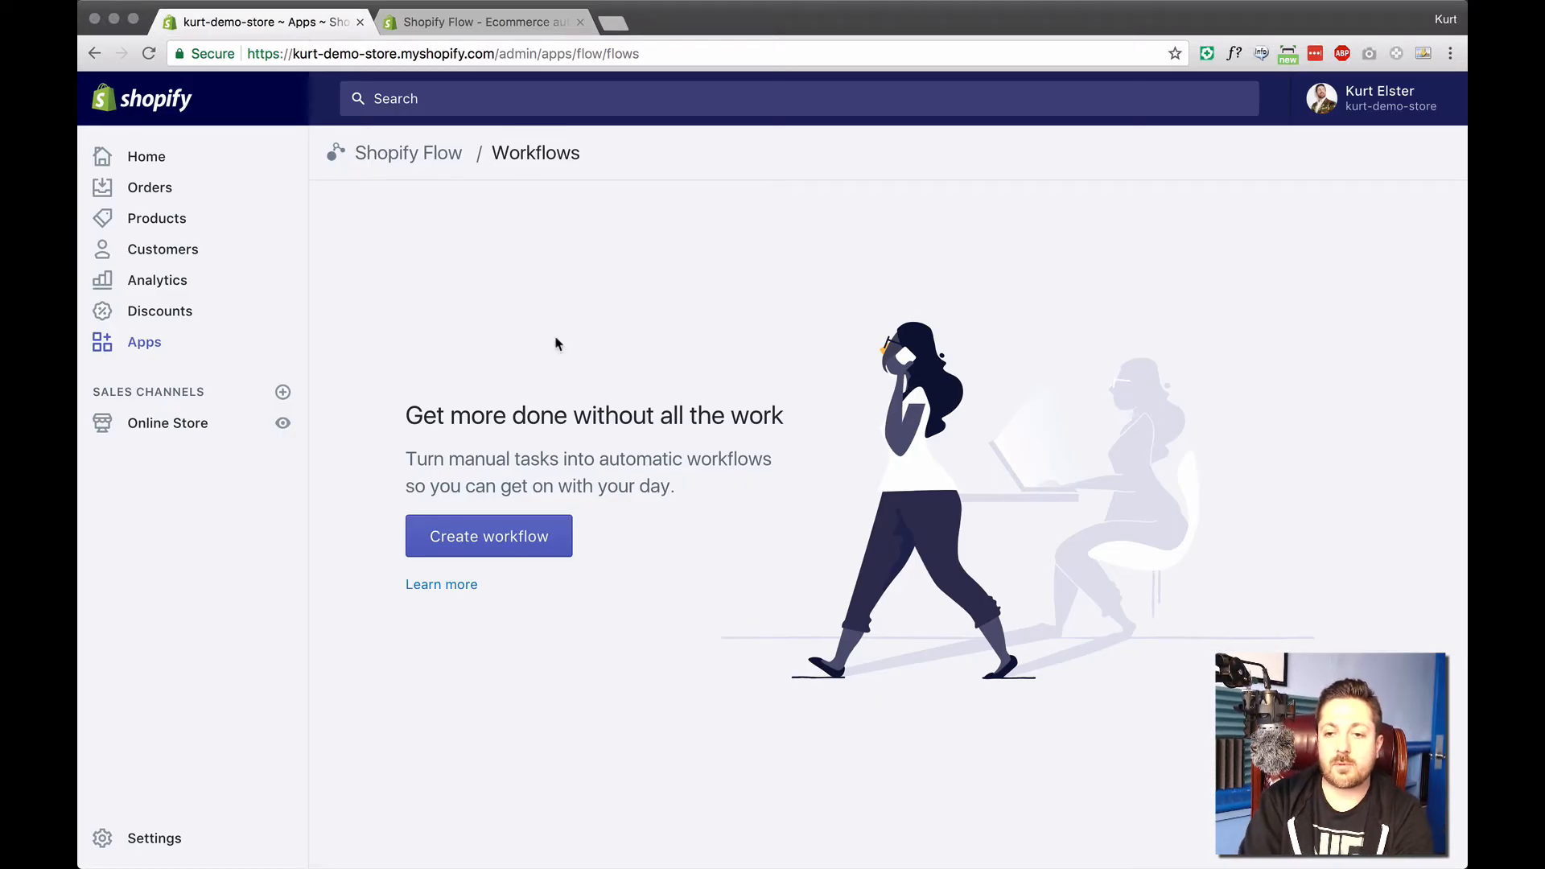
{"action": "mouse_move", "coordinate": [665, 301]}
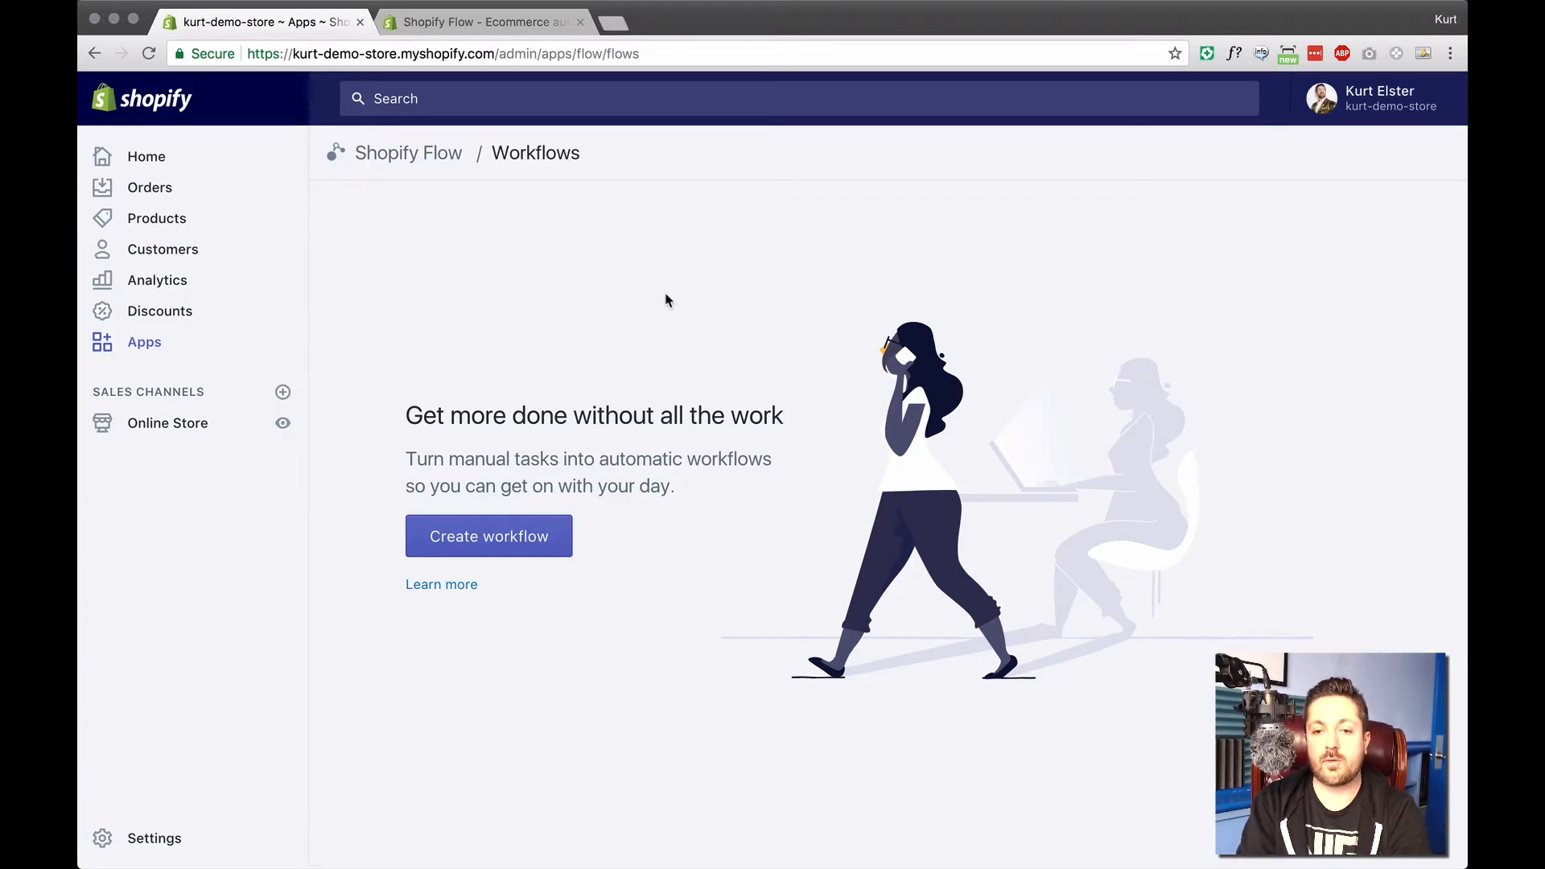
{"action": "mouse_move", "coordinate": [492, 269]}
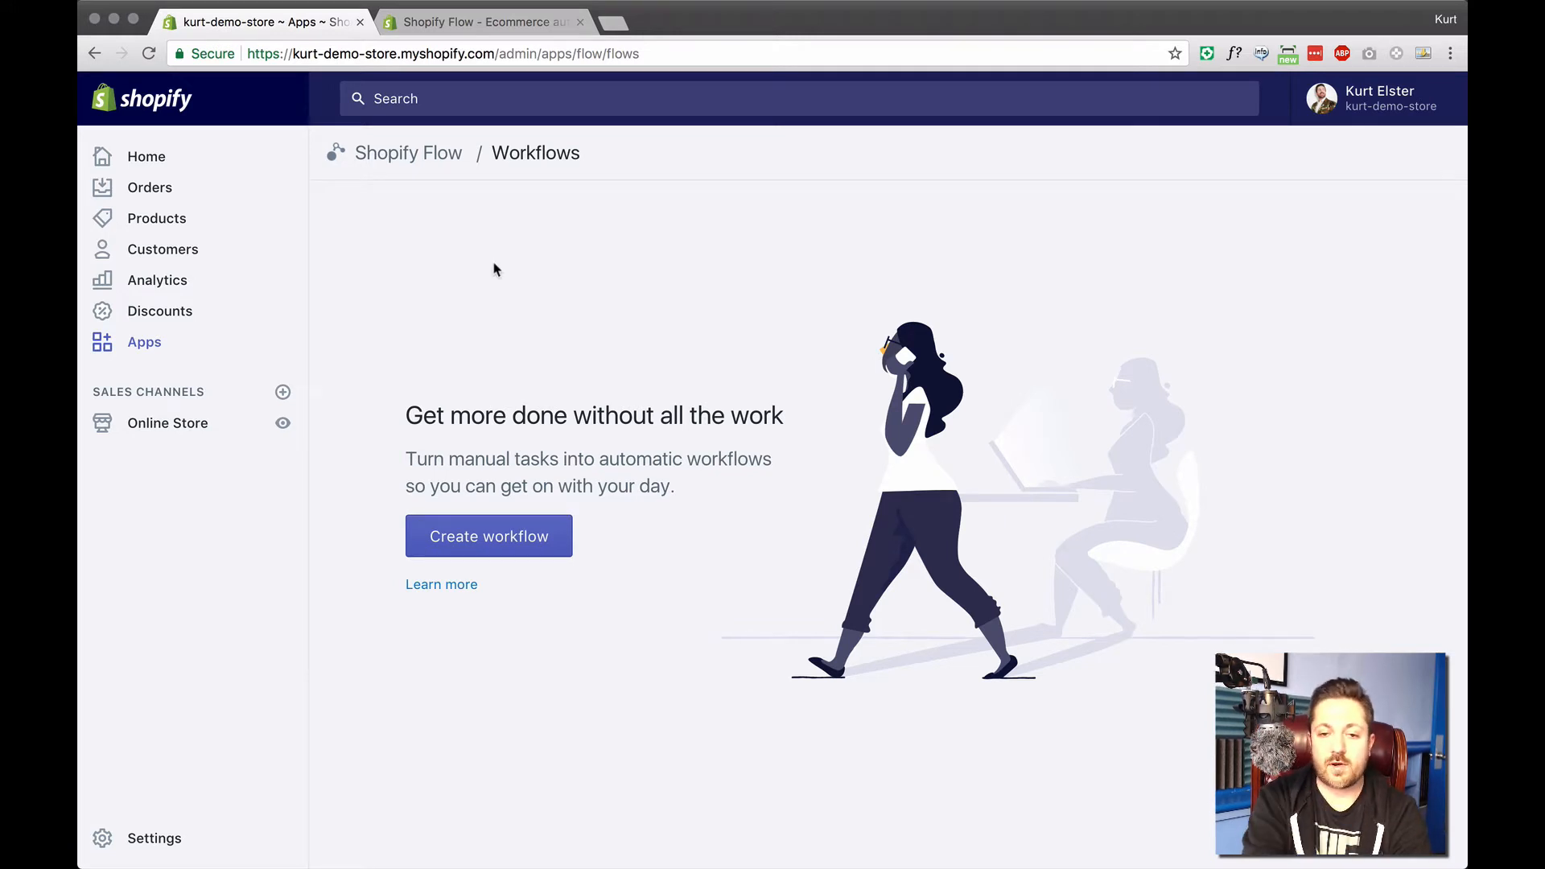
{"action": "mouse_move", "coordinate": [601, 441]}
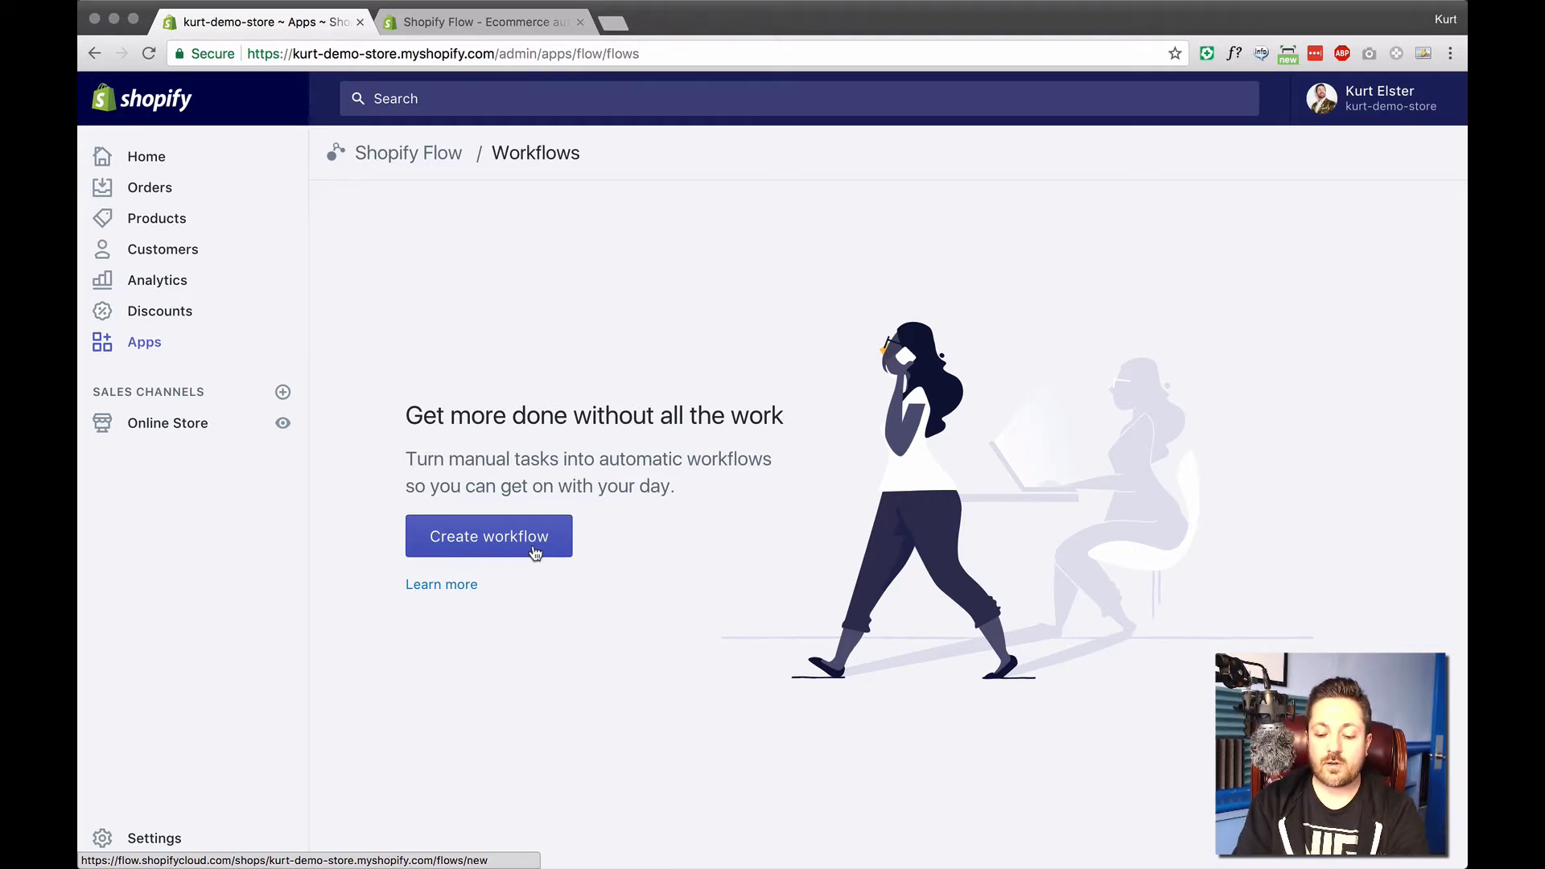
{"action": "left_click", "coordinate": [489, 536]}
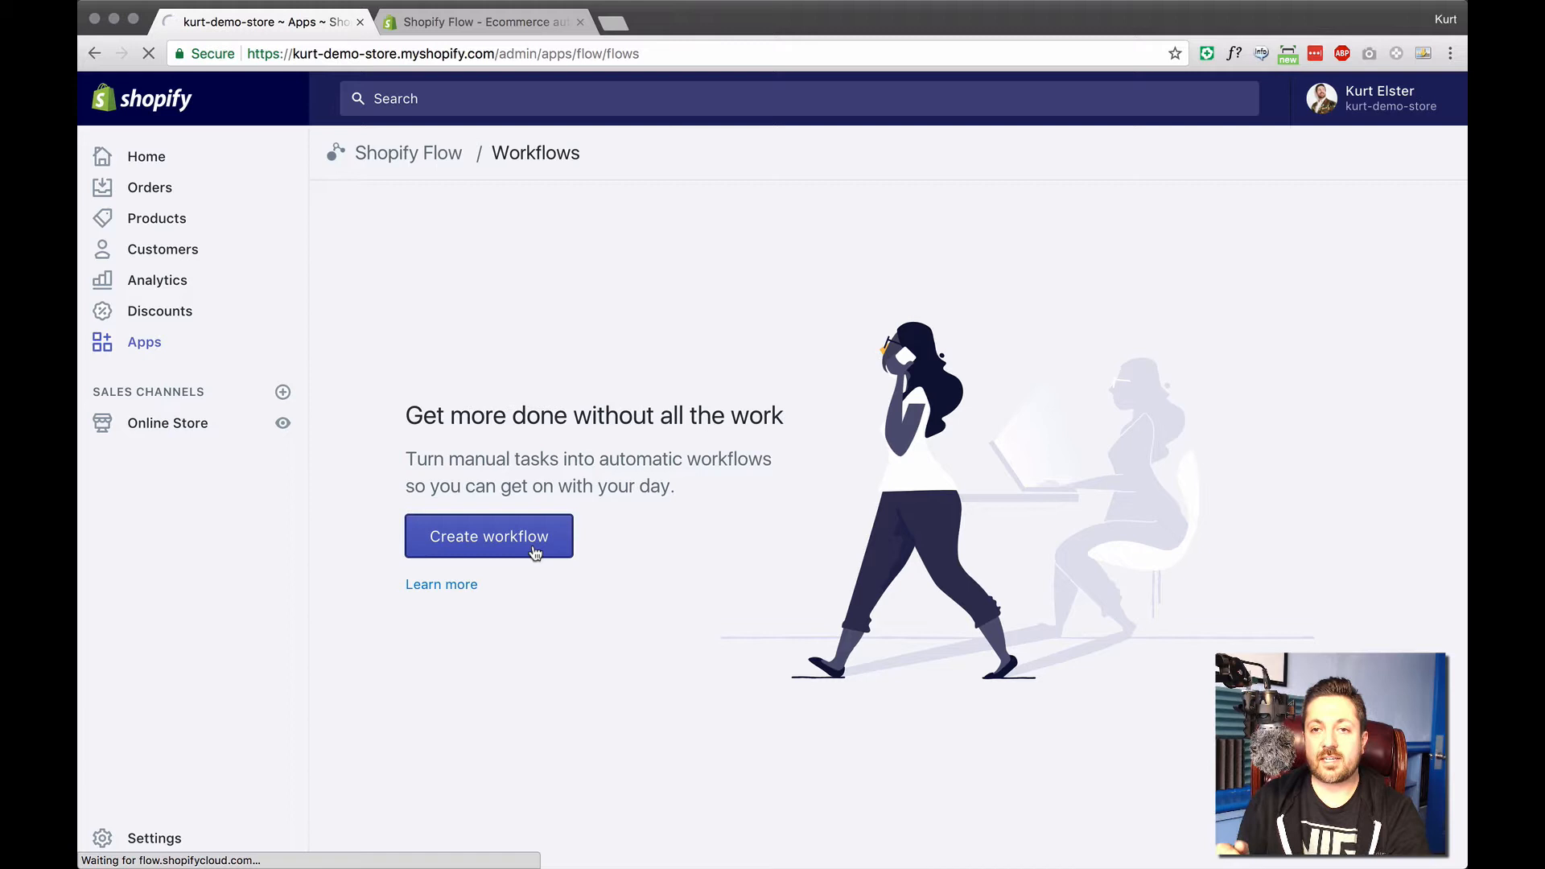
{"action": "left_click", "coordinate": [489, 536]}
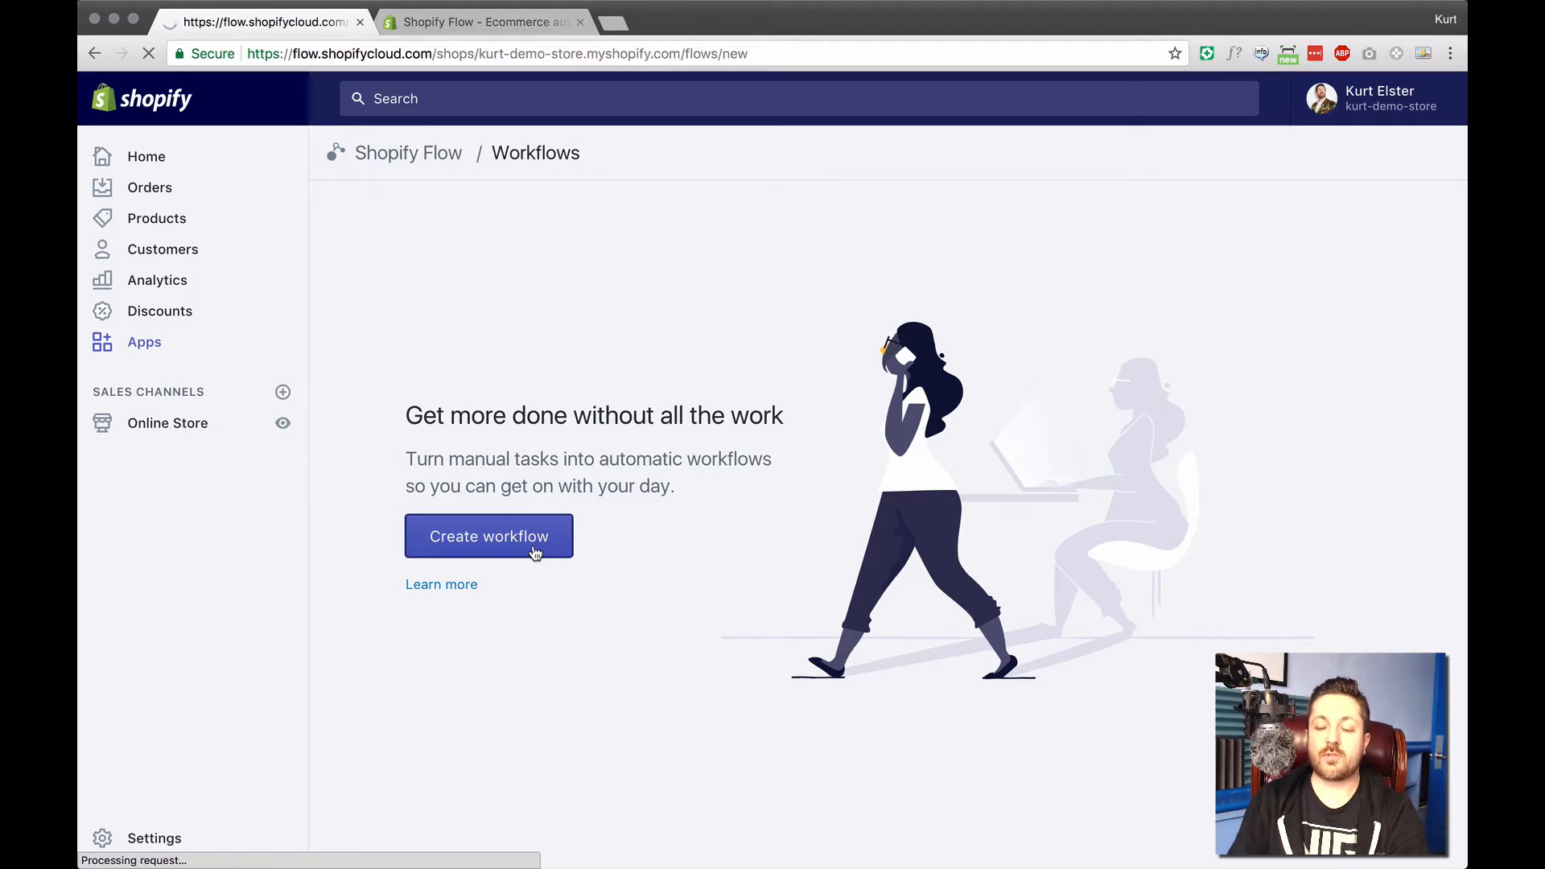
{"action": "left_click", "coordinate": [488, 536]}
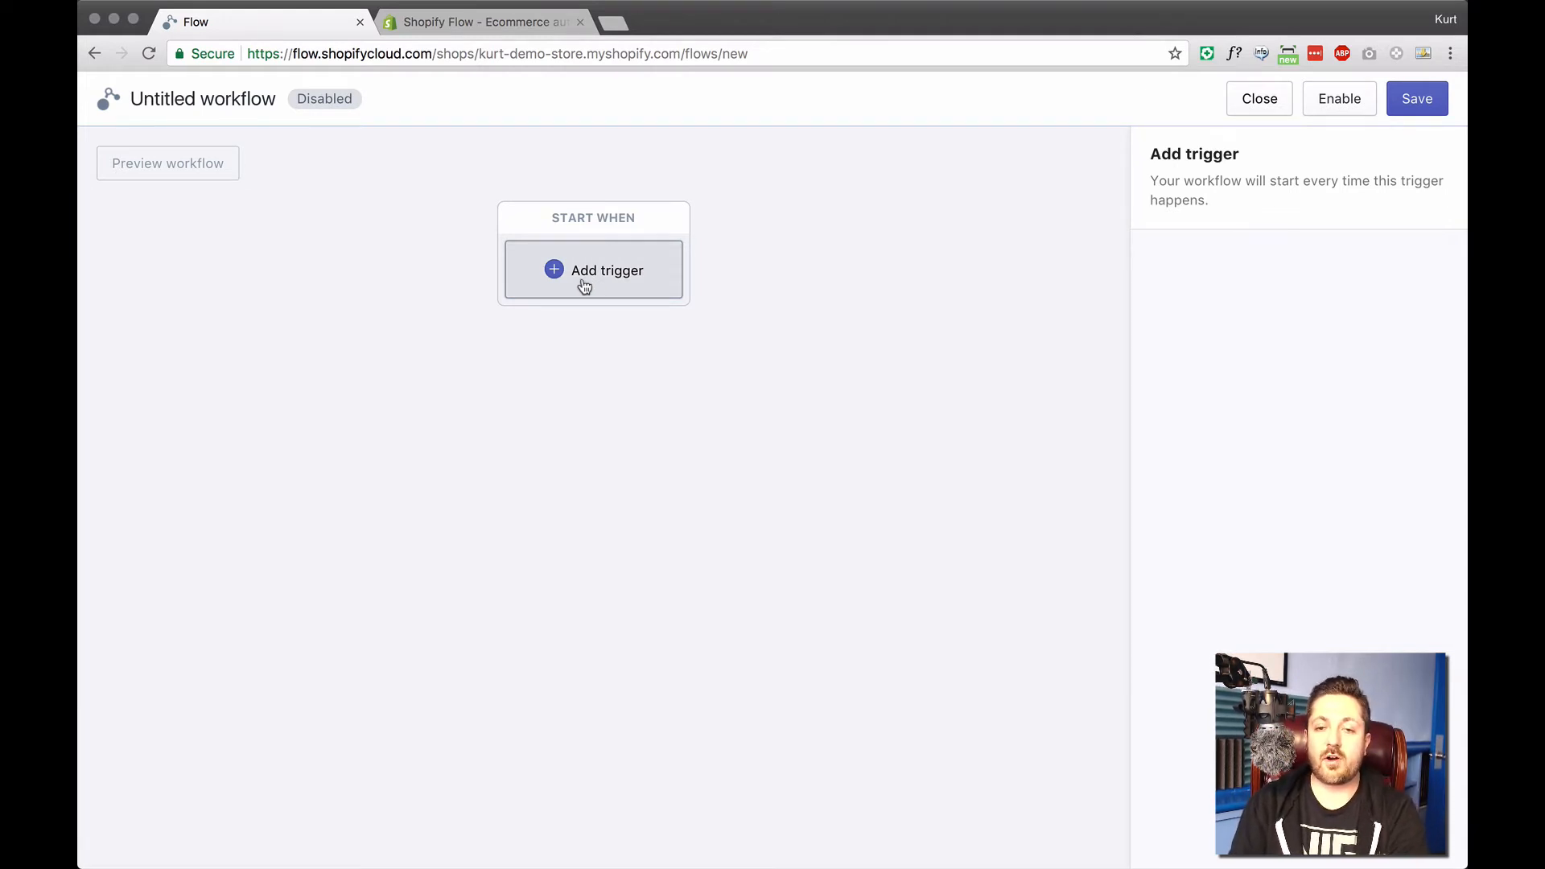
Trigger the workflow on Order created and add a blank condition step after it.
{"action": "left_click", "coordinate": [592, 271]}
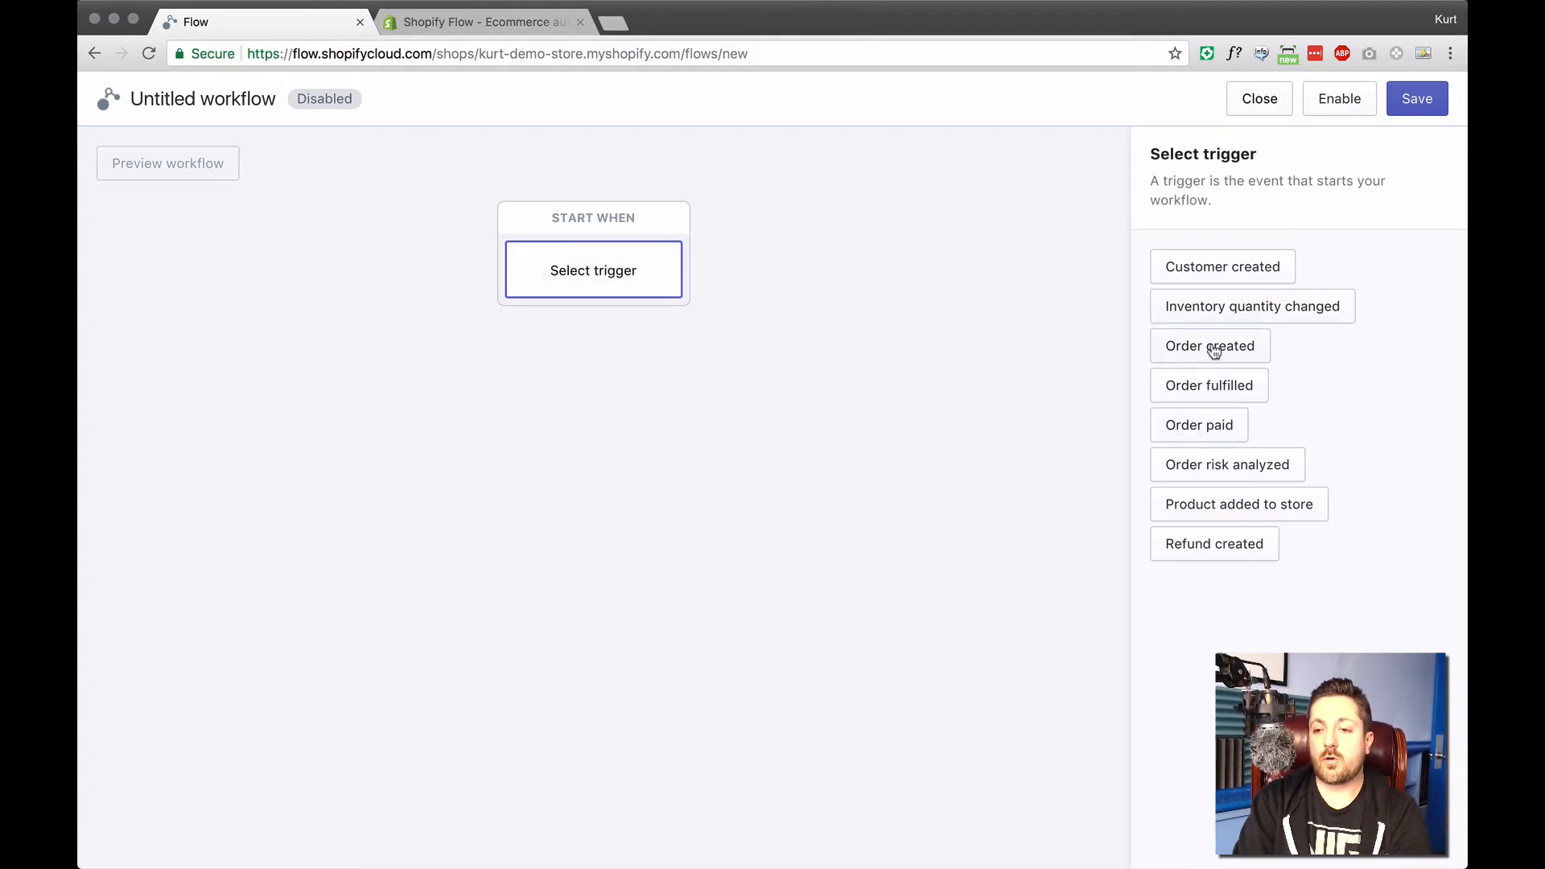
{"action": "left_click", "coordinate": [1209, 346]}
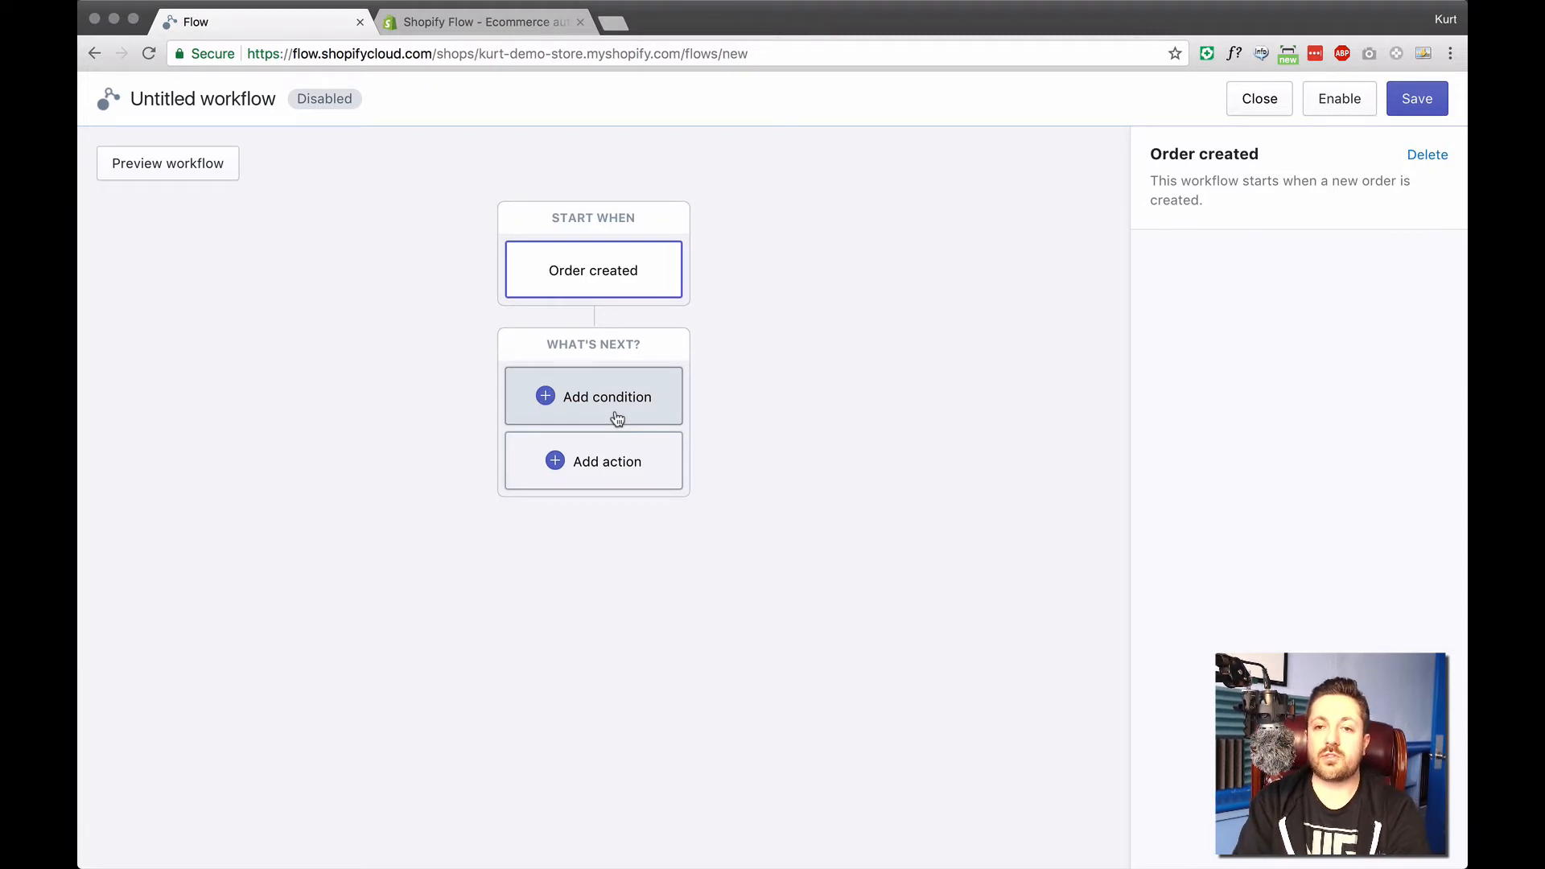
{"action": "left_click", "coordinate": [607, 396]}
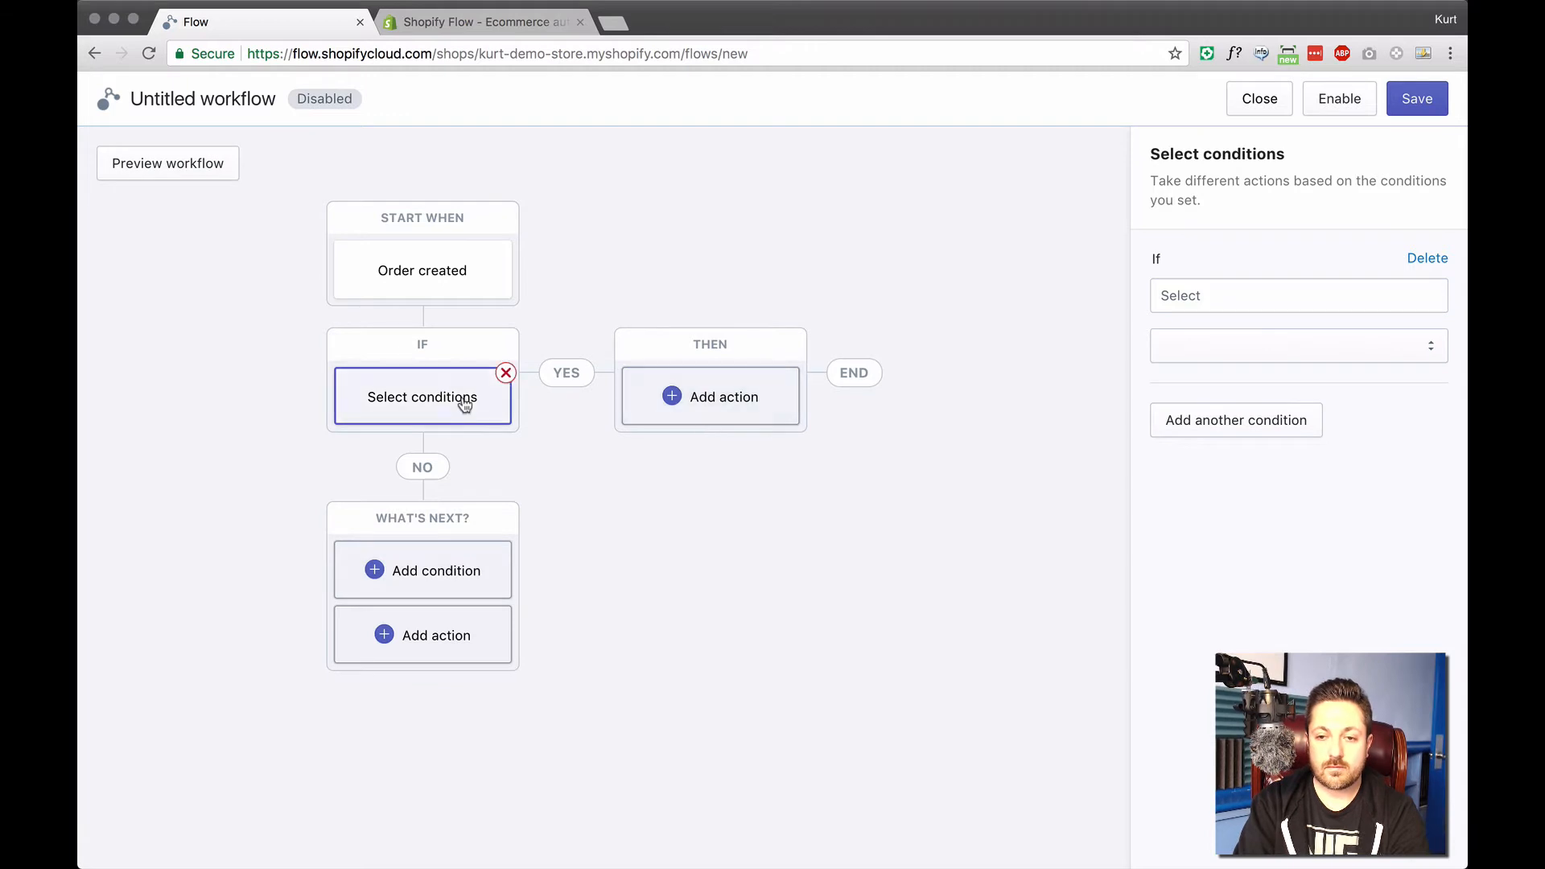
Set the condition to Risk level is equal to High.
{"action": "left_click", "coordinate": [1298, 296]}
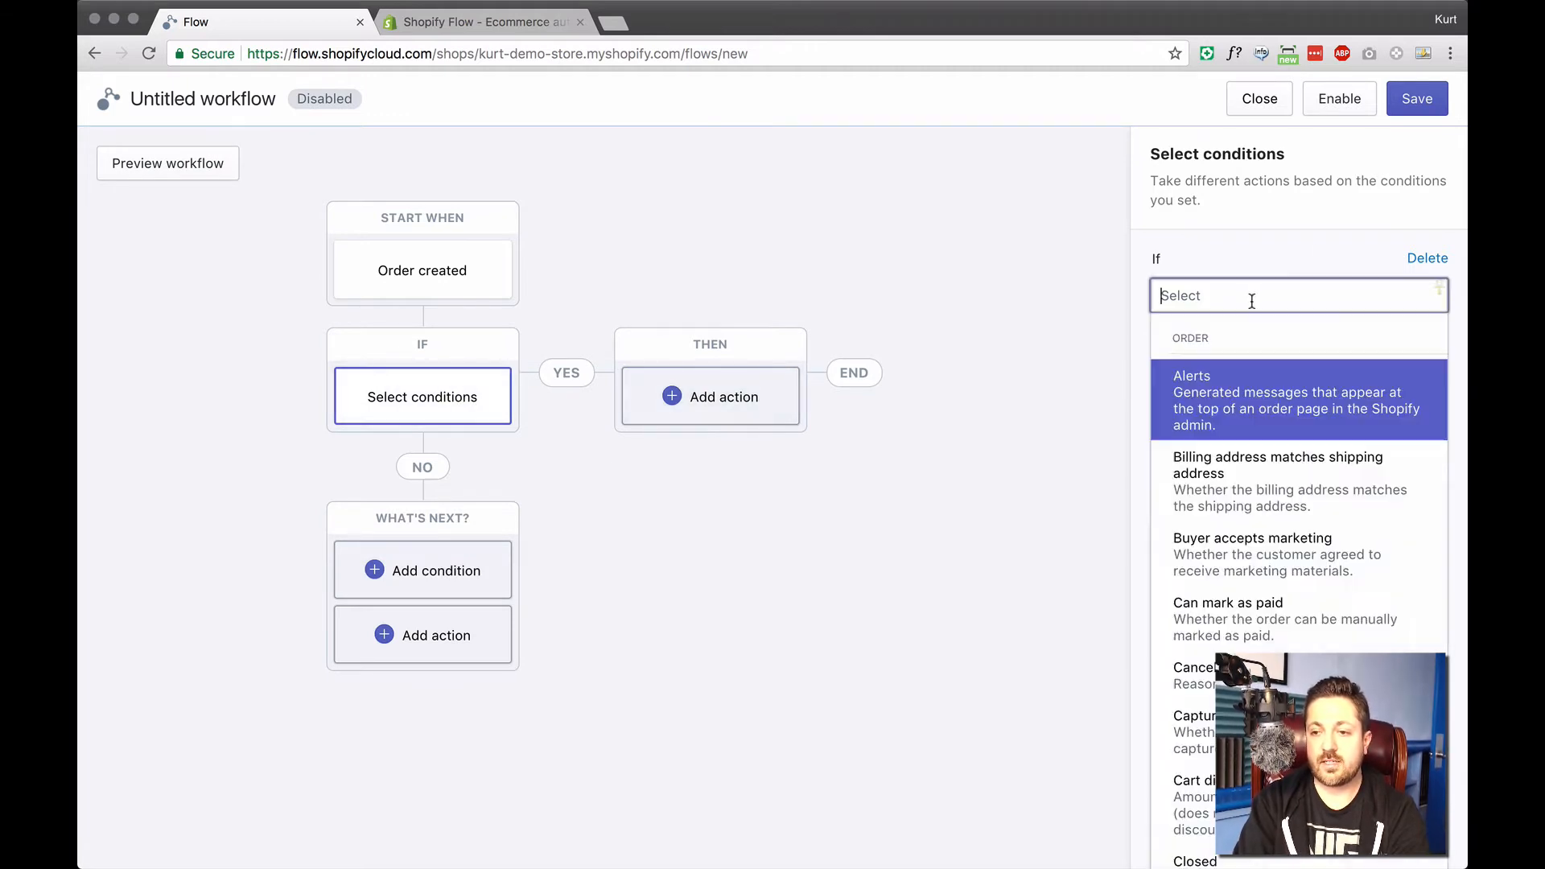
{"action": "type", "text": "risk"}
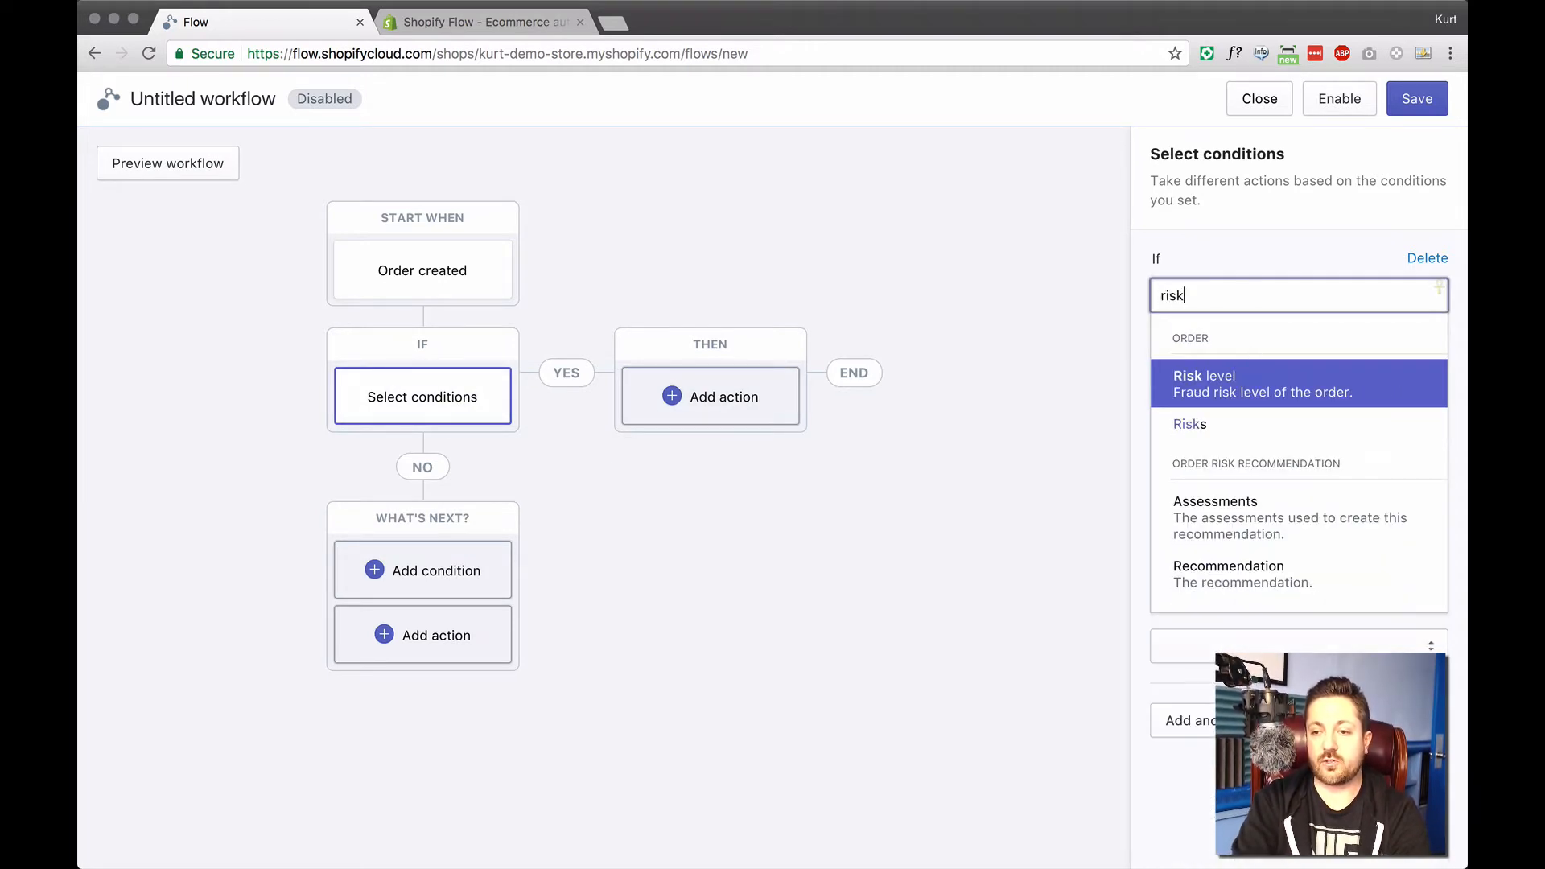
{"action": "left_click", "coordinate": [1204, 383]}
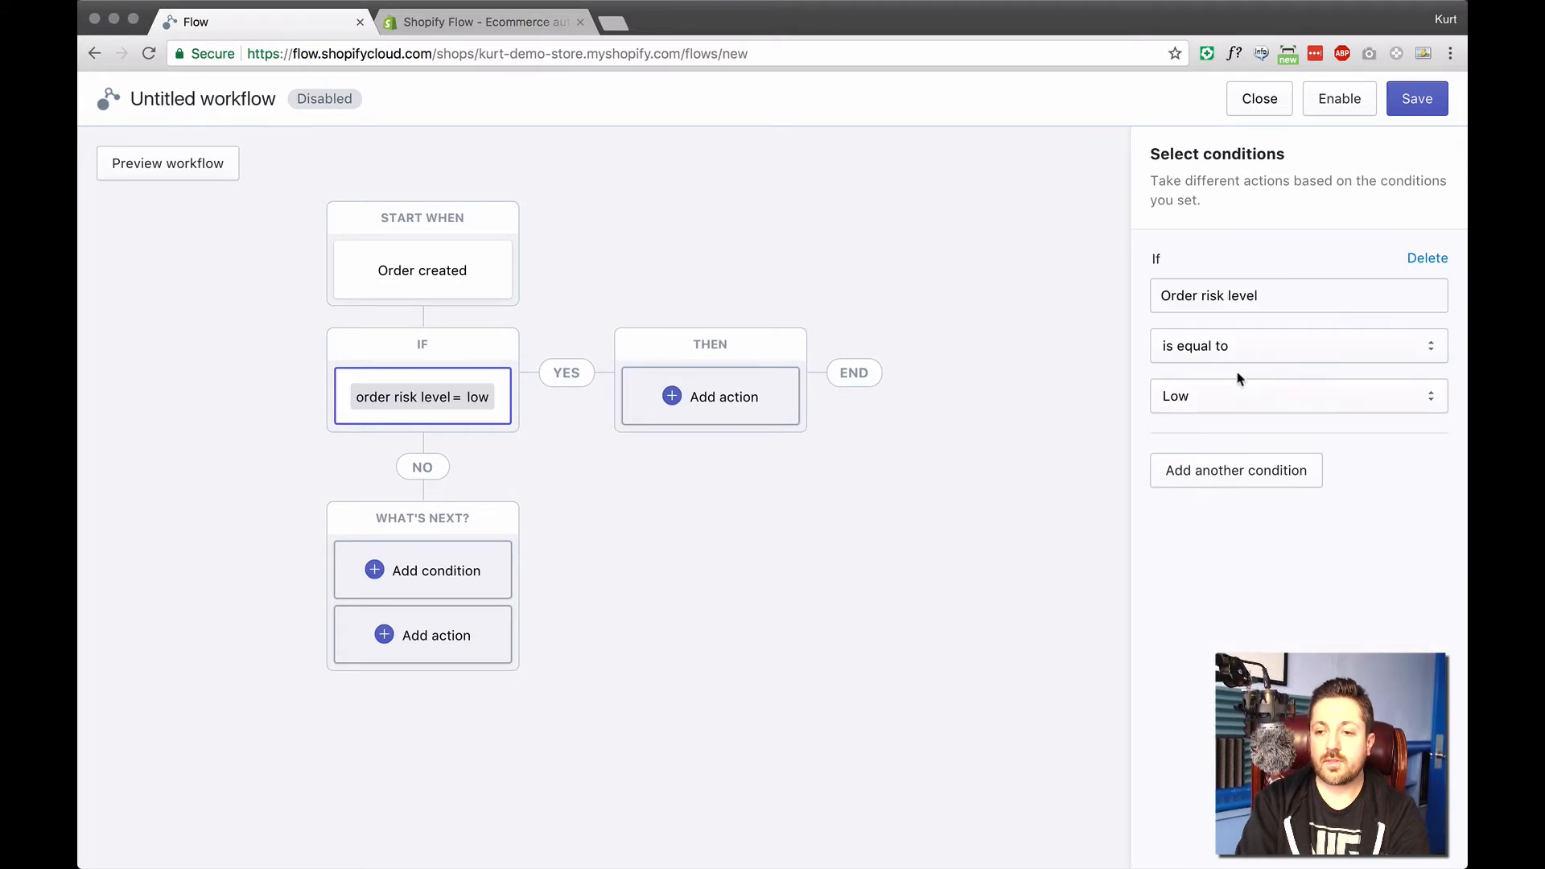
{"action": "left_click", "coordinate": [1297, 396]}
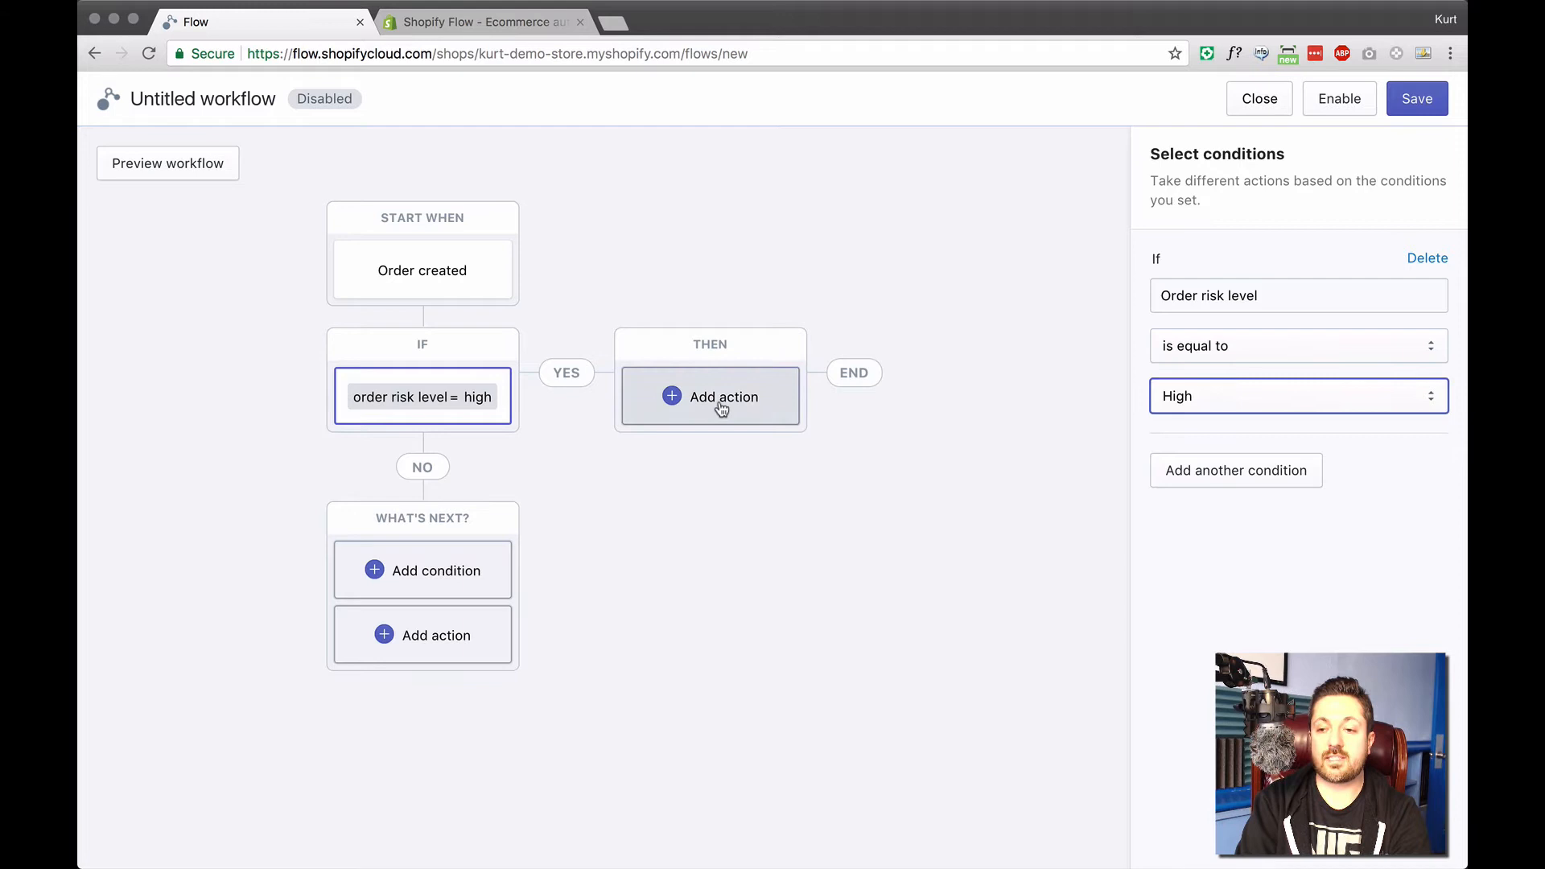
Add a Cancel order action for high risk: Restock items, Send notification, reason Fraudulent order.
{"action": "left_click", "coordinate": [709, 396]}
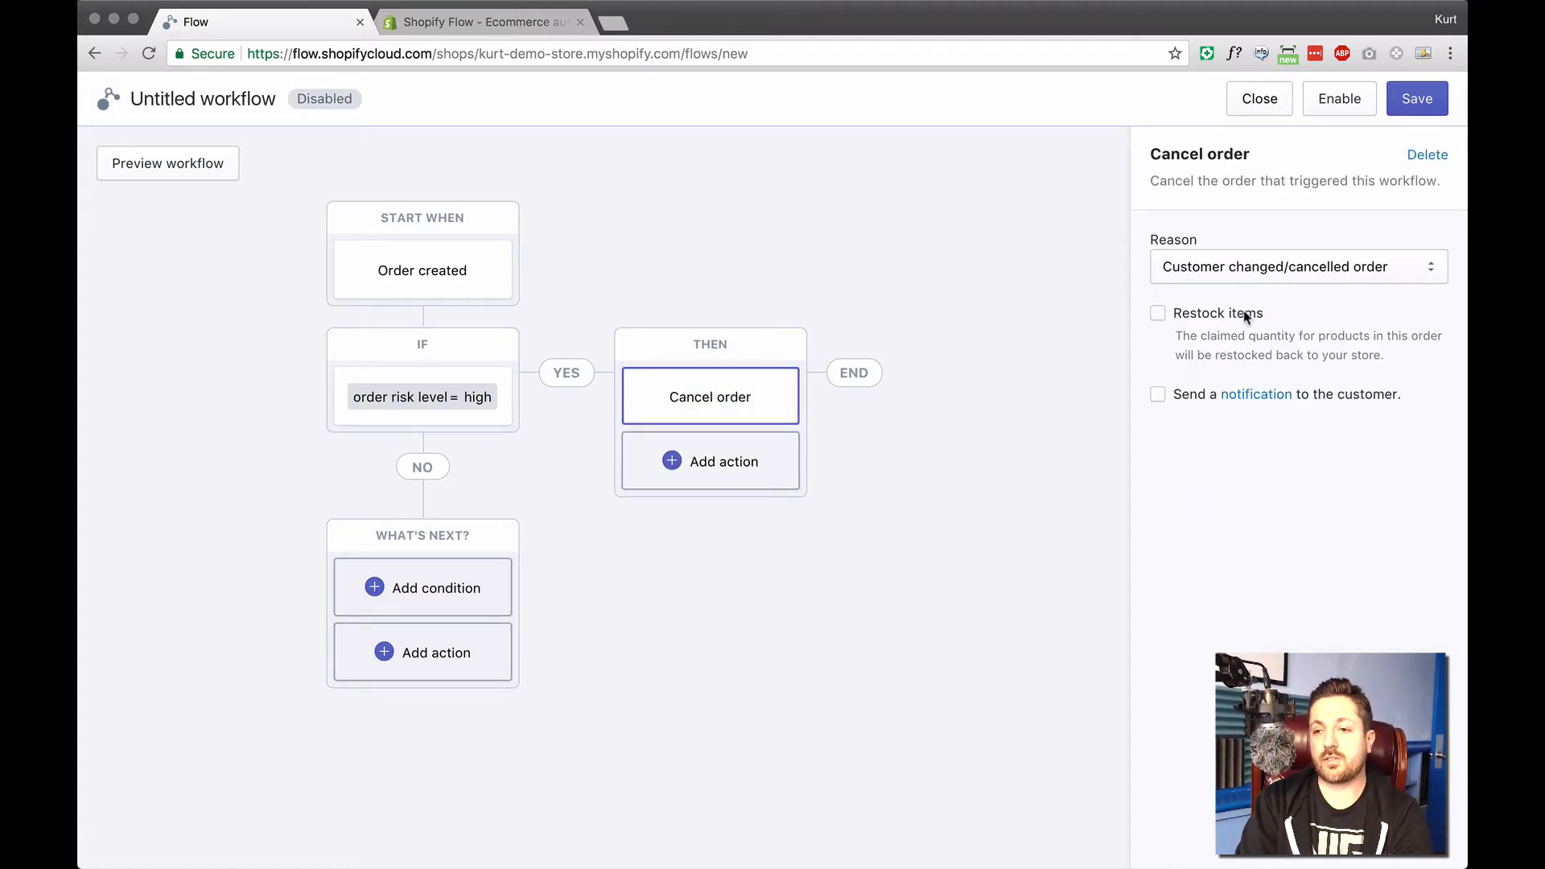
{"action": "left_click", "coordinate": [1157, 312]}
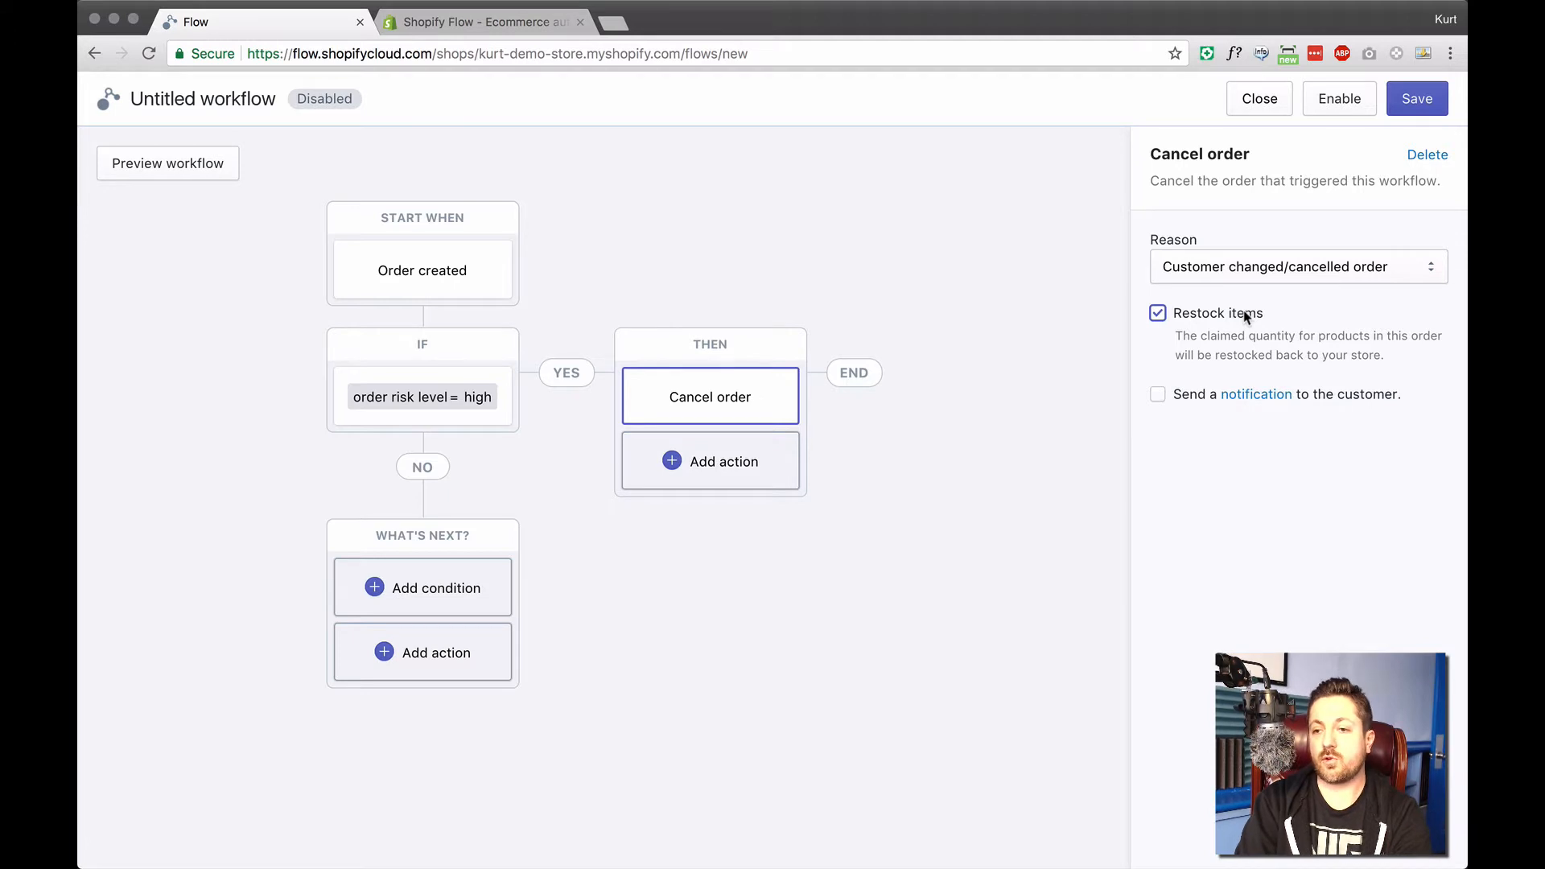
{"action": "left_click", "coordinate": [1157, 393]}
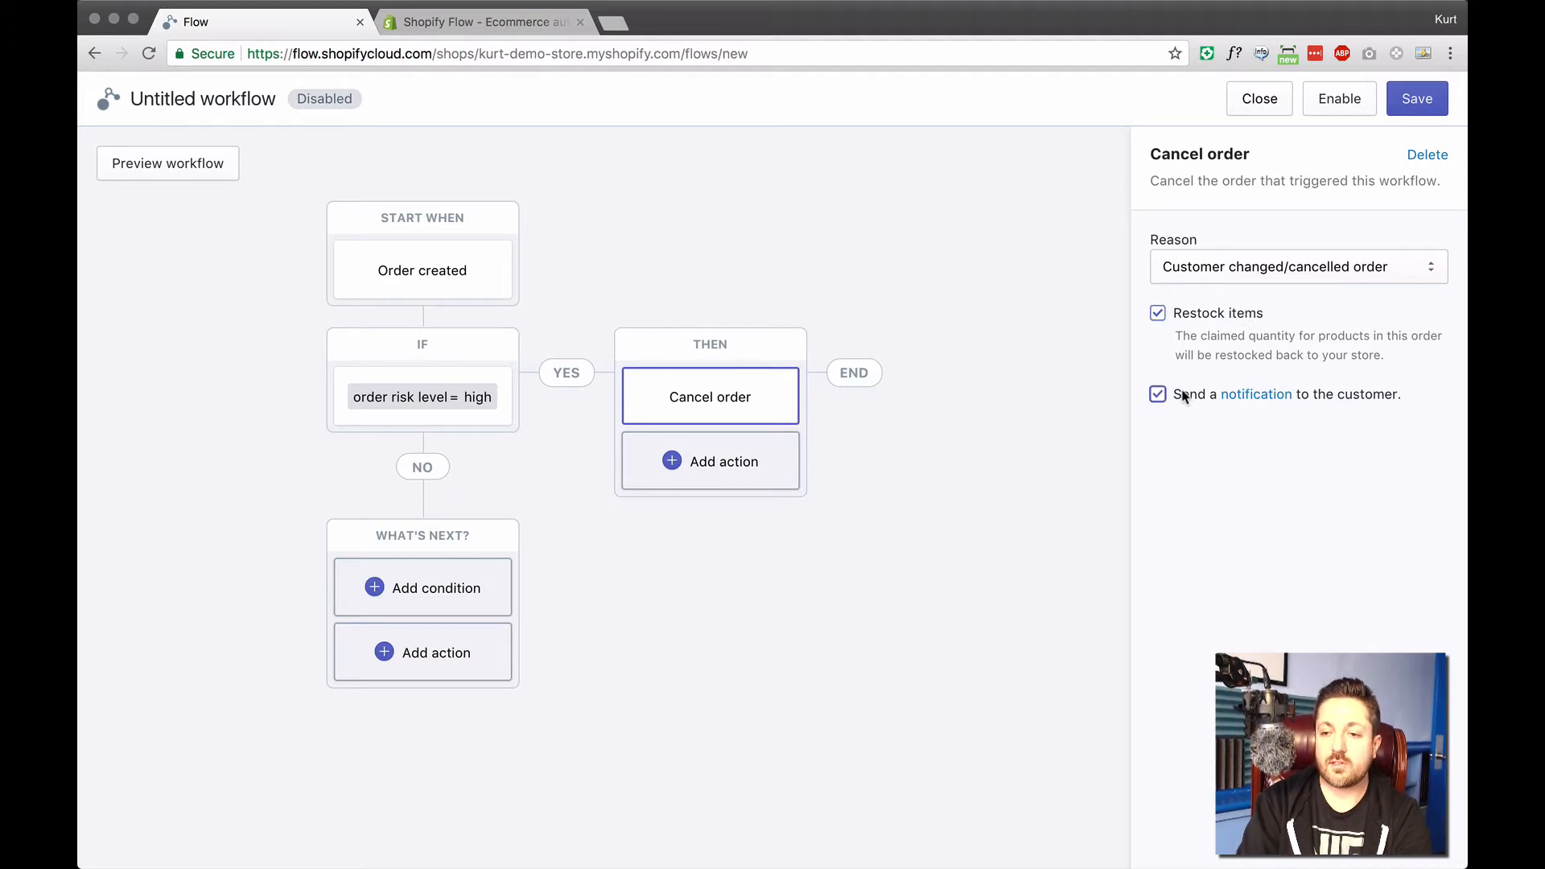
{"action": "left_click", "coordinate": [1297, 265]}
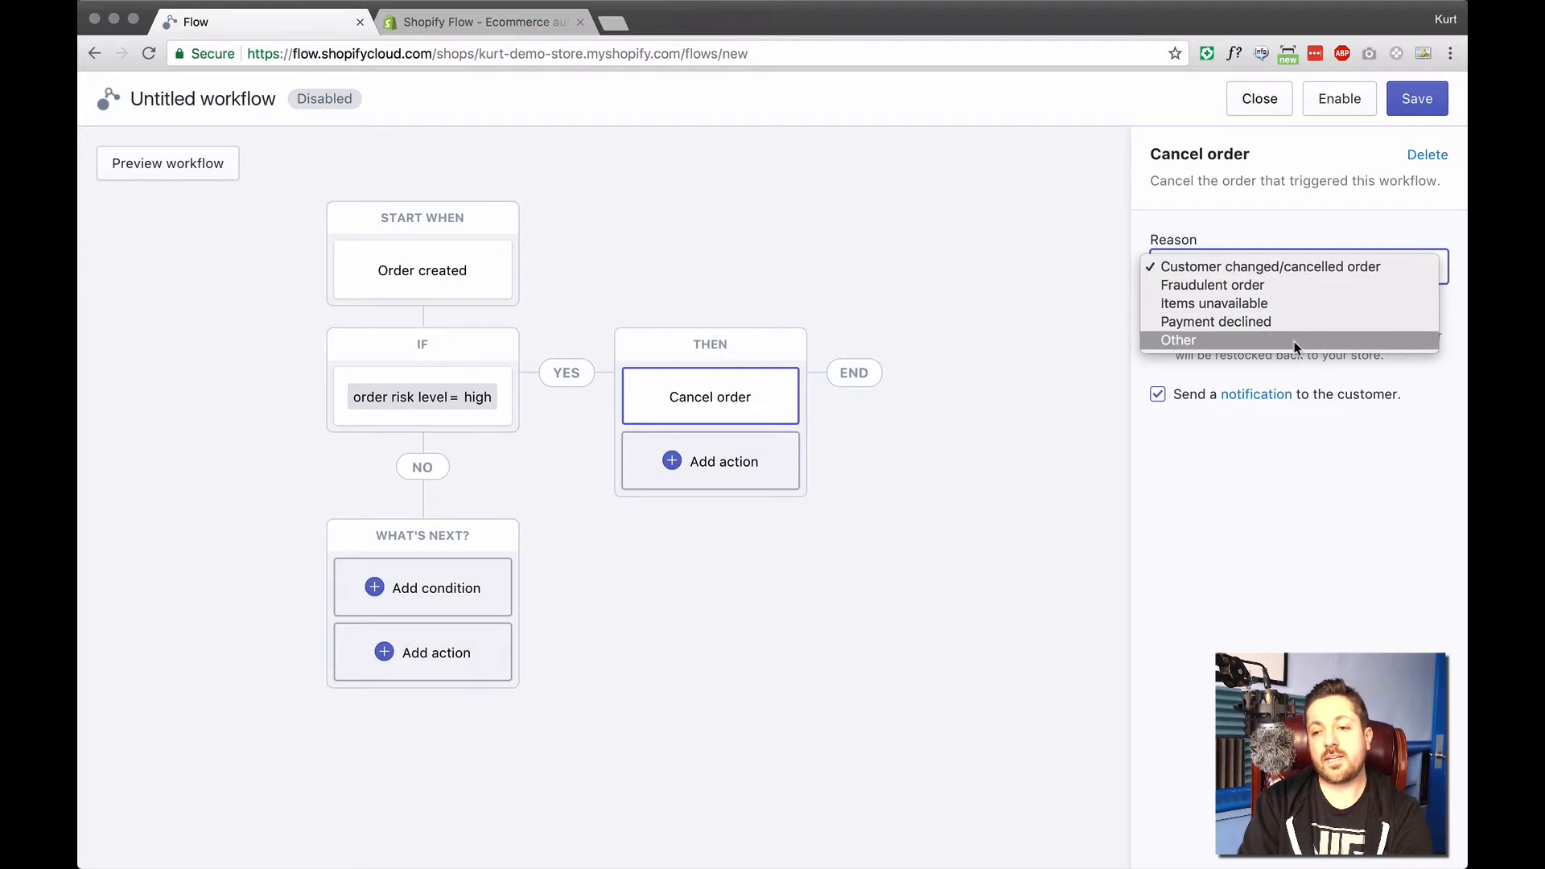
{"action": "left_click", "coordinate": [1212, 285]}
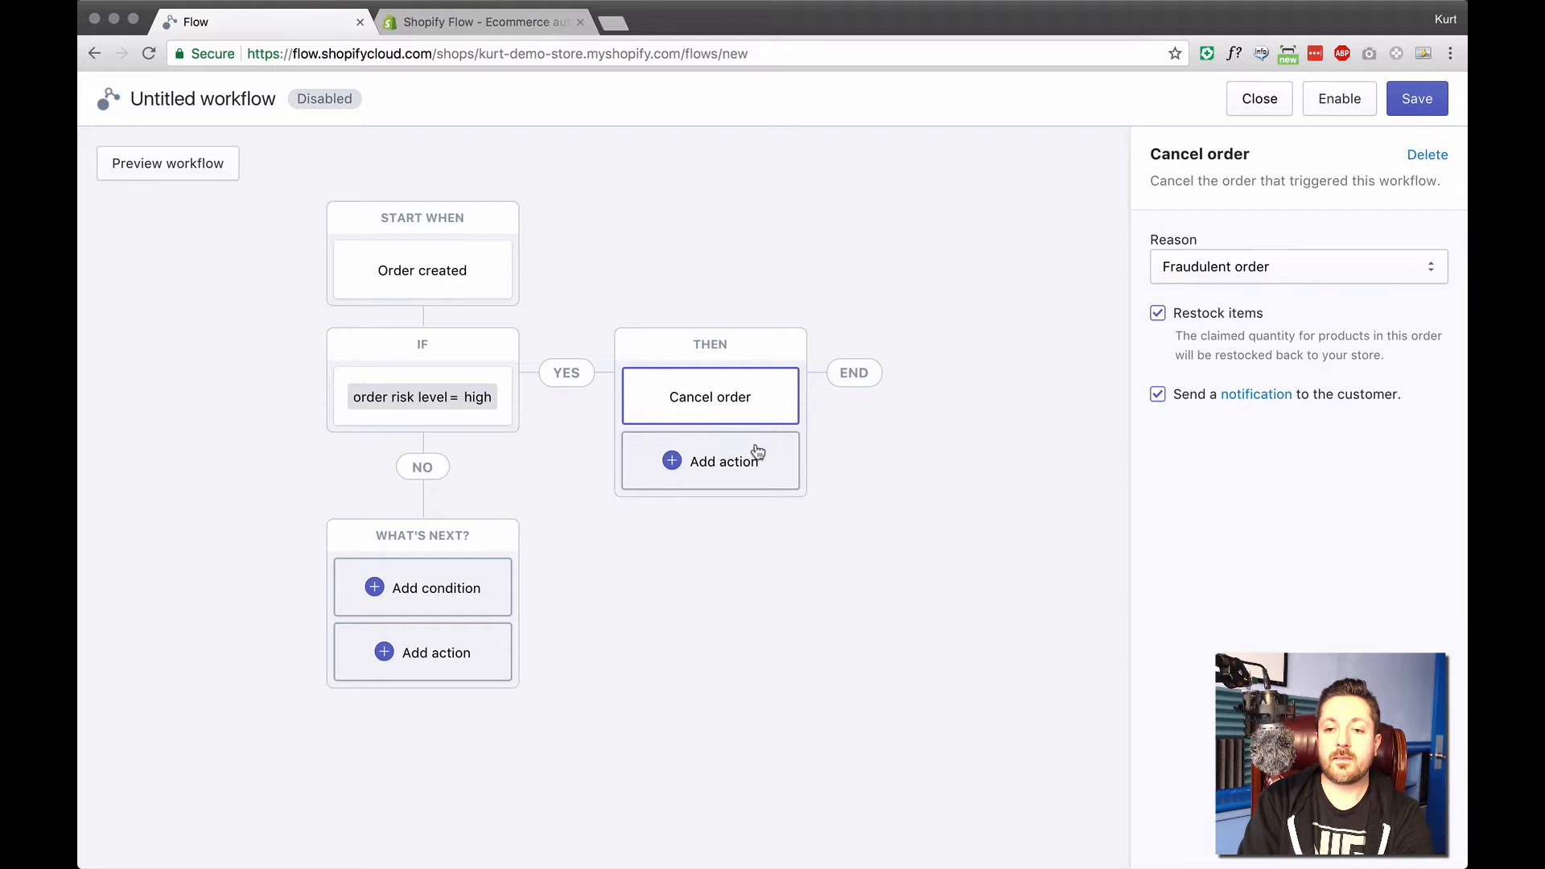
{"action": "left_click", "coordinate": [710, 462]}
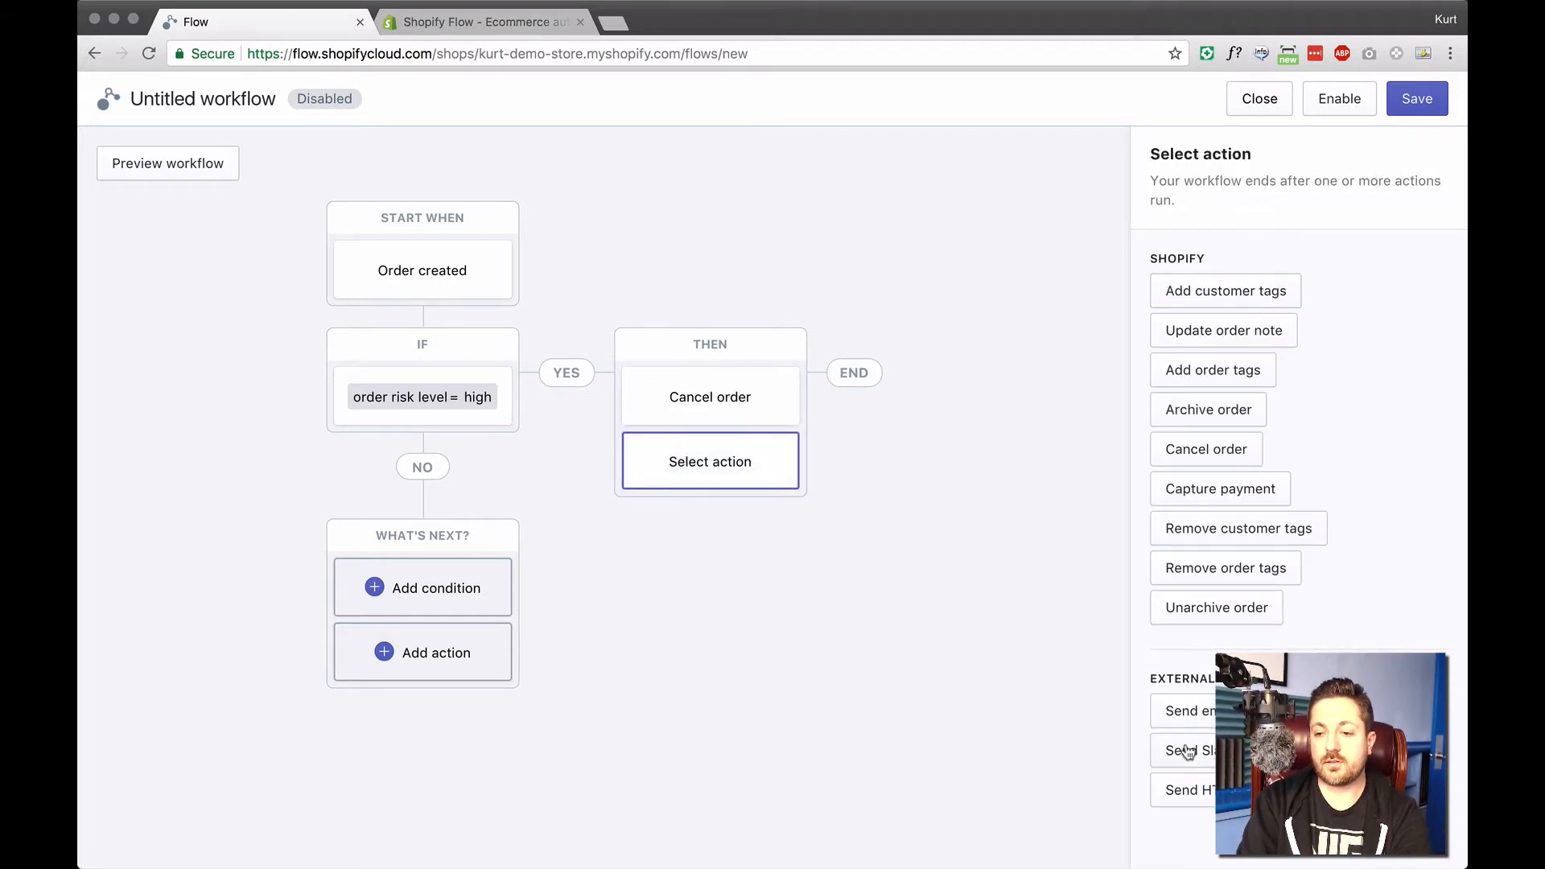
{"action": "mouse_move", "coordinate": [1203, 720]}
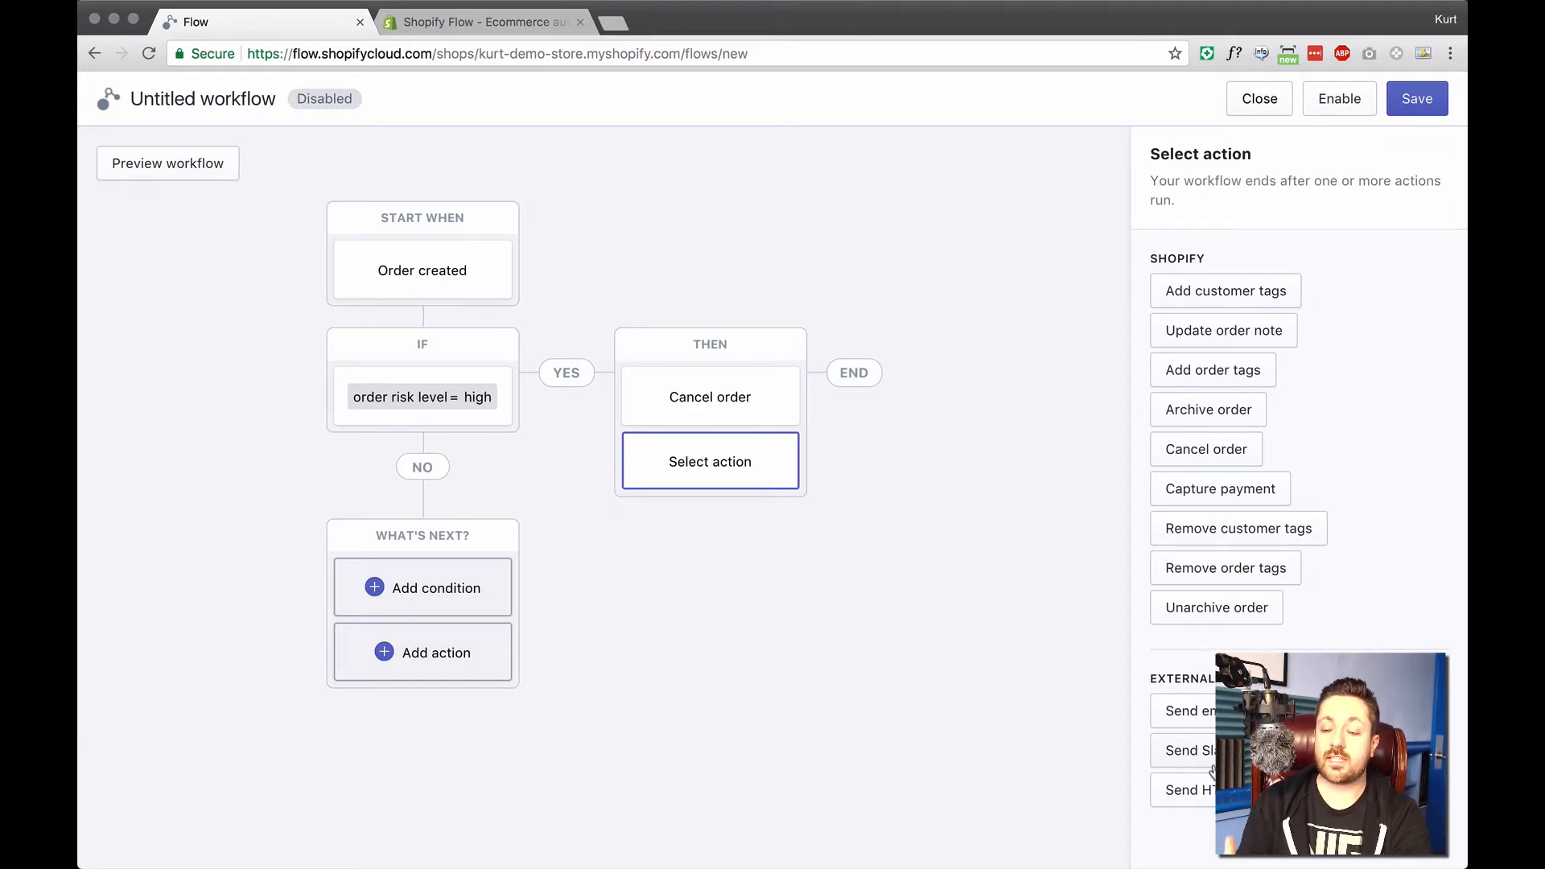
{"action": "left_click", "coordinate": [1206, 450]}
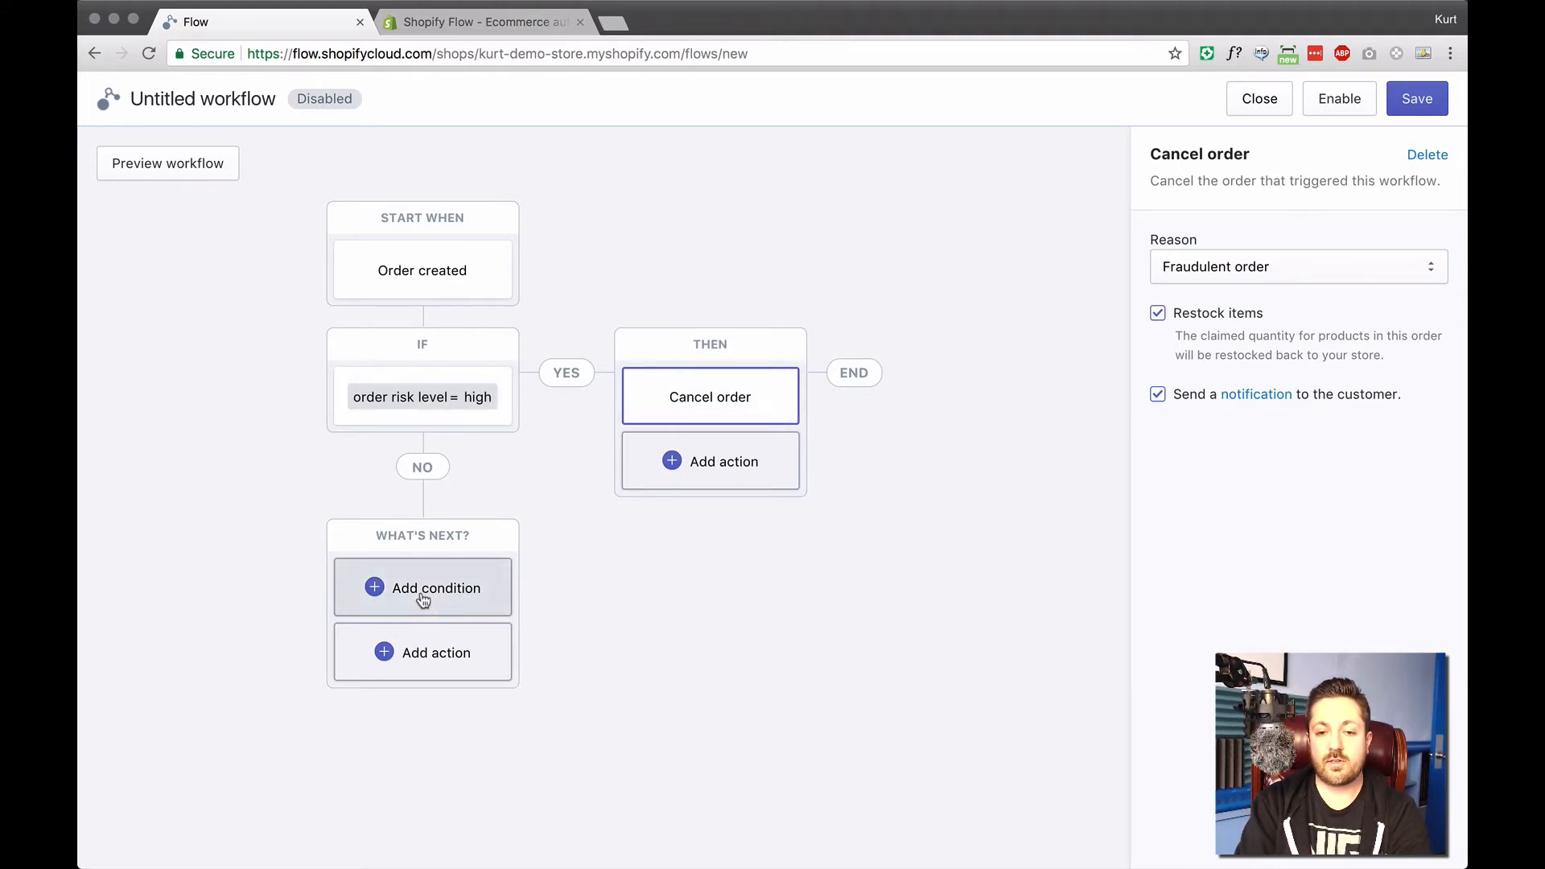
Add a second condition for Medium risk level on the no branch and start its action.
{"action": "left_click", "coordinate": [434, 587]}
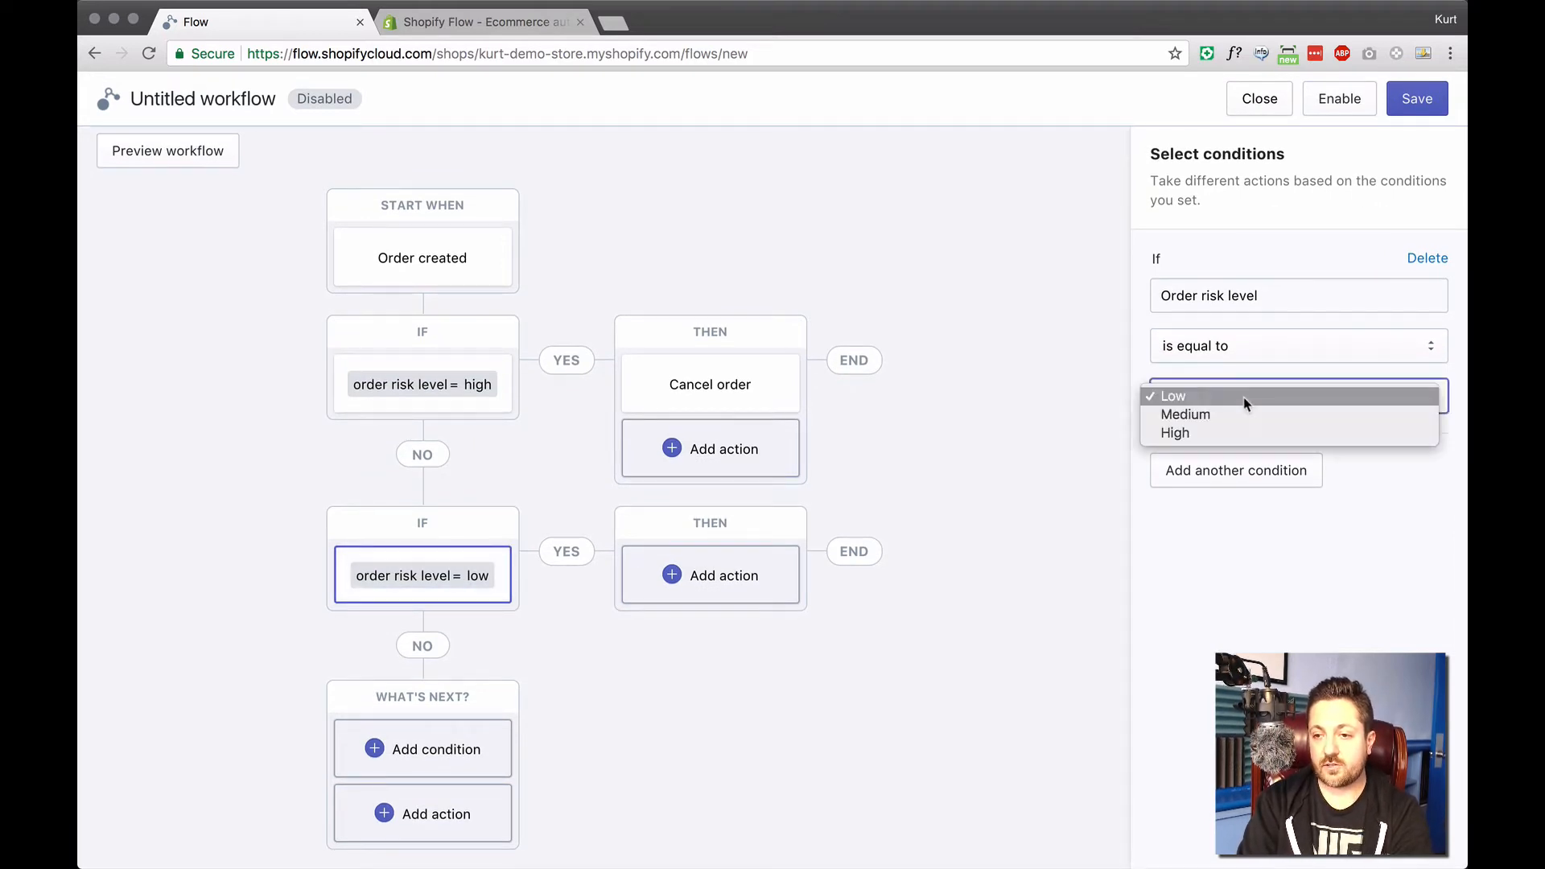
{"action": "left_click", "coordinate": [1186, 414]}
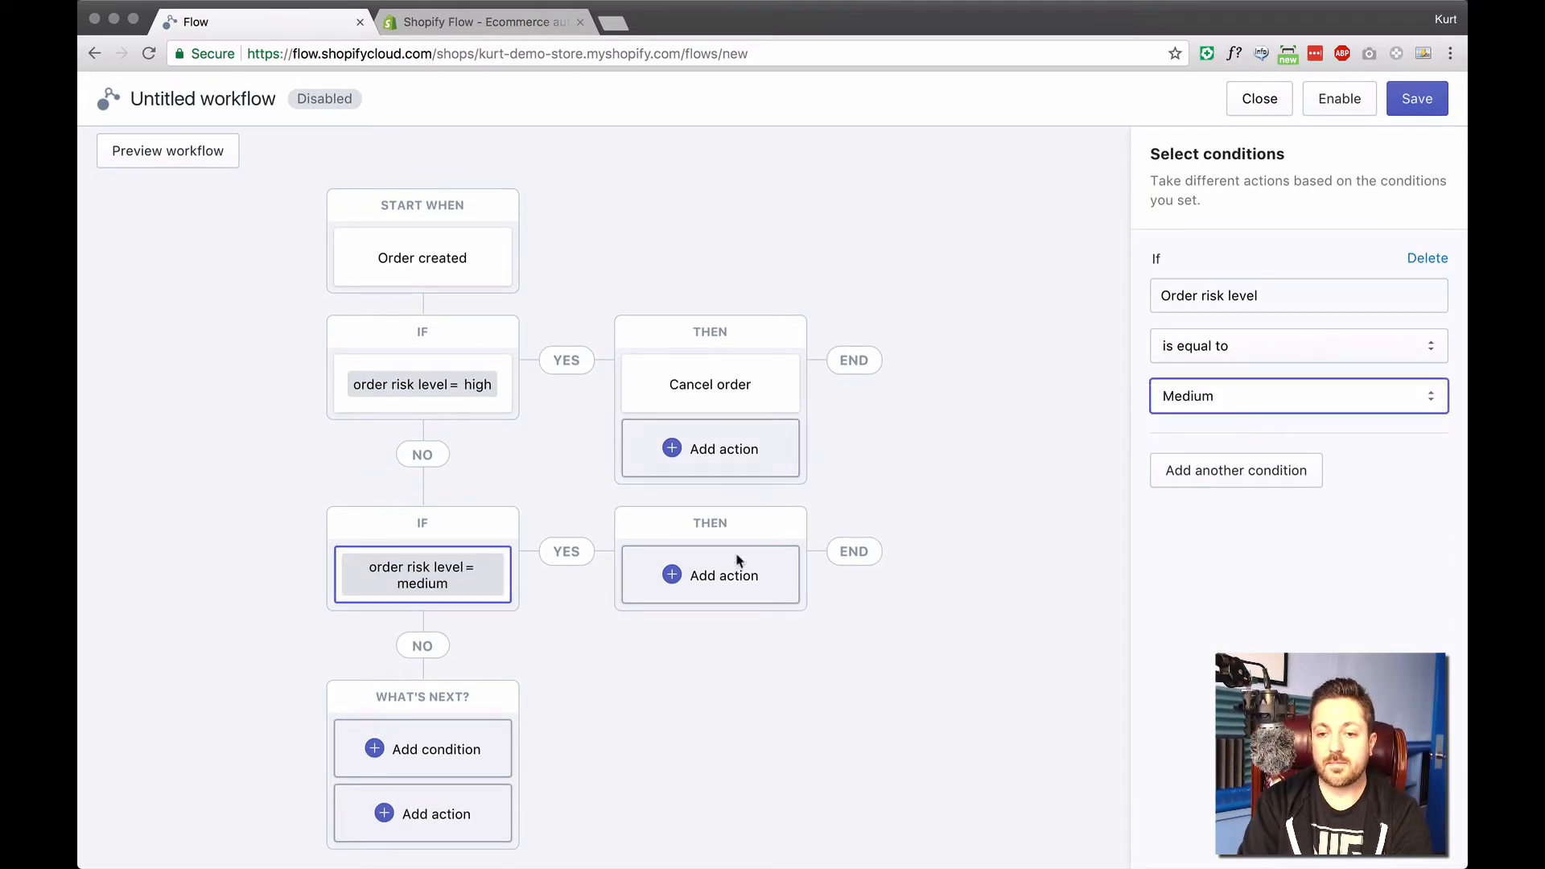
{"action": "left_click", "coordinate": [710, 574]}
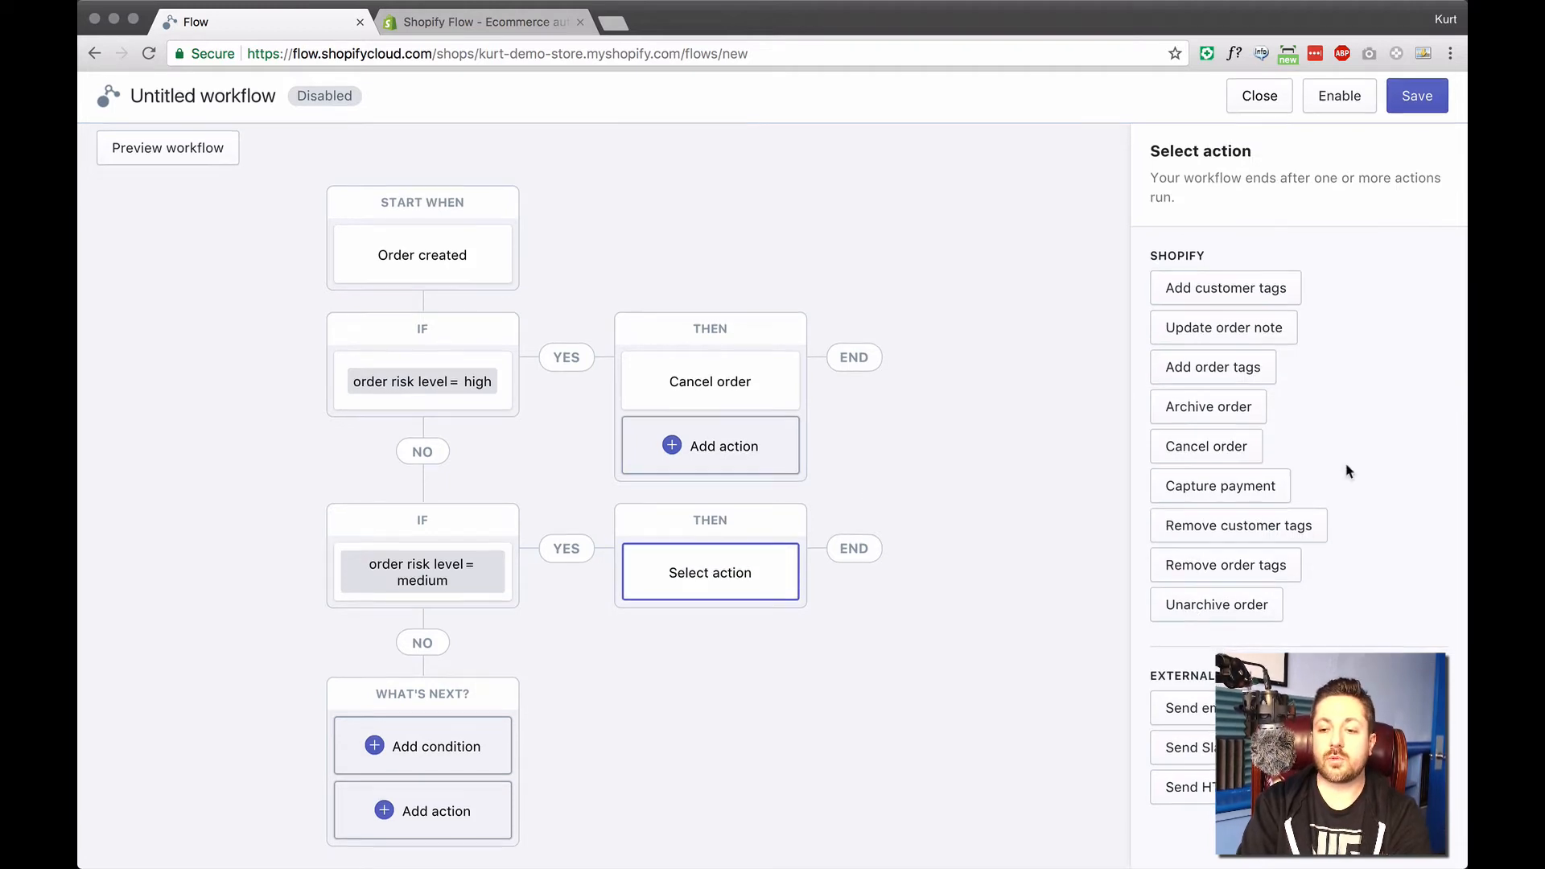
{"action": "left_click", "coordinate": [1191, 709]}
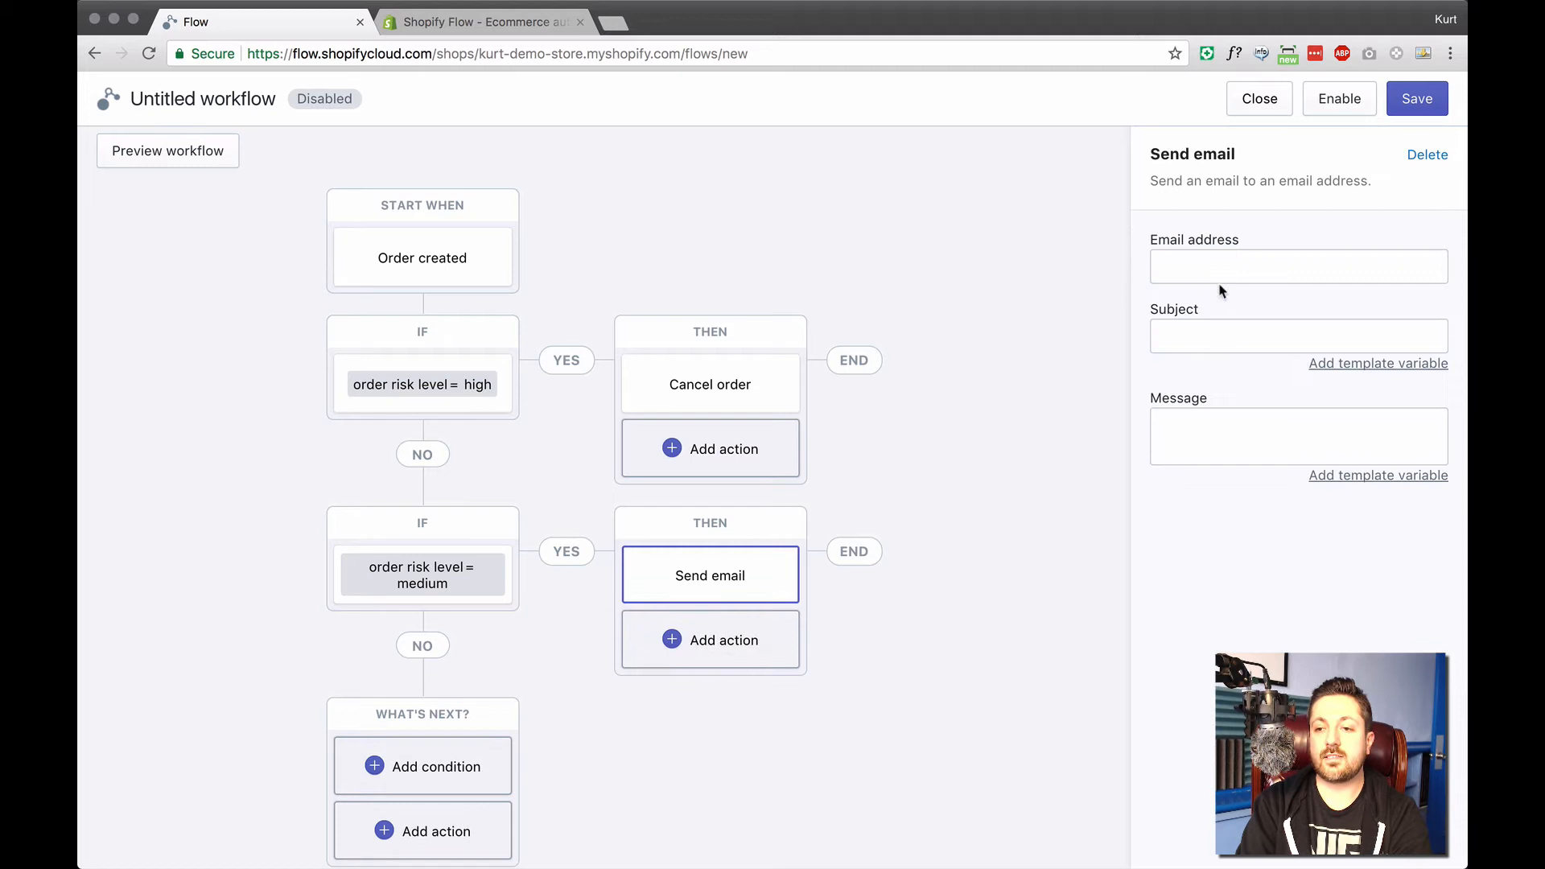
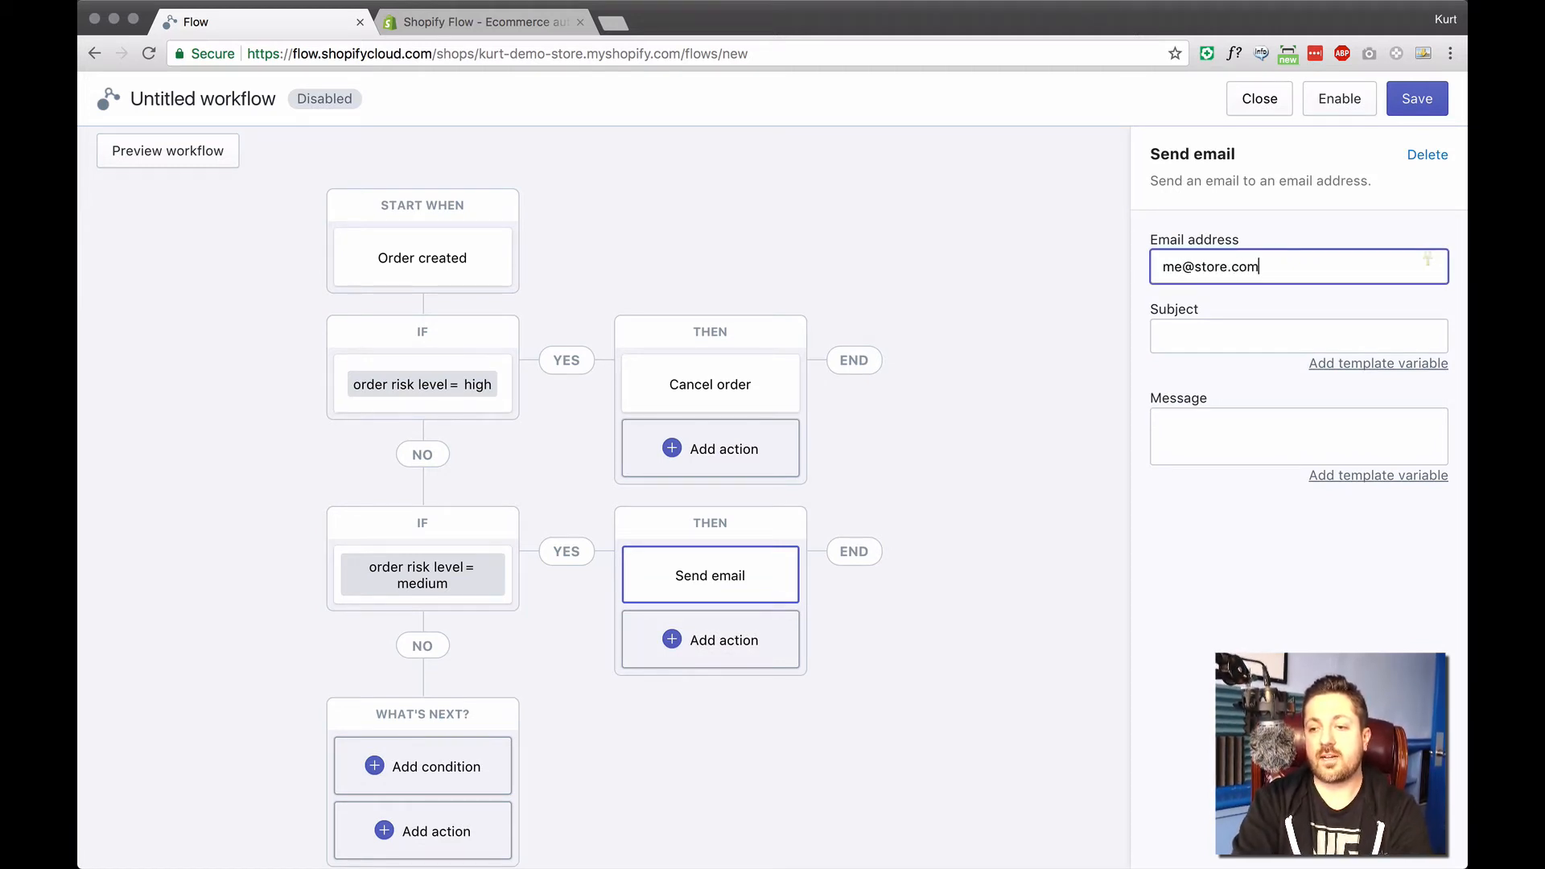
{"action": "type", "text": "Order"}
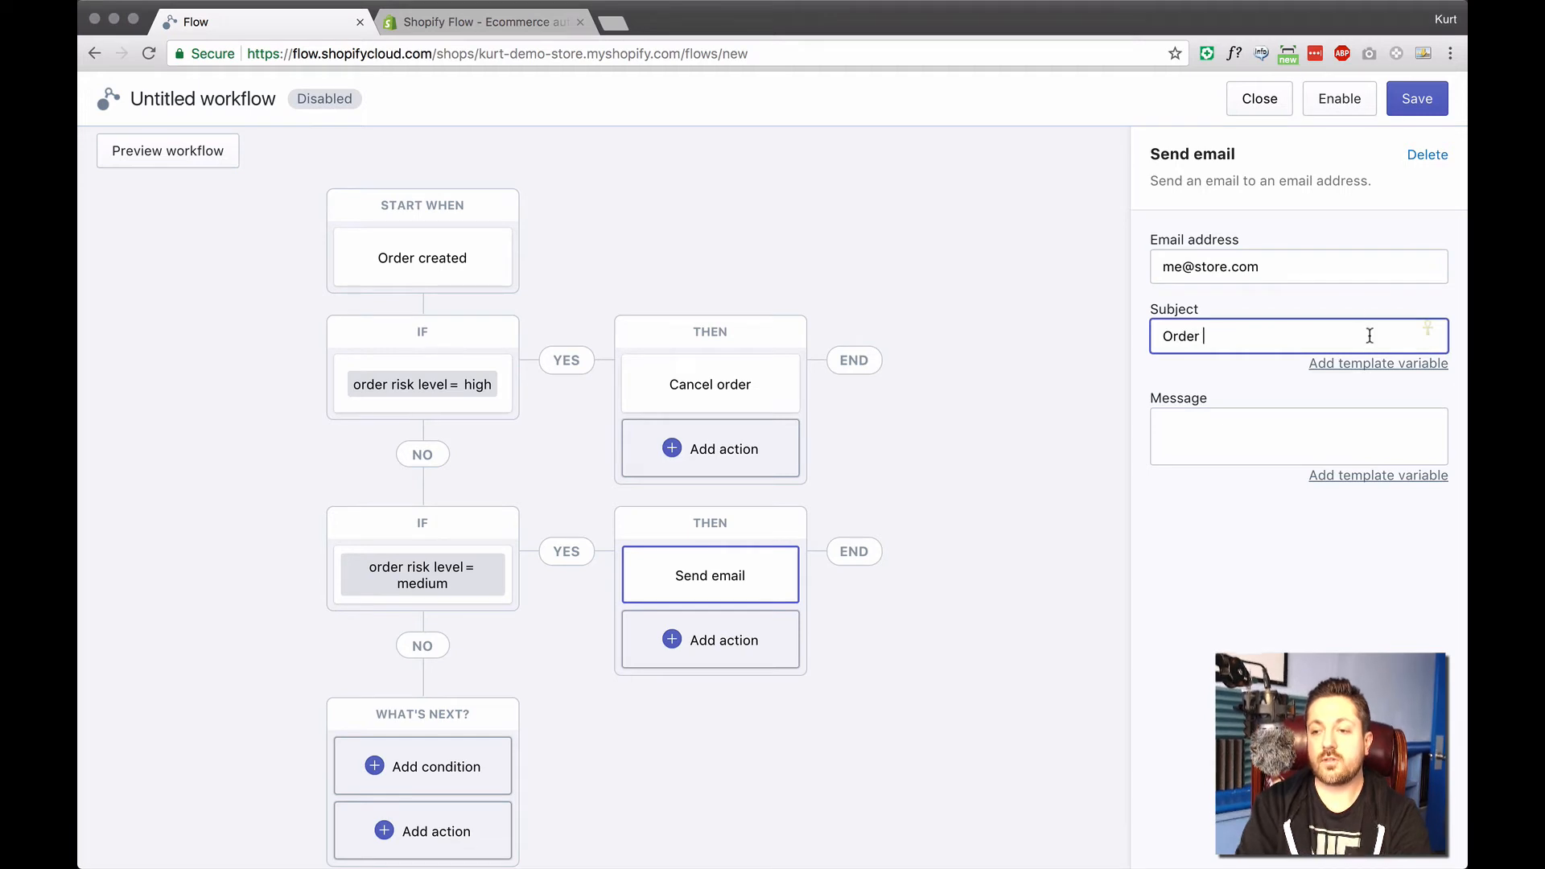
{"action": "left_click", "coordinate": [1377, 362]}
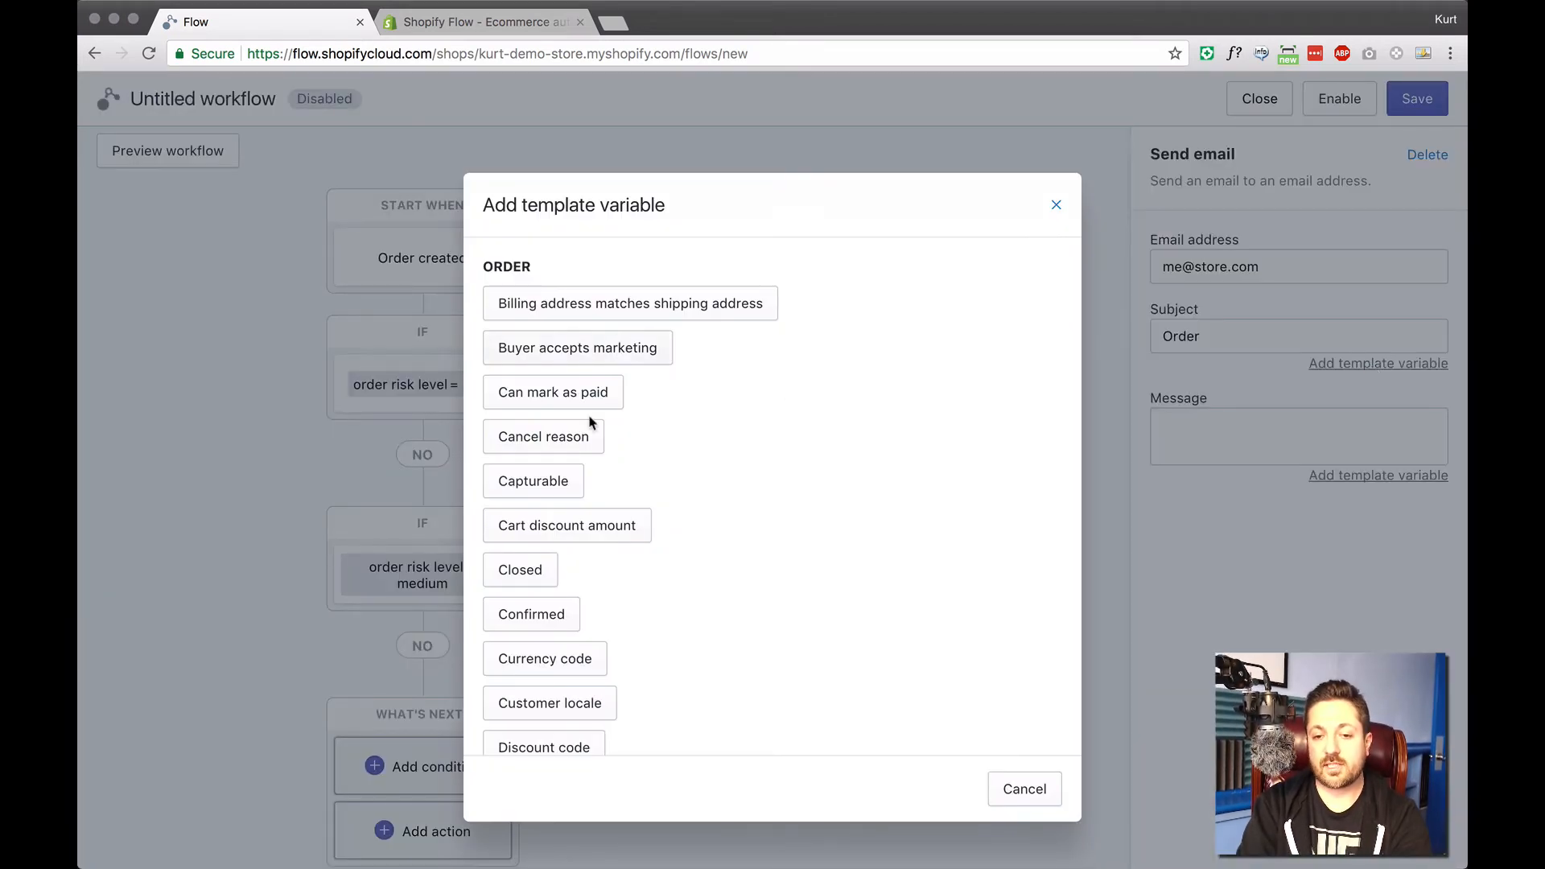
{"action": "scroll", "scroll_direction": "down", "scroll_amount": 3}
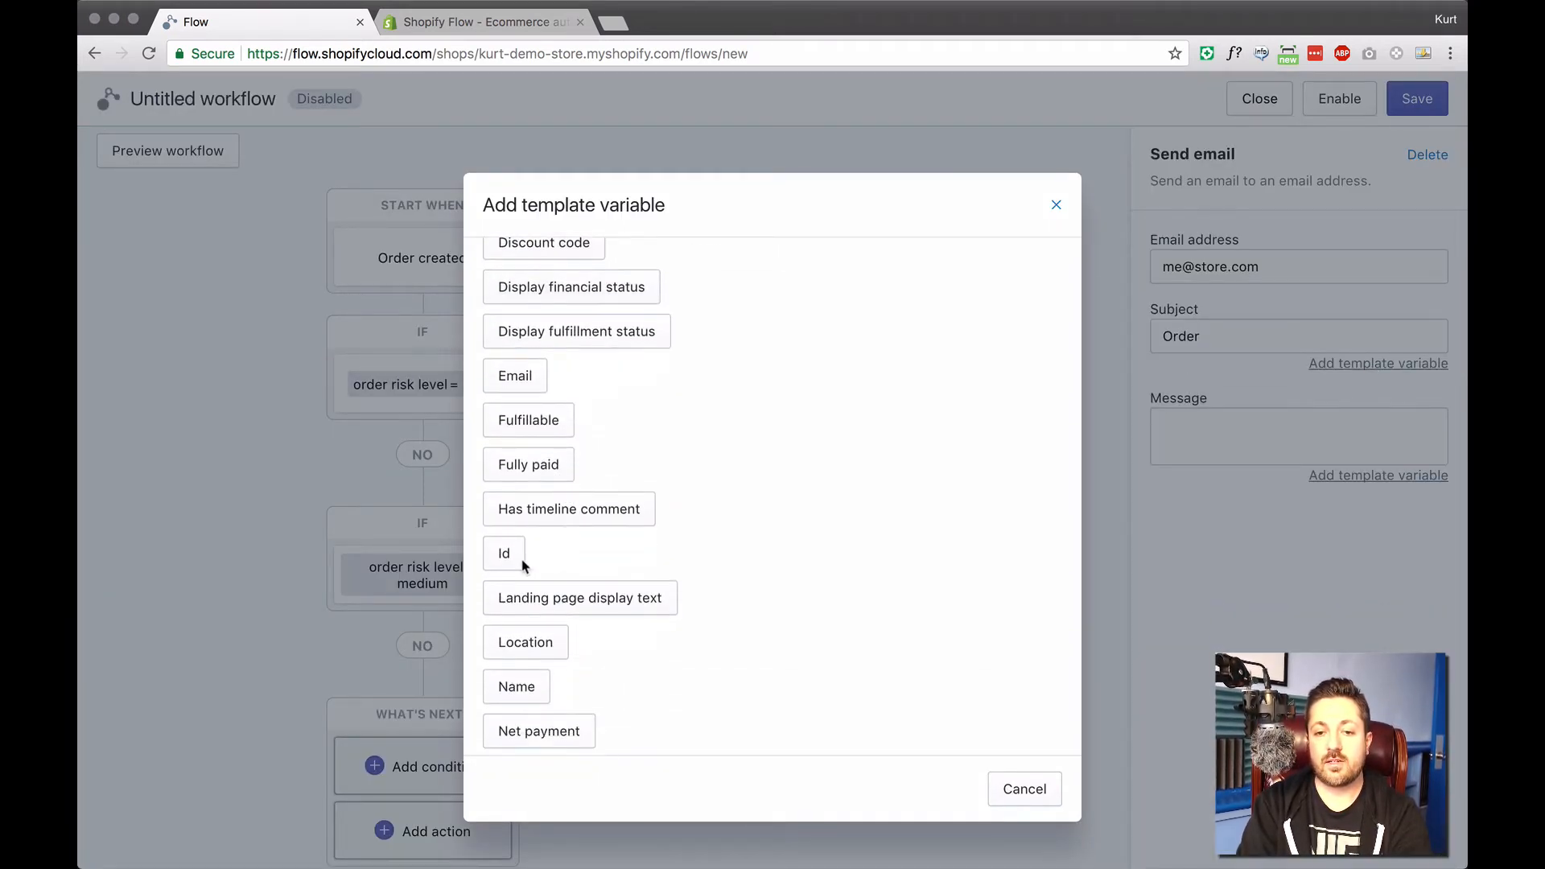
{"action": "left_click", "coordinate": [504, 552]}
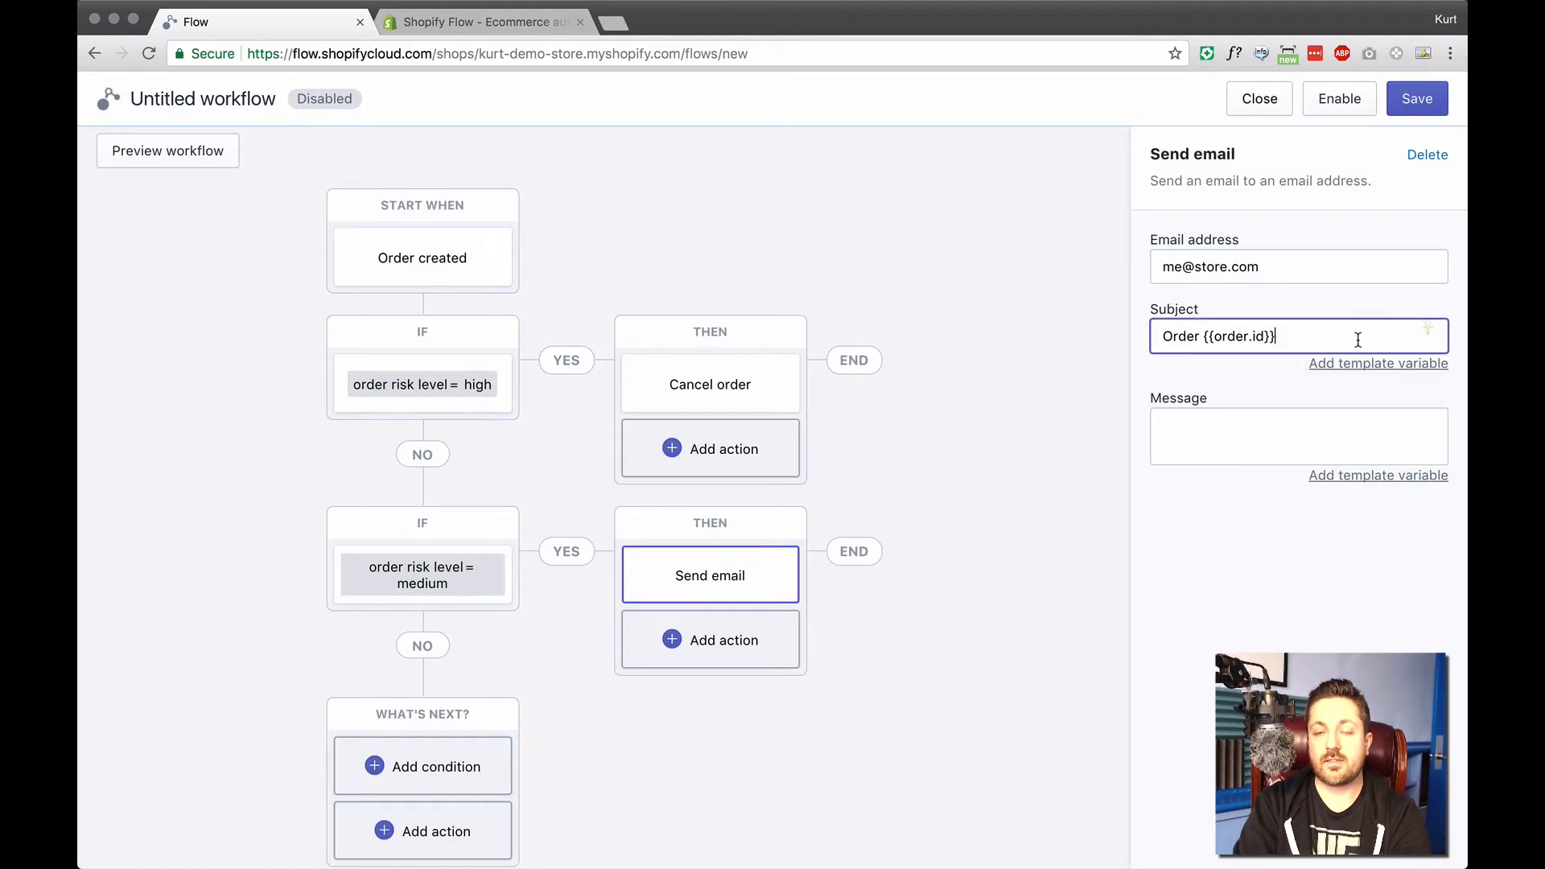
{"action": "type", "text": "needs review"}
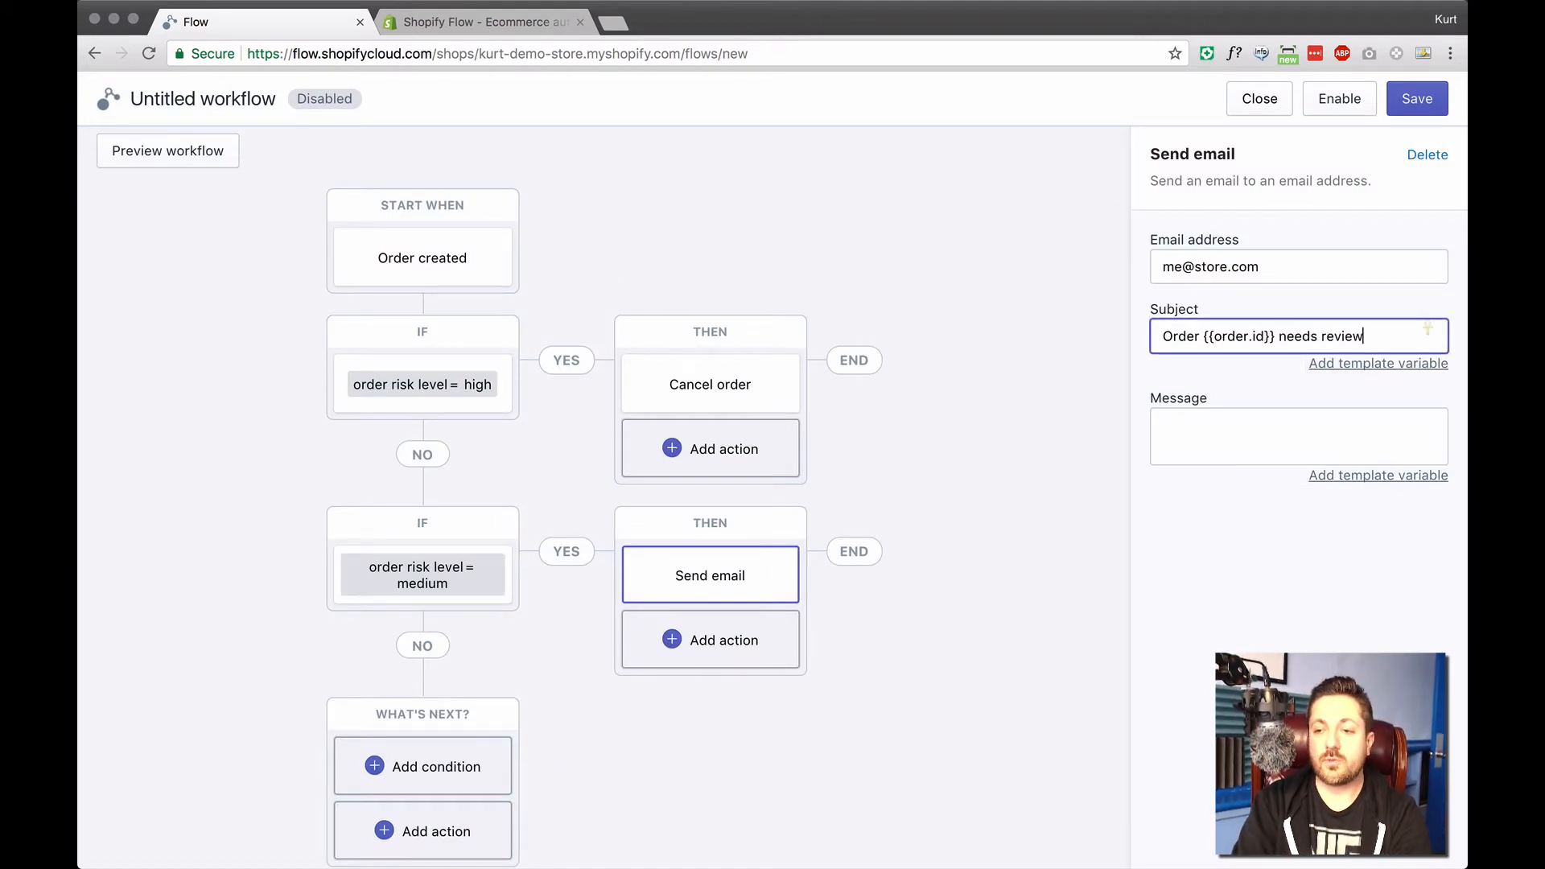
{"action": "type", "text": "Flagged has medium risk, please review."}
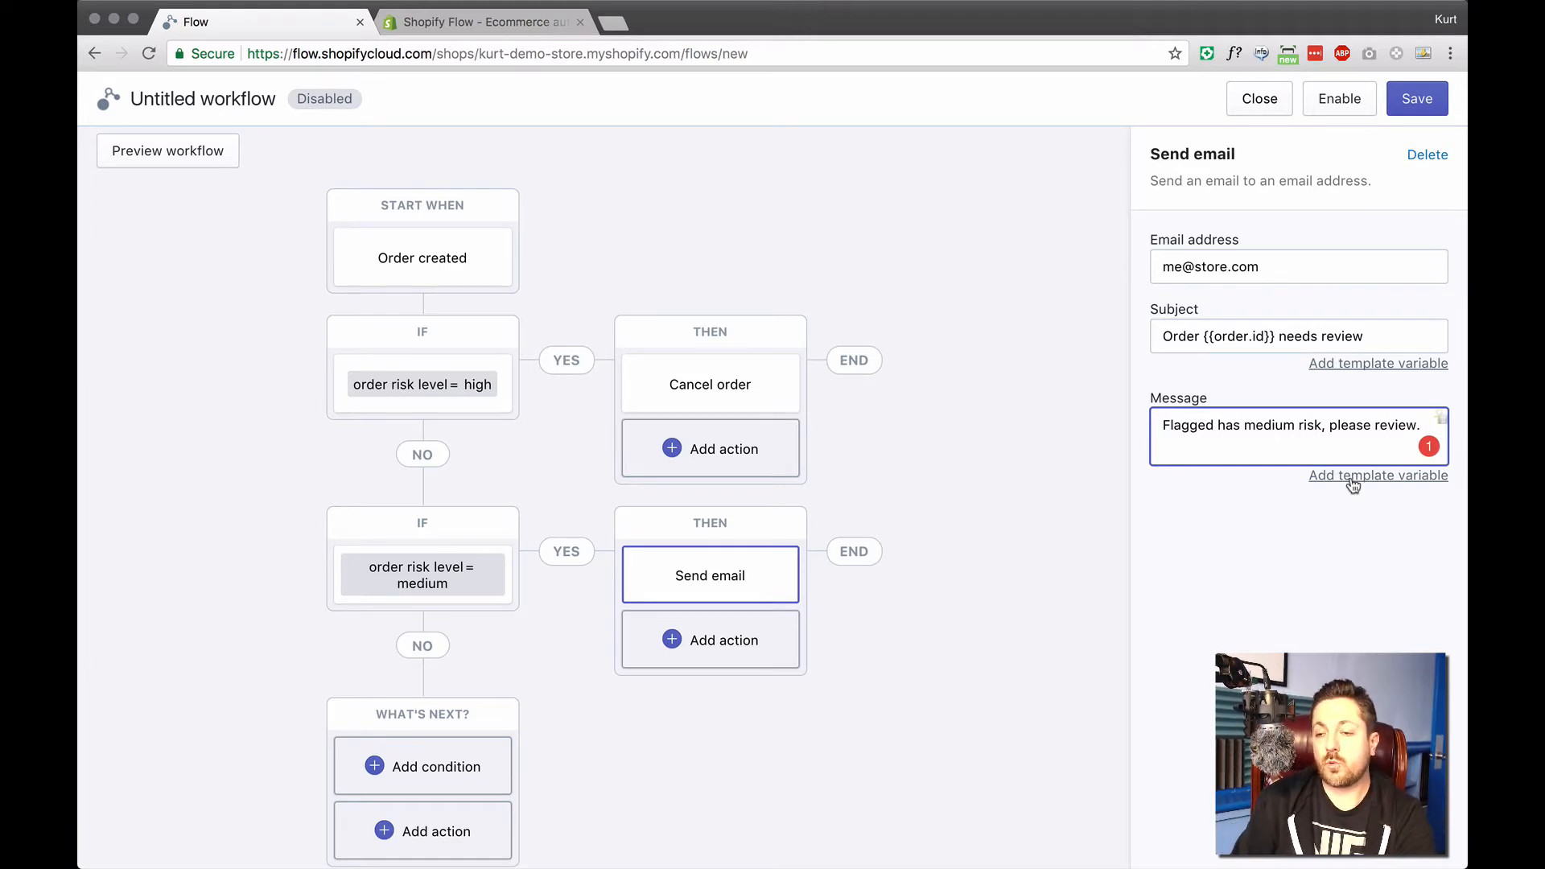
{"action": "mouse_move", "coordinate": [1069, 491]}
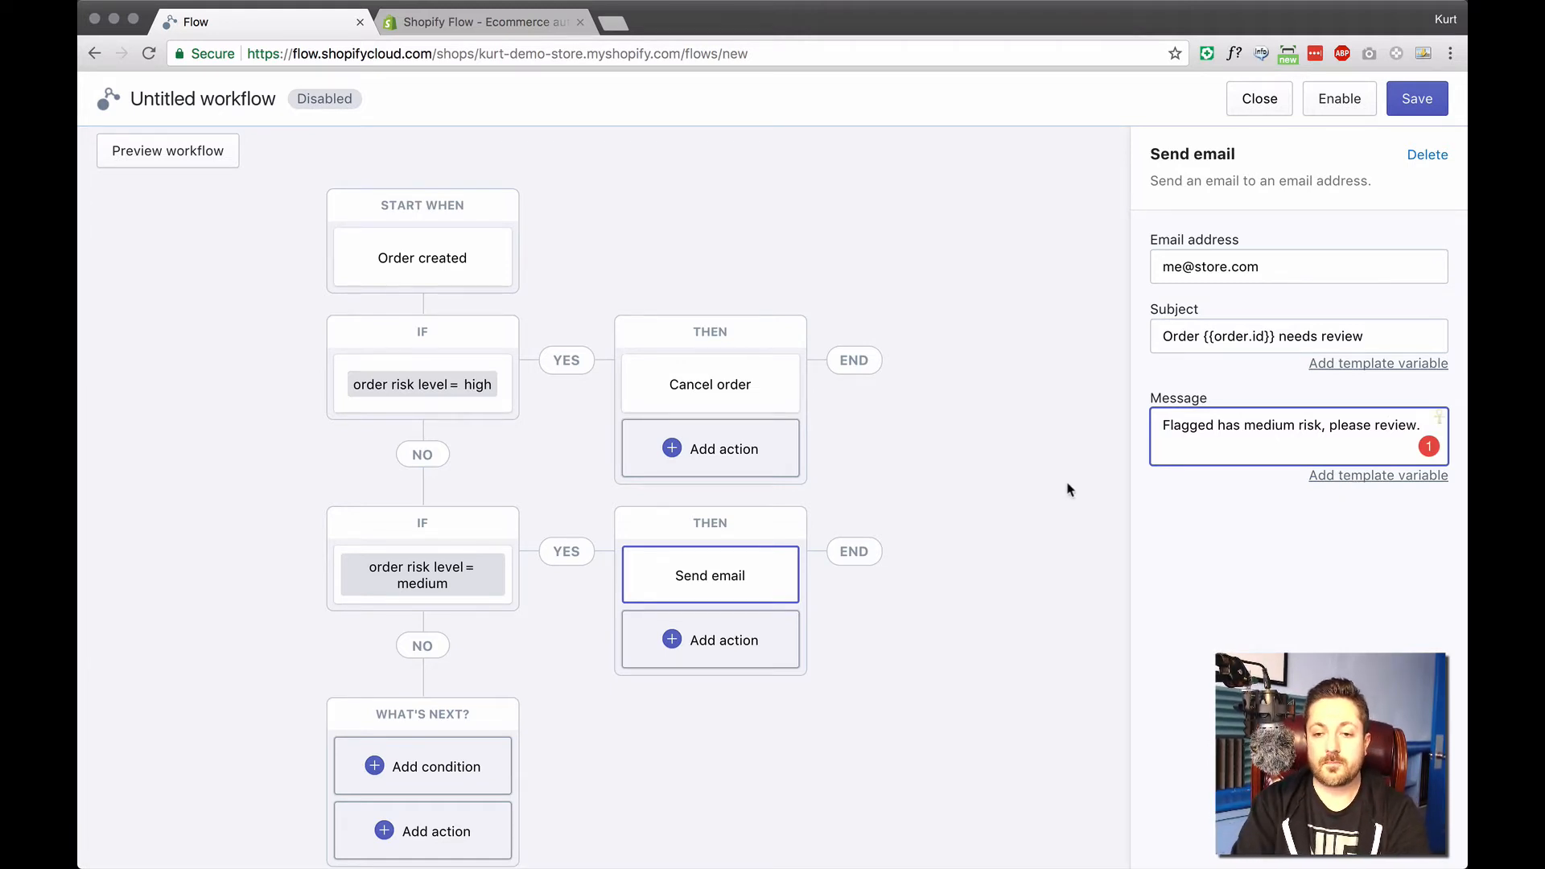
Add a third condition for Low risk with a Capture payment action.
{"action": "left_click", "coordinate": [436, 767]}
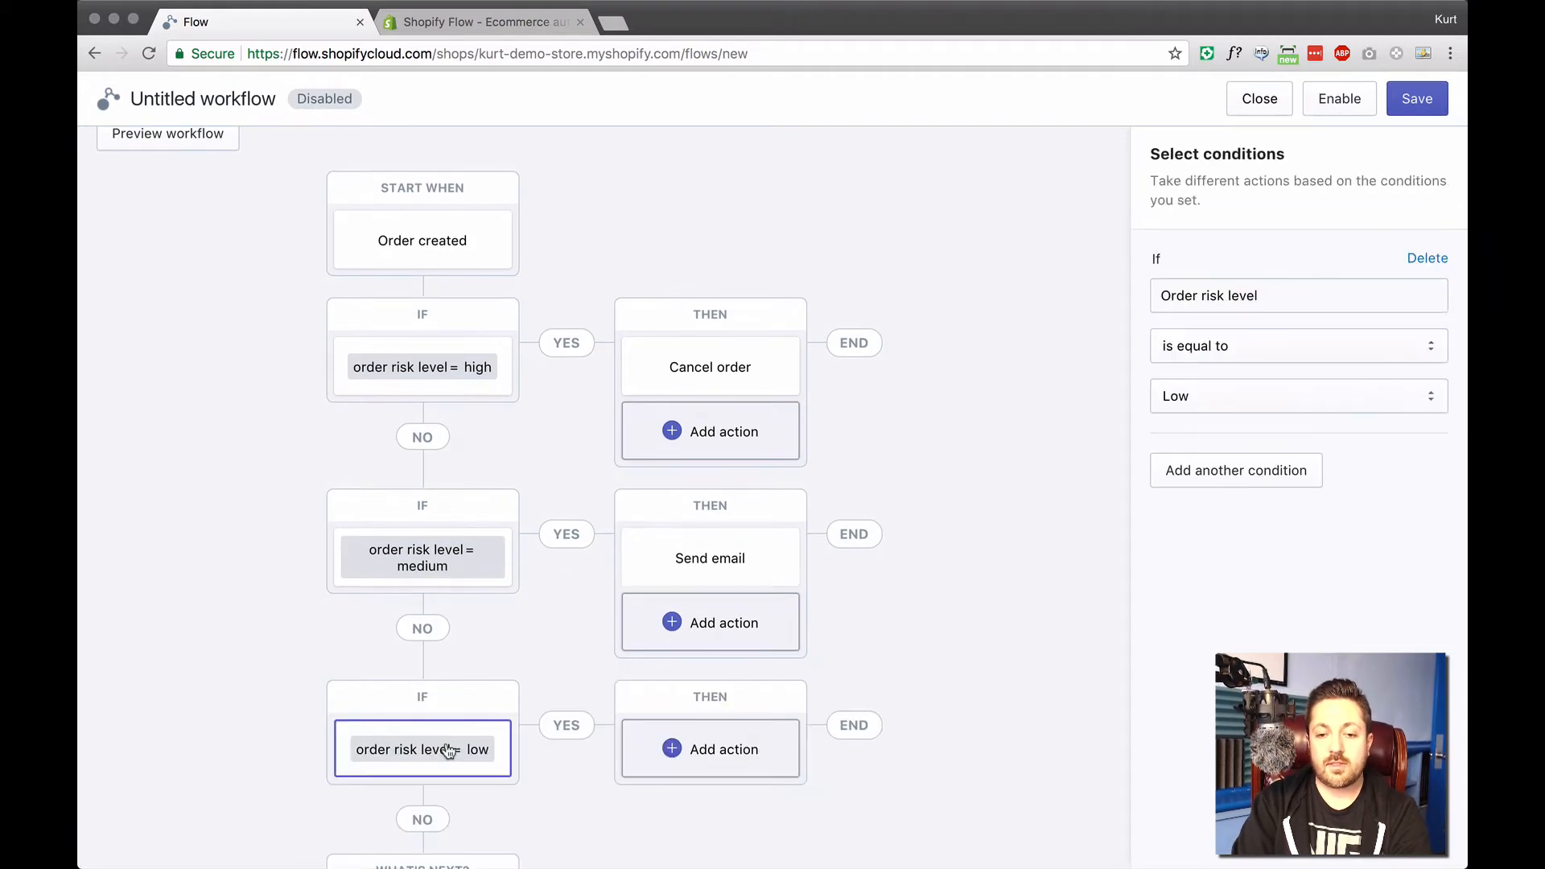
{"action": "scroll", "scroll_direction": "down", "scroll_amount": 3}
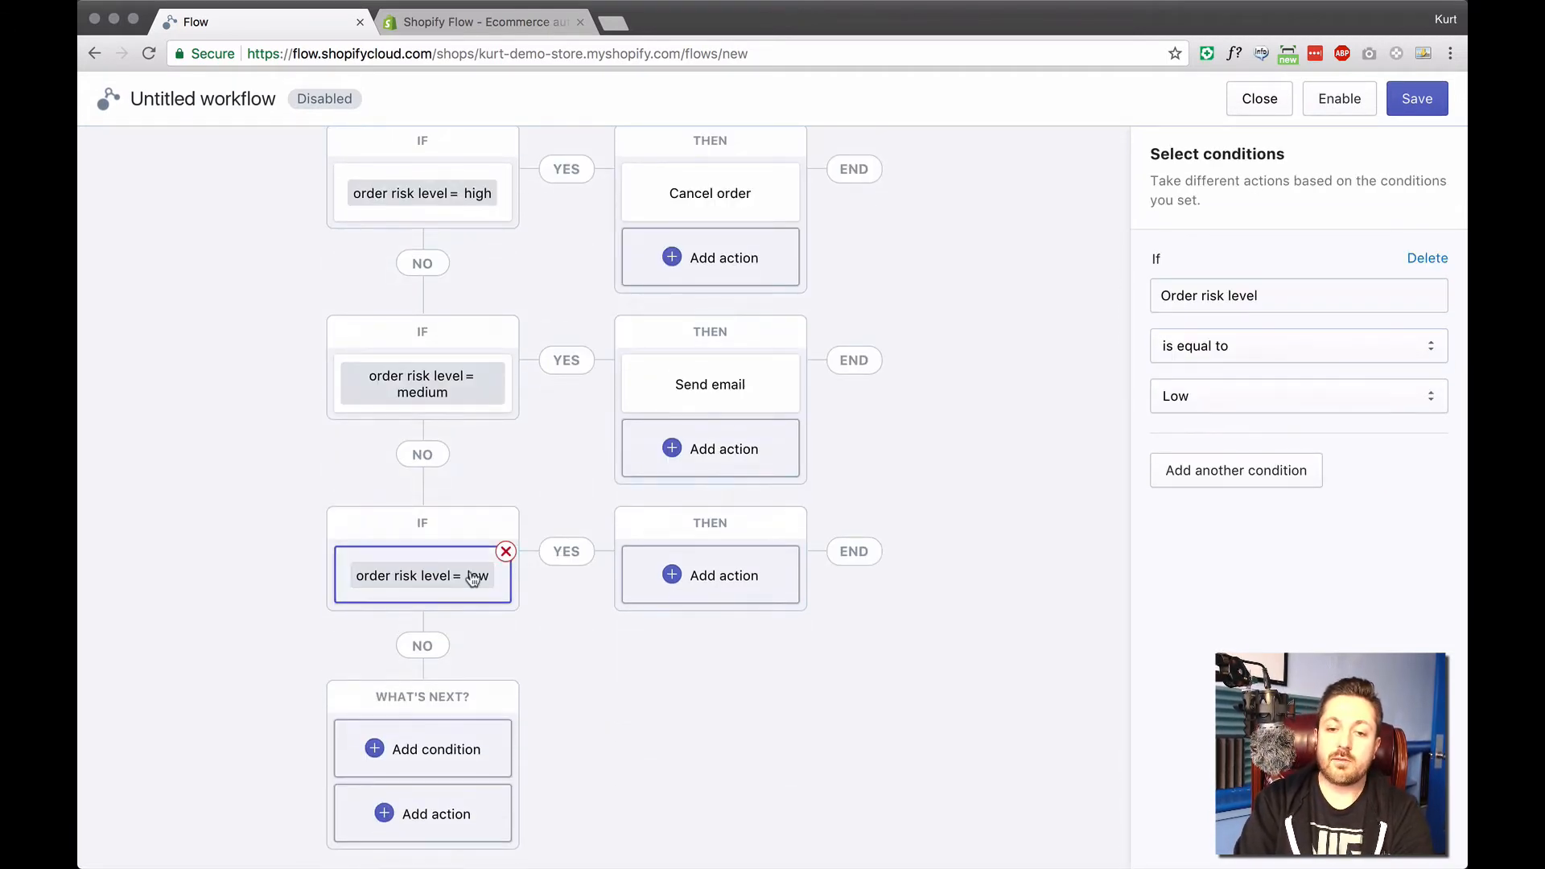
{"action": "left_click", "coordinate": [710, 574]}
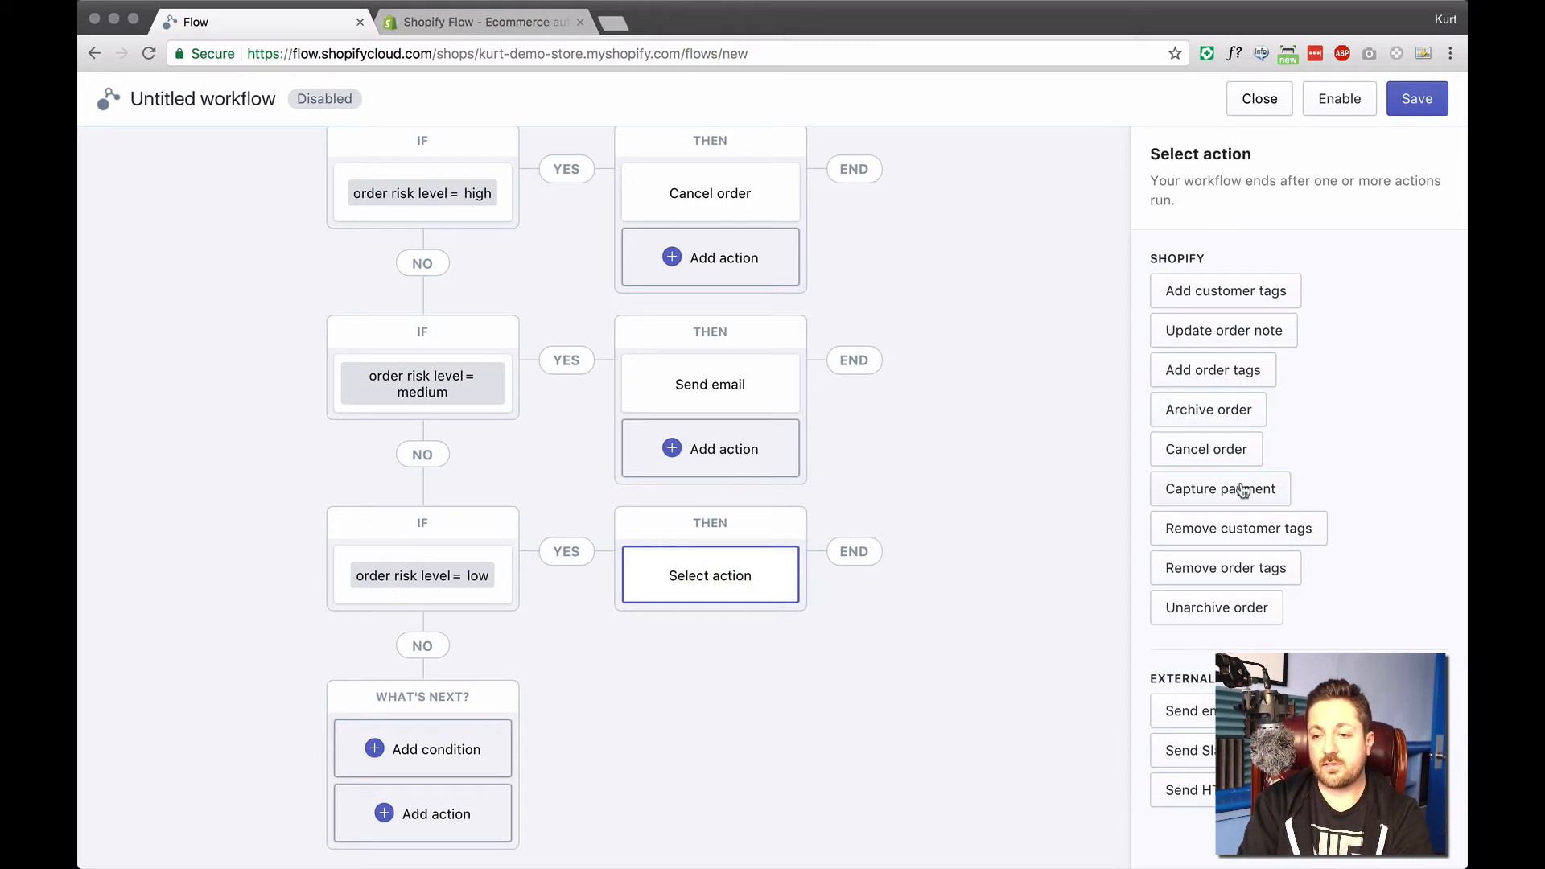
{"action": "left_click", "coordinate": [1219, 488]}
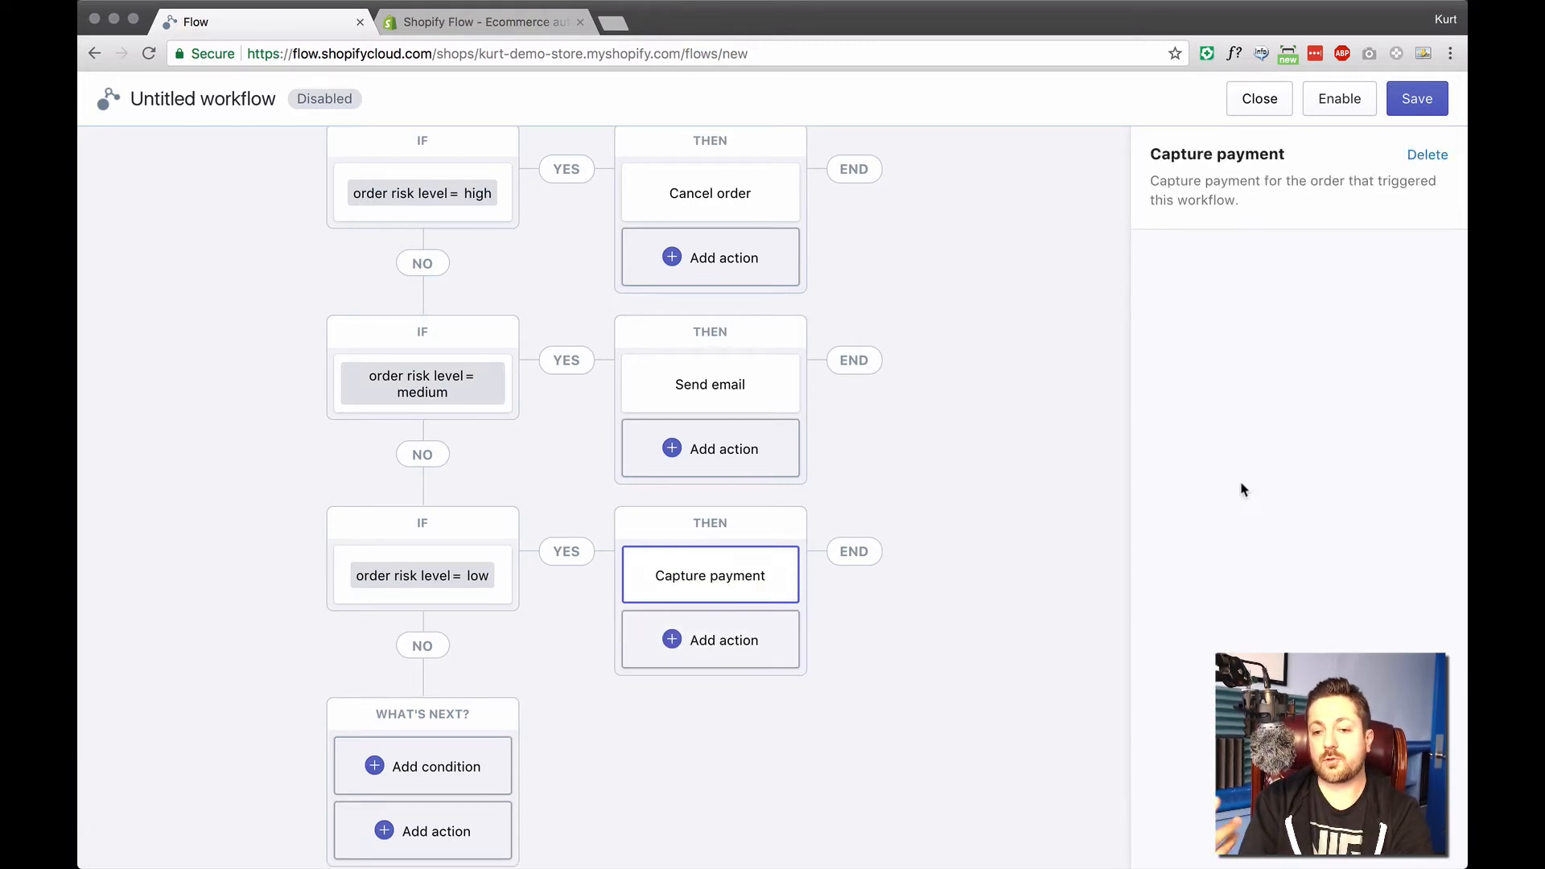
{"action": "scroll", "scroll_direction": "down", "scroll_amount": 3}
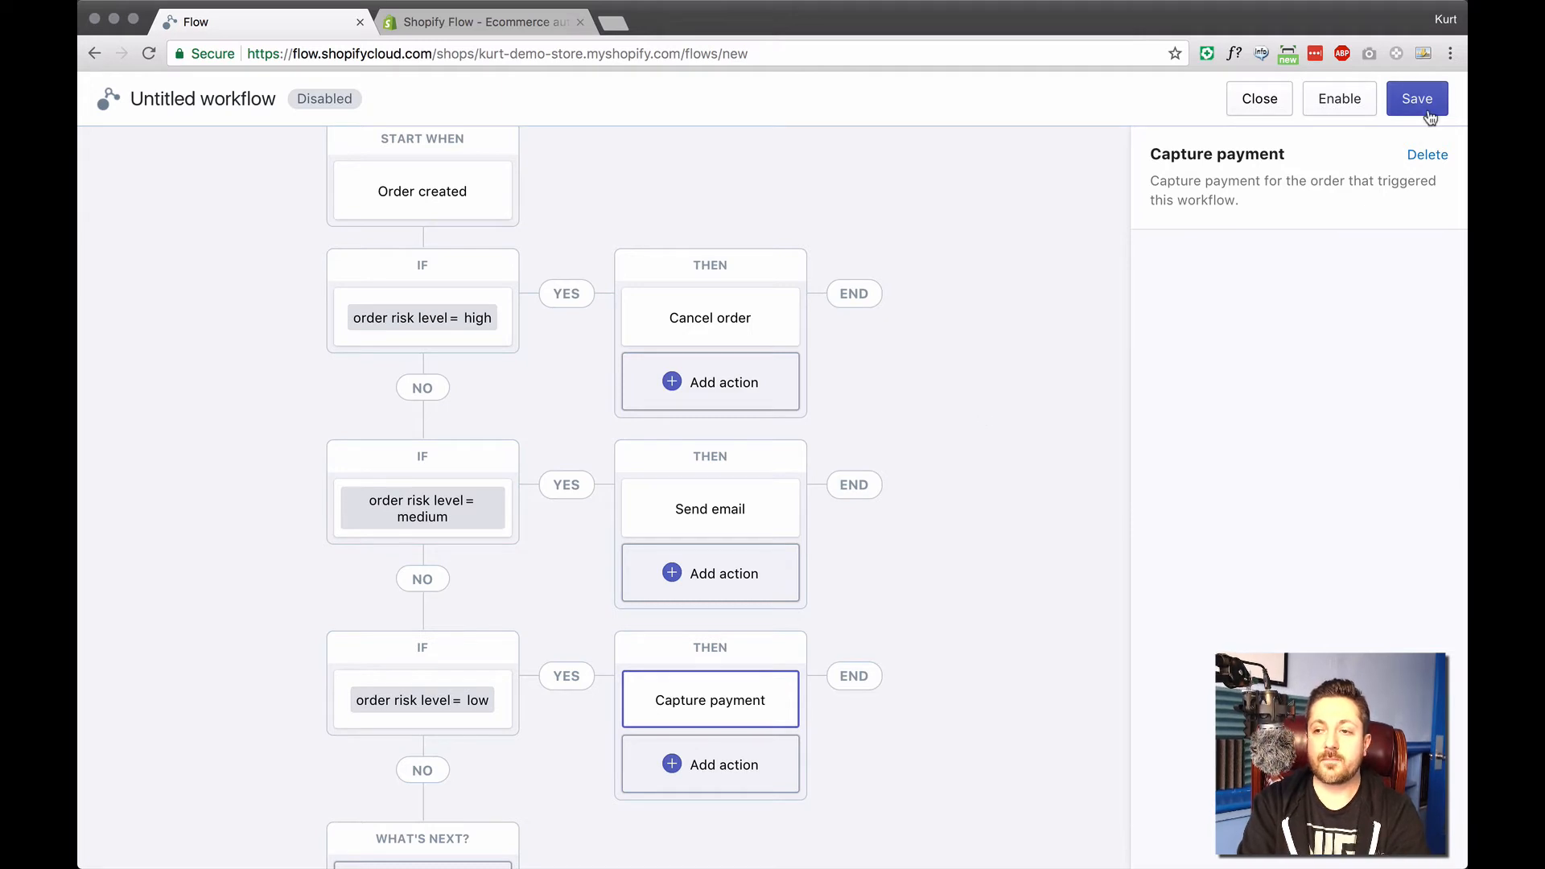
Save the workflow under the title 'Risk Analysis' and leave the editor.
{"action": "left_click", "coordinate": [1416, 99]}
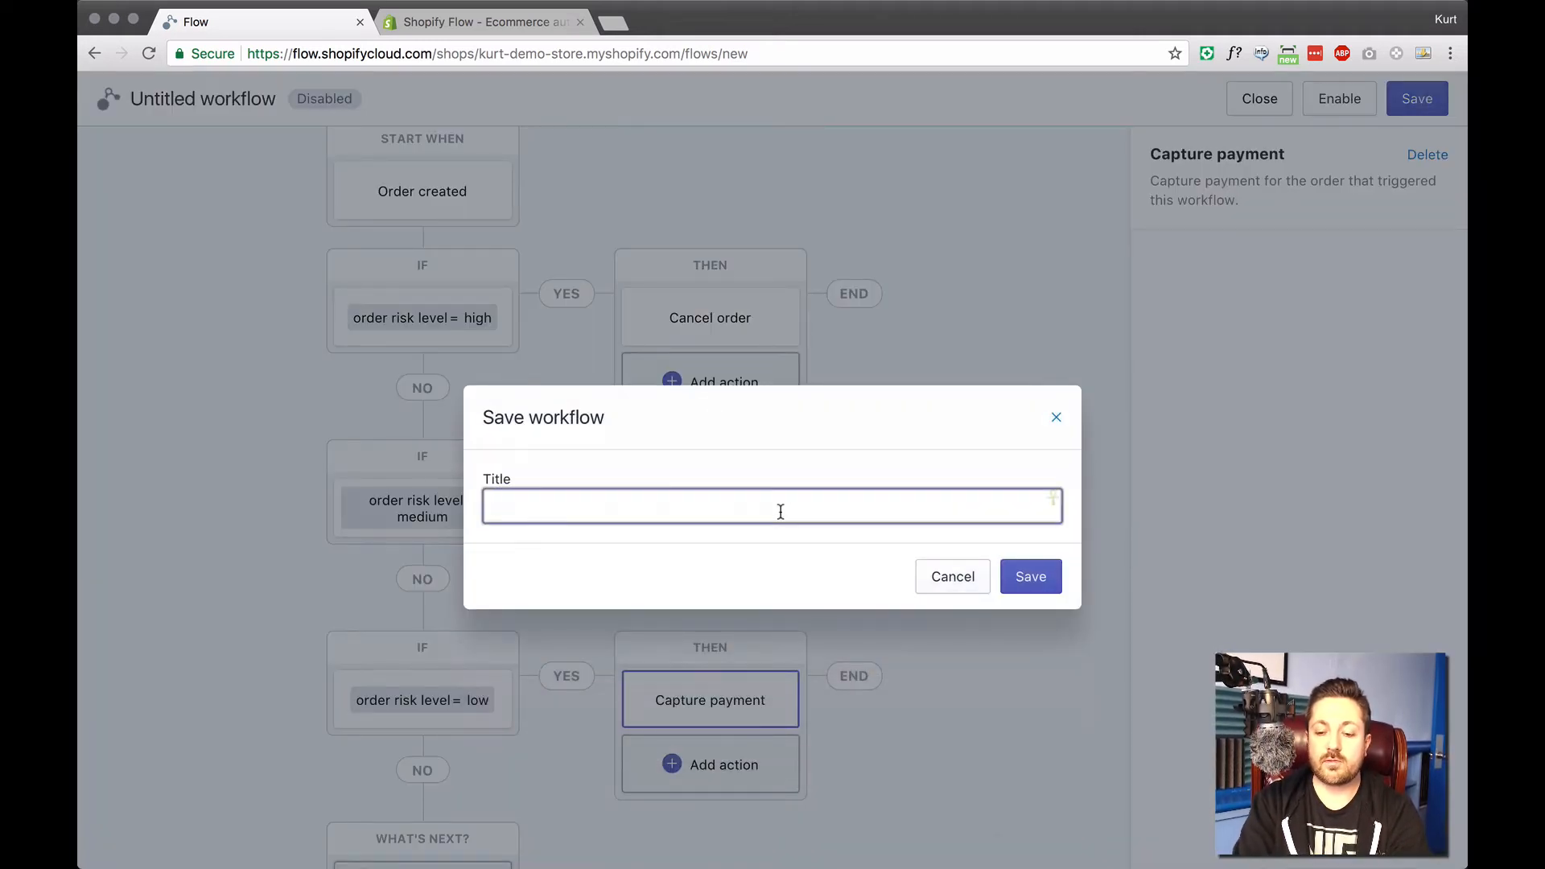
{"action": "type", "text": "Risk Analysis"}
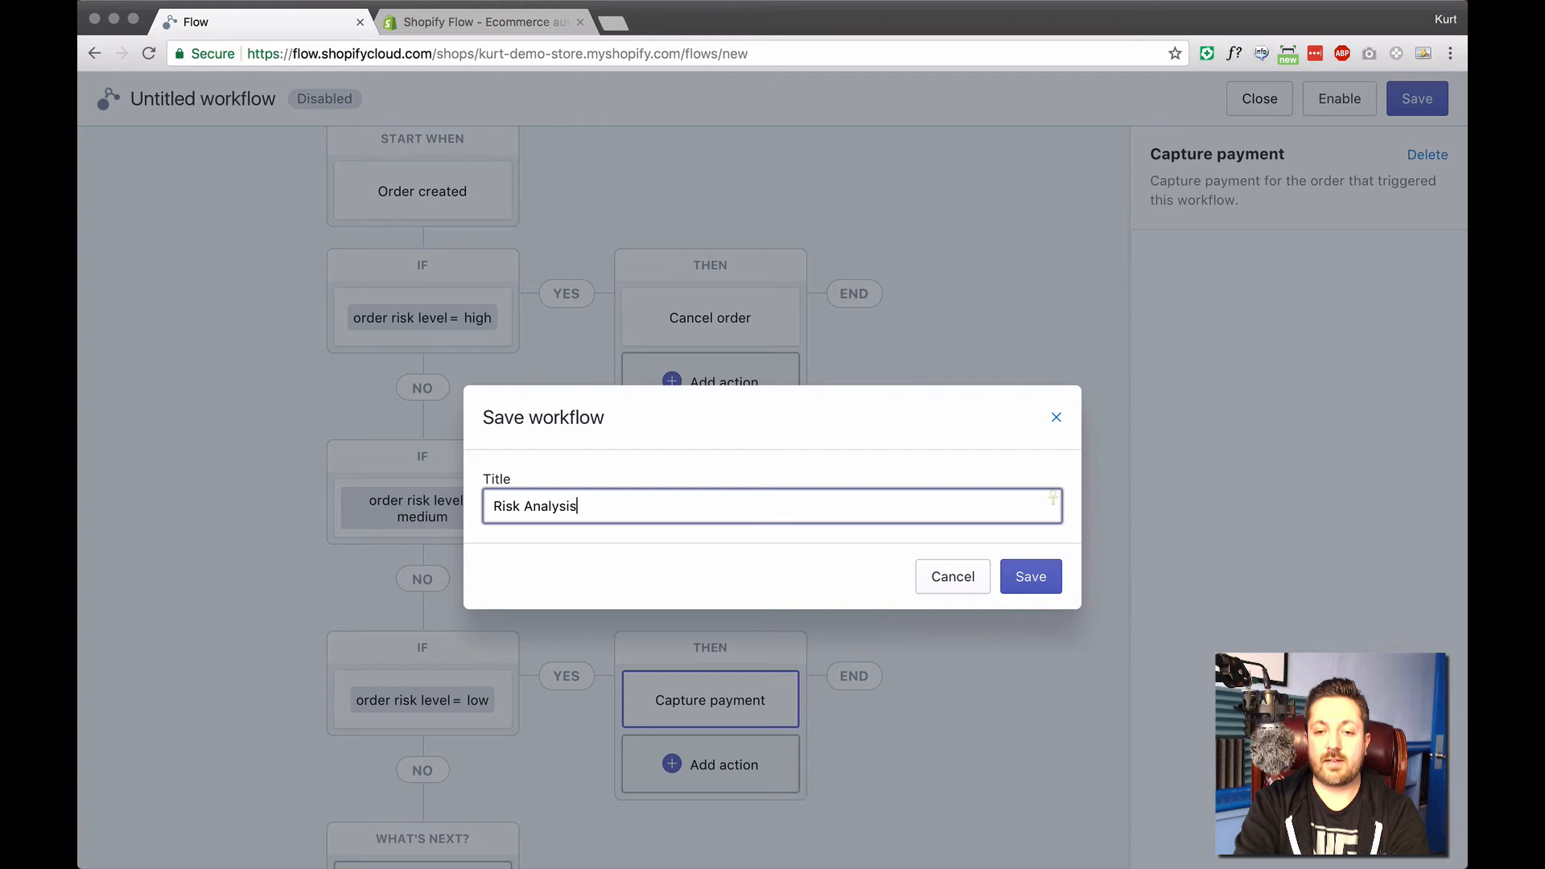
{"action": "left_click", "coordinate": [1030, 576]}
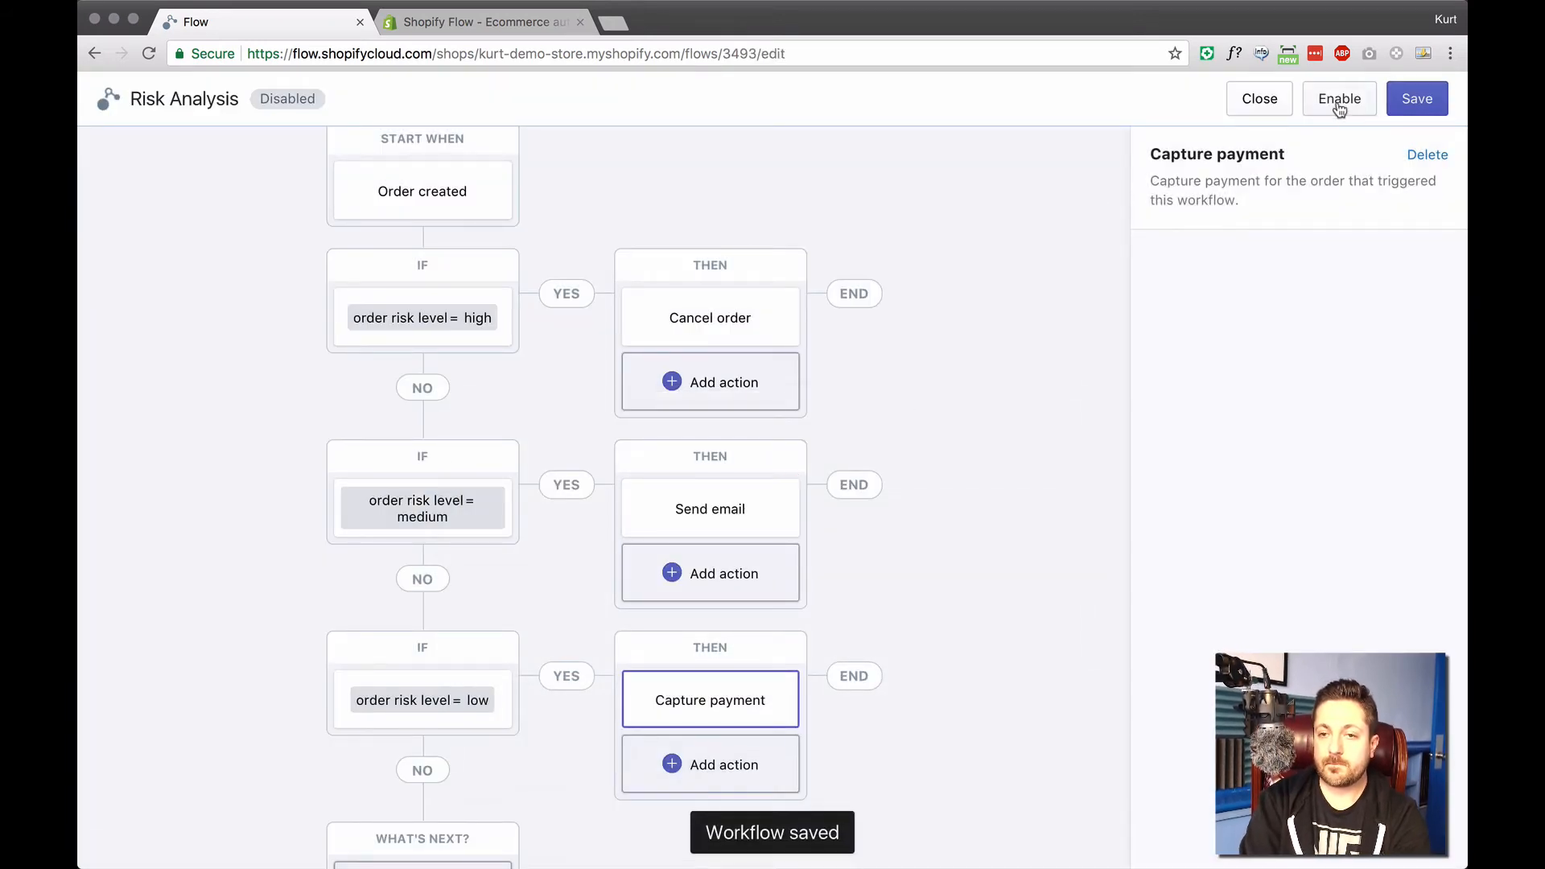
{"action": "left_click", "coordinate": [1259, 98]}
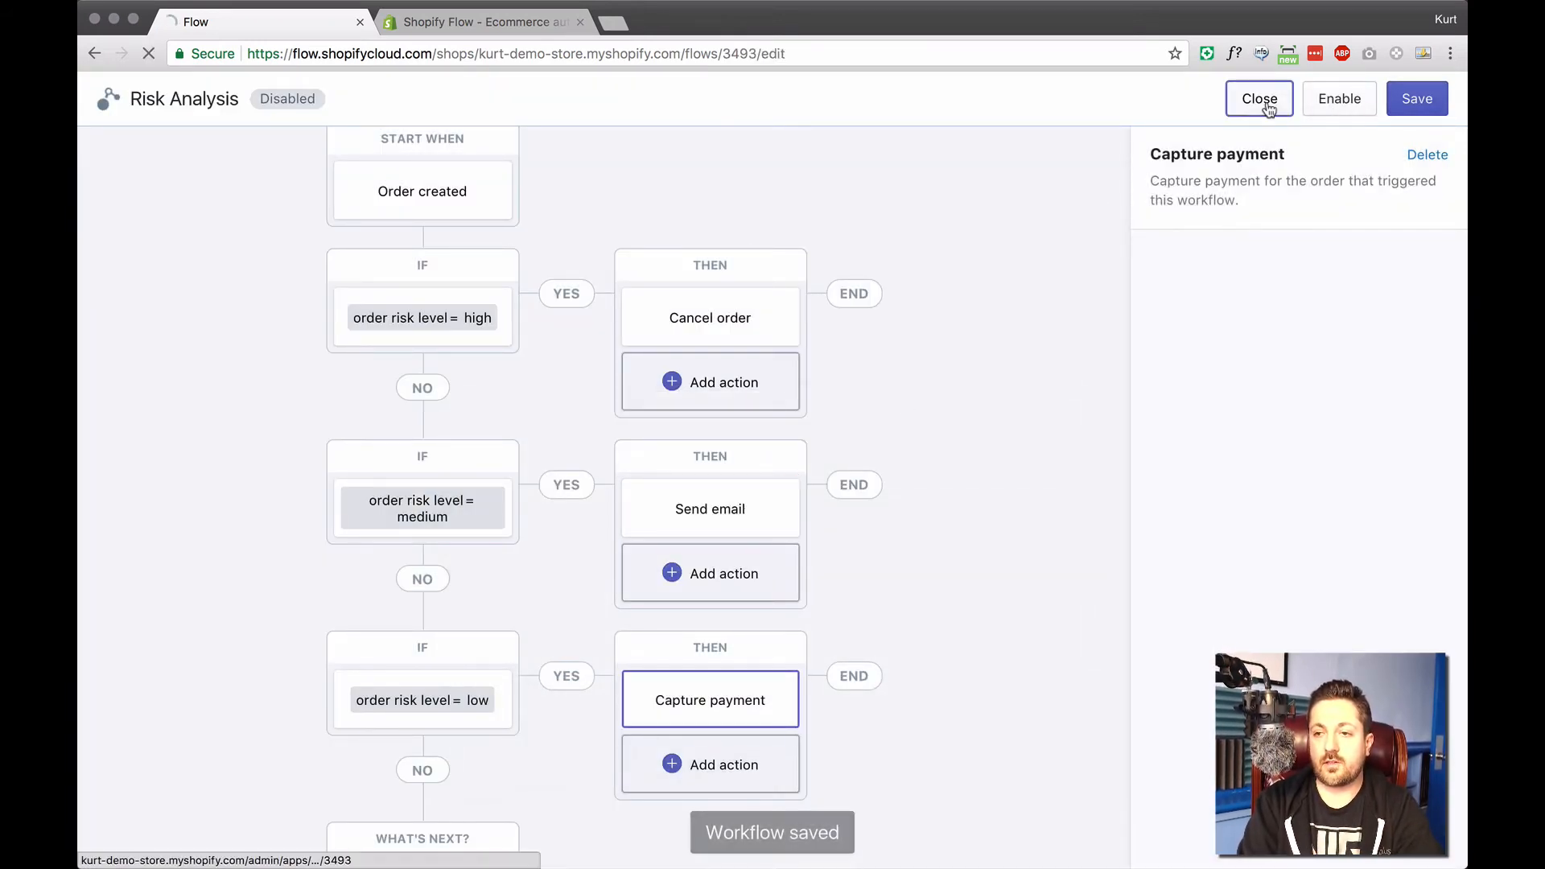
{"action": "left_click", "coordinate": [1259, 98]}
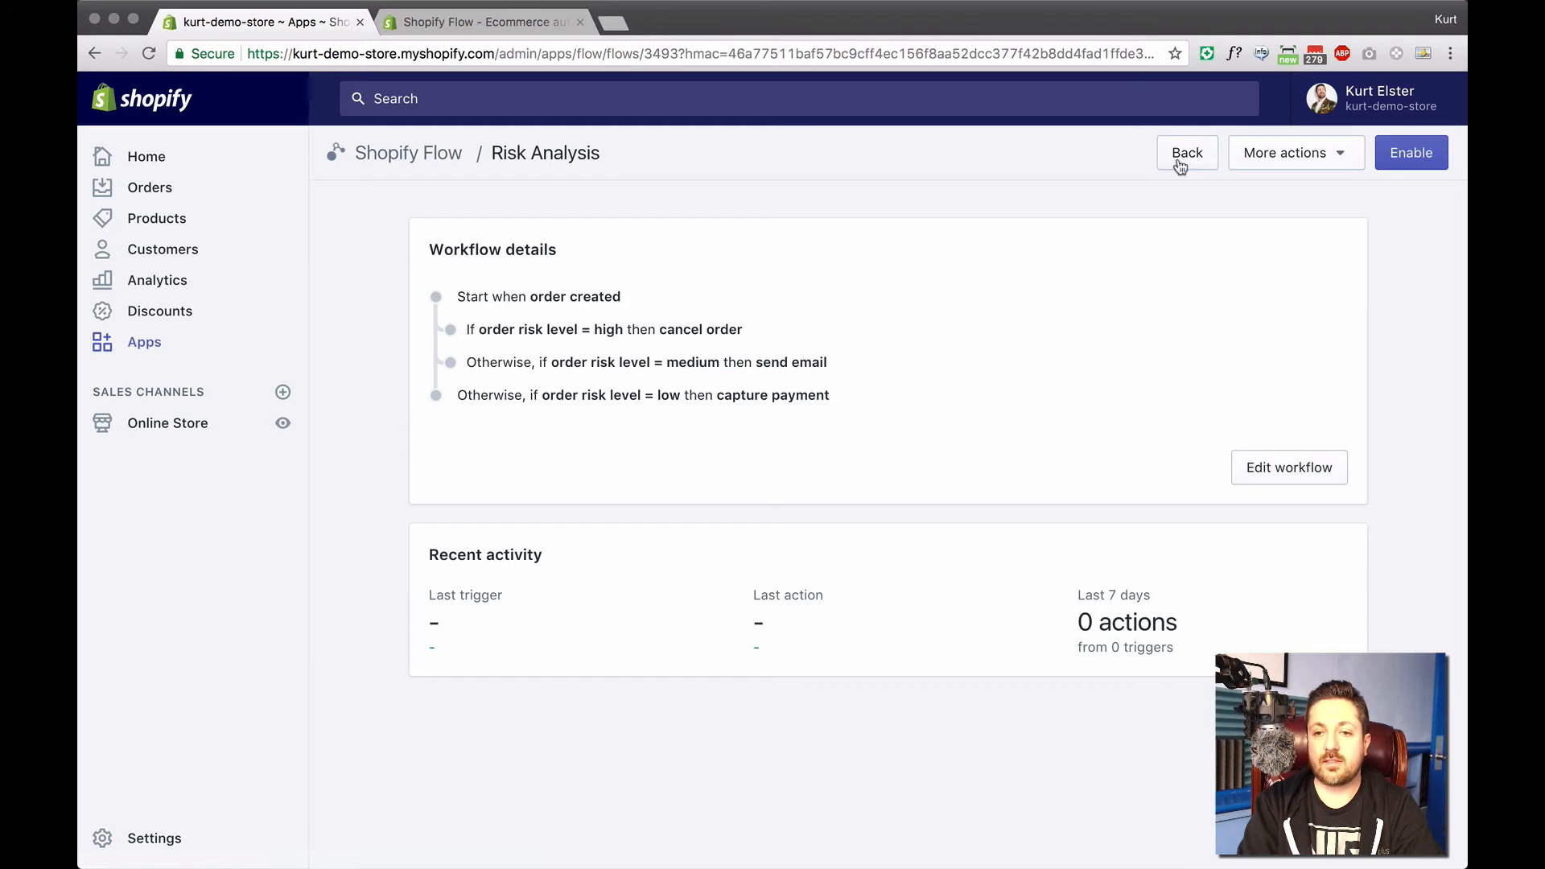
{"action": "left_click", "coordinate": [1294, 153]}
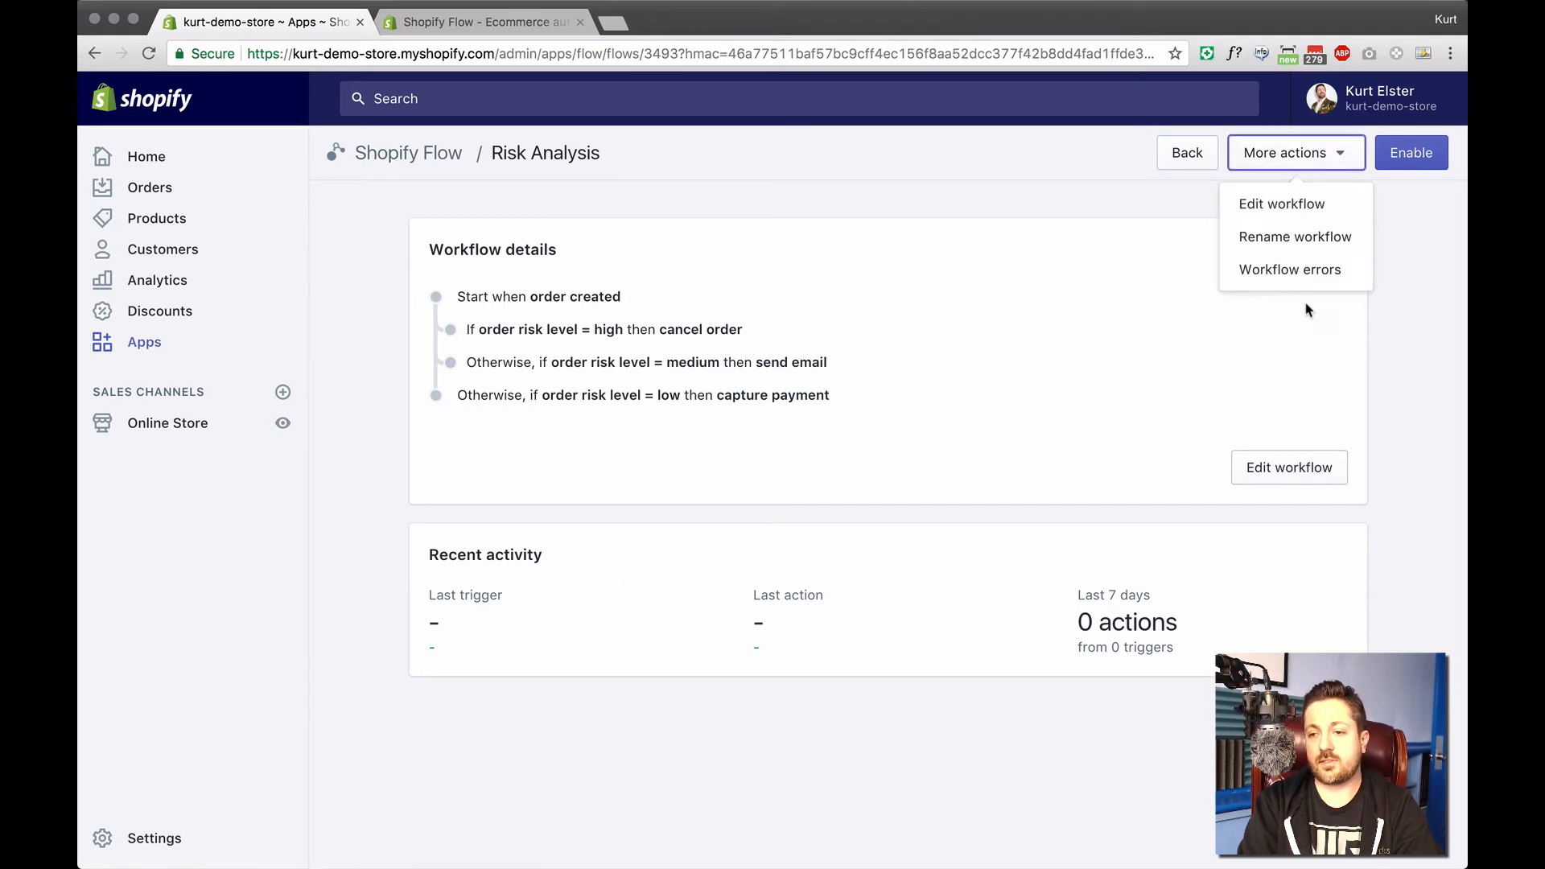
{"action": "left_click", "coordinate": [1296, 151]}
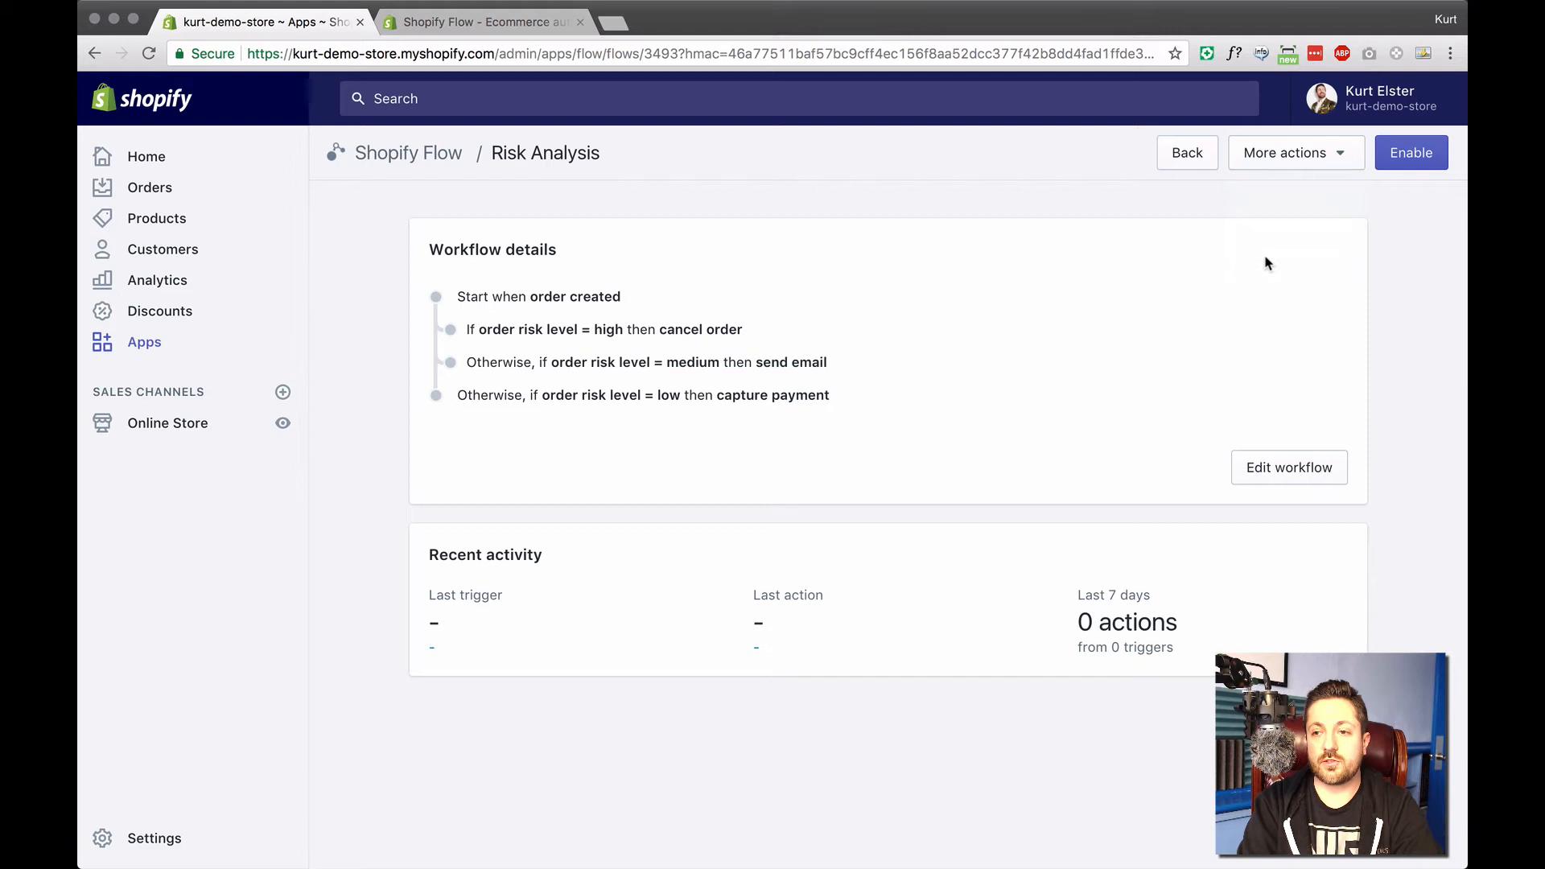
{"action": "left_click", "coordinate": [1187, 153]}
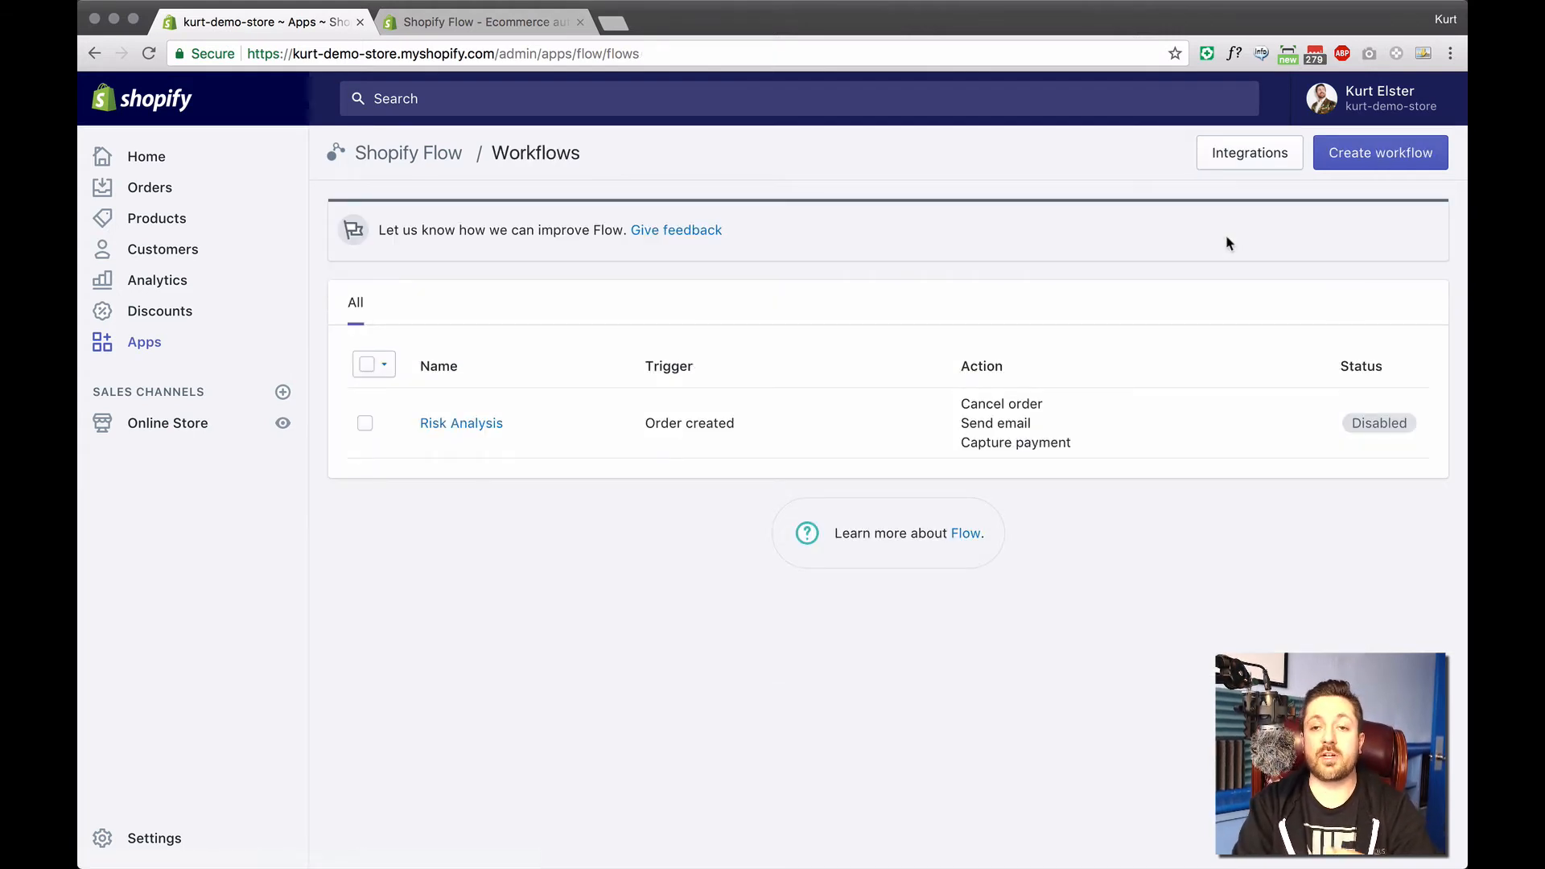
{"action": "left_click", "coordinate": [1380, 153]}
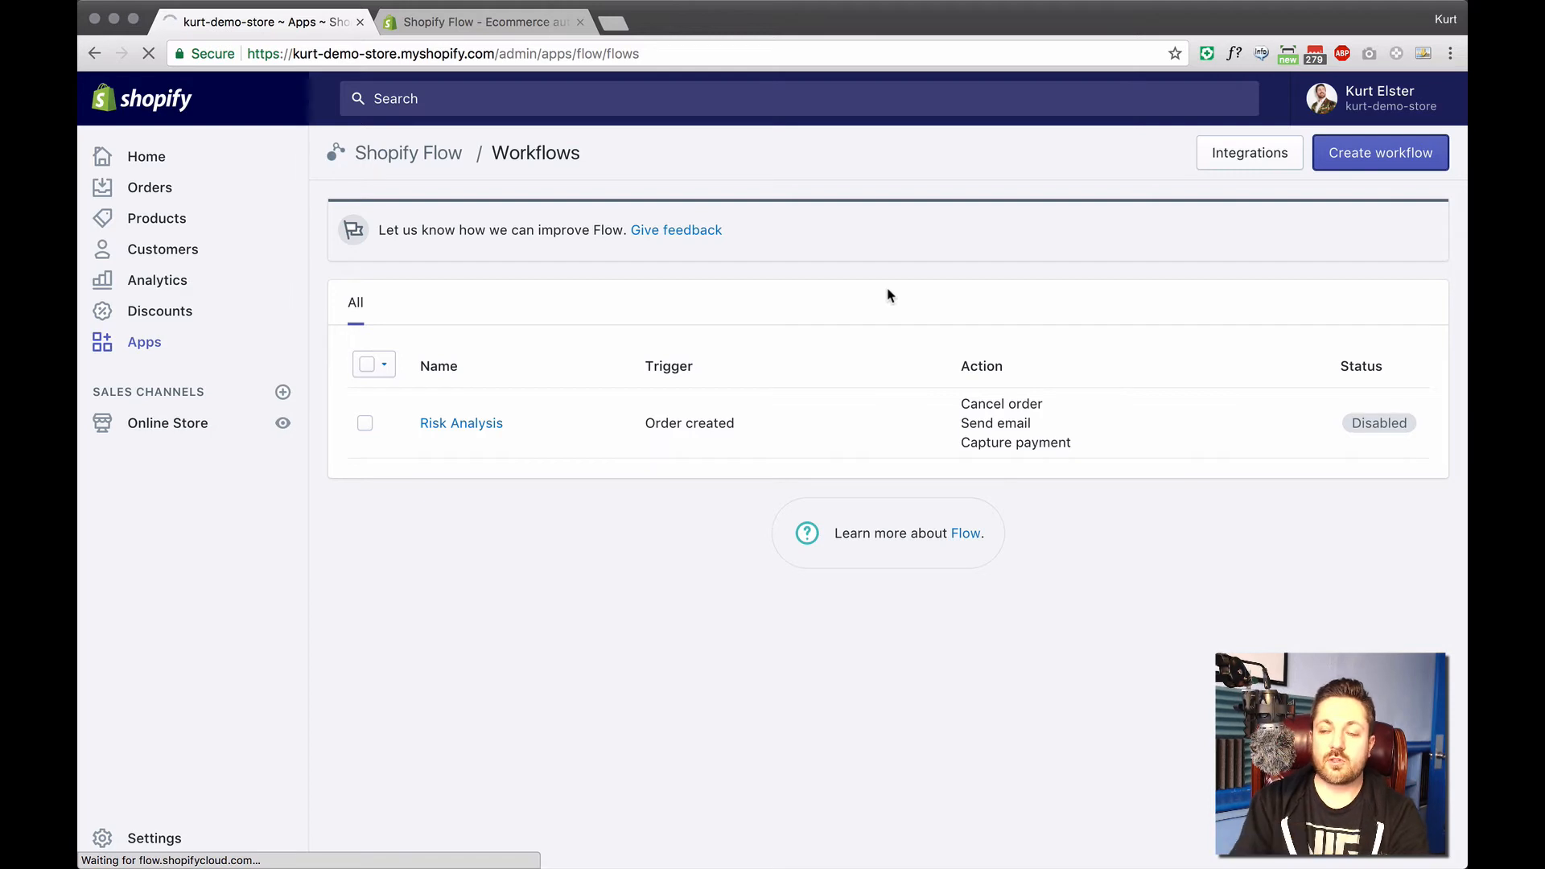
Create a second new untitled workflow in the Flow editor.
{"action": "left_click", "coordinate": [1380, 153]}
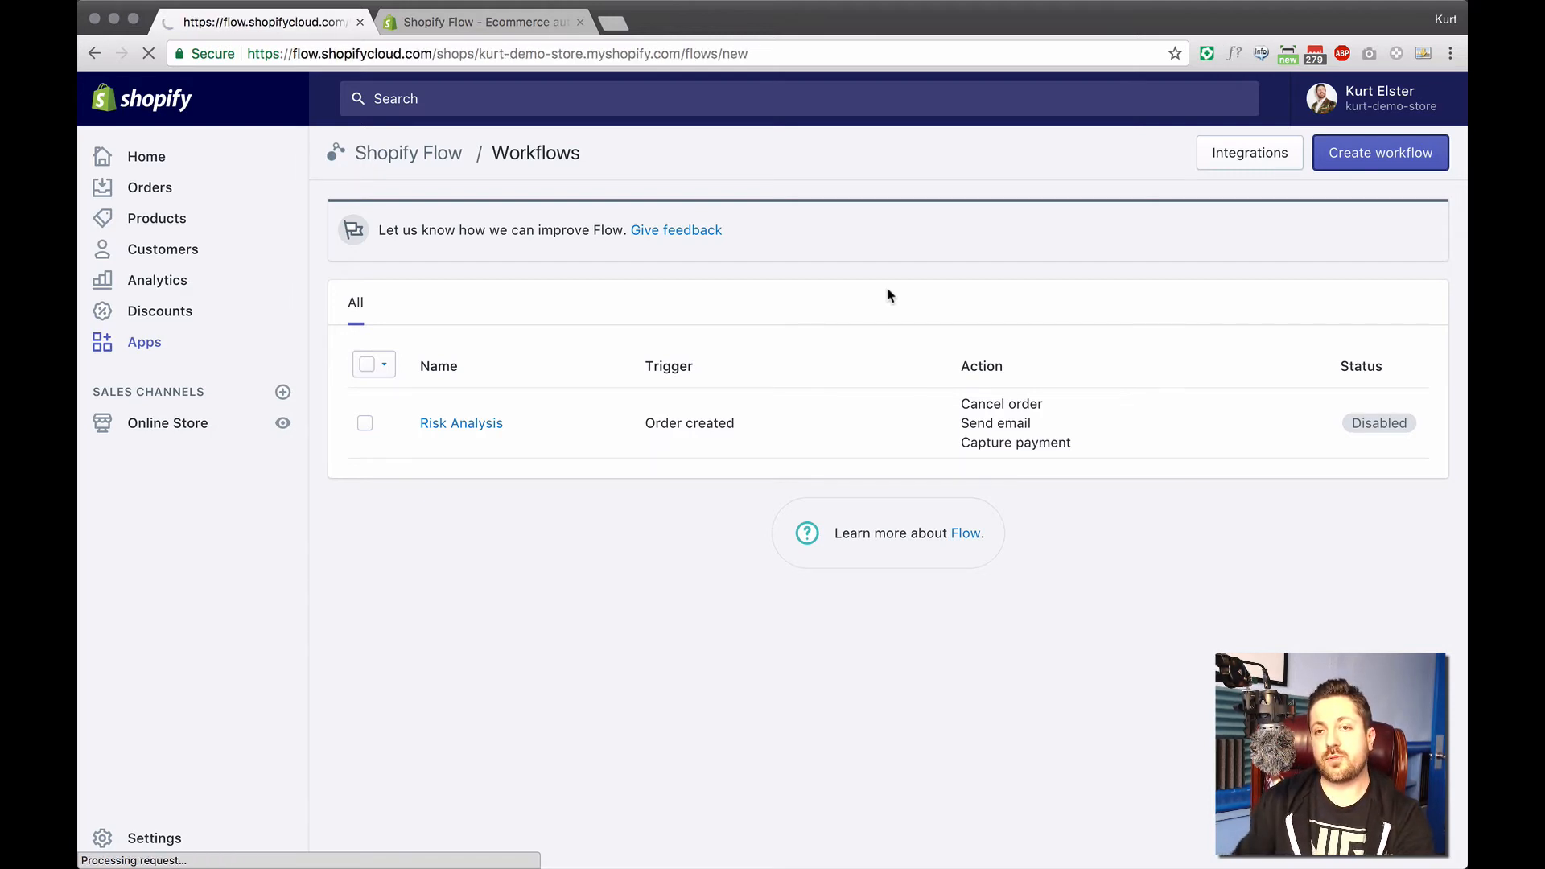
{"action": "left_click", "coordinate": [1379, 153]}
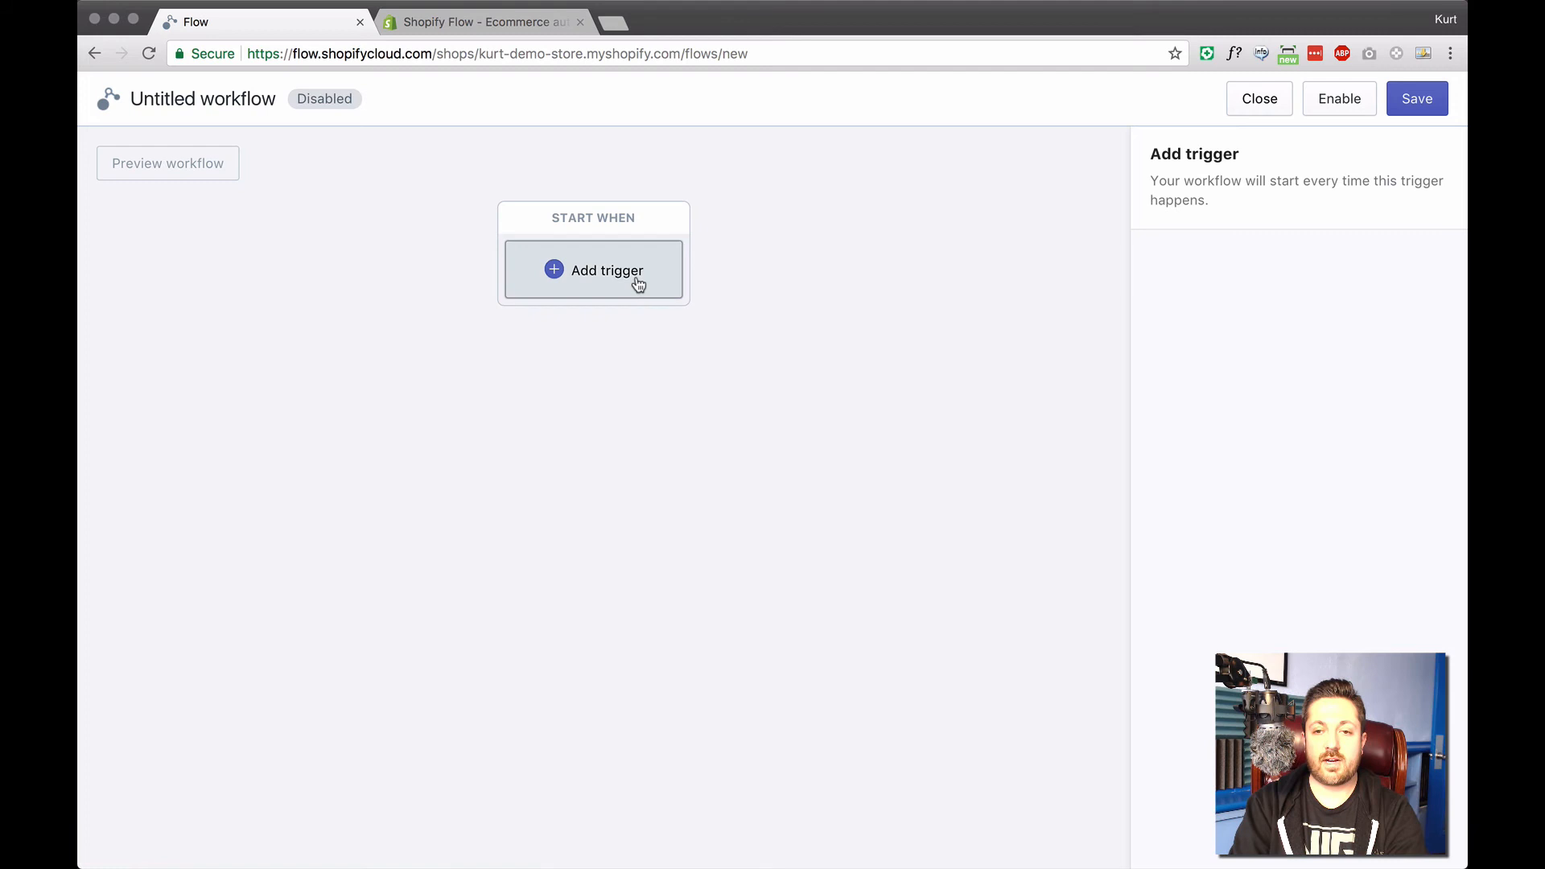
Trigger on Order created and add a condition based on the order's Line items.
{"action": "left_click", "coordinate": [594, 270]}
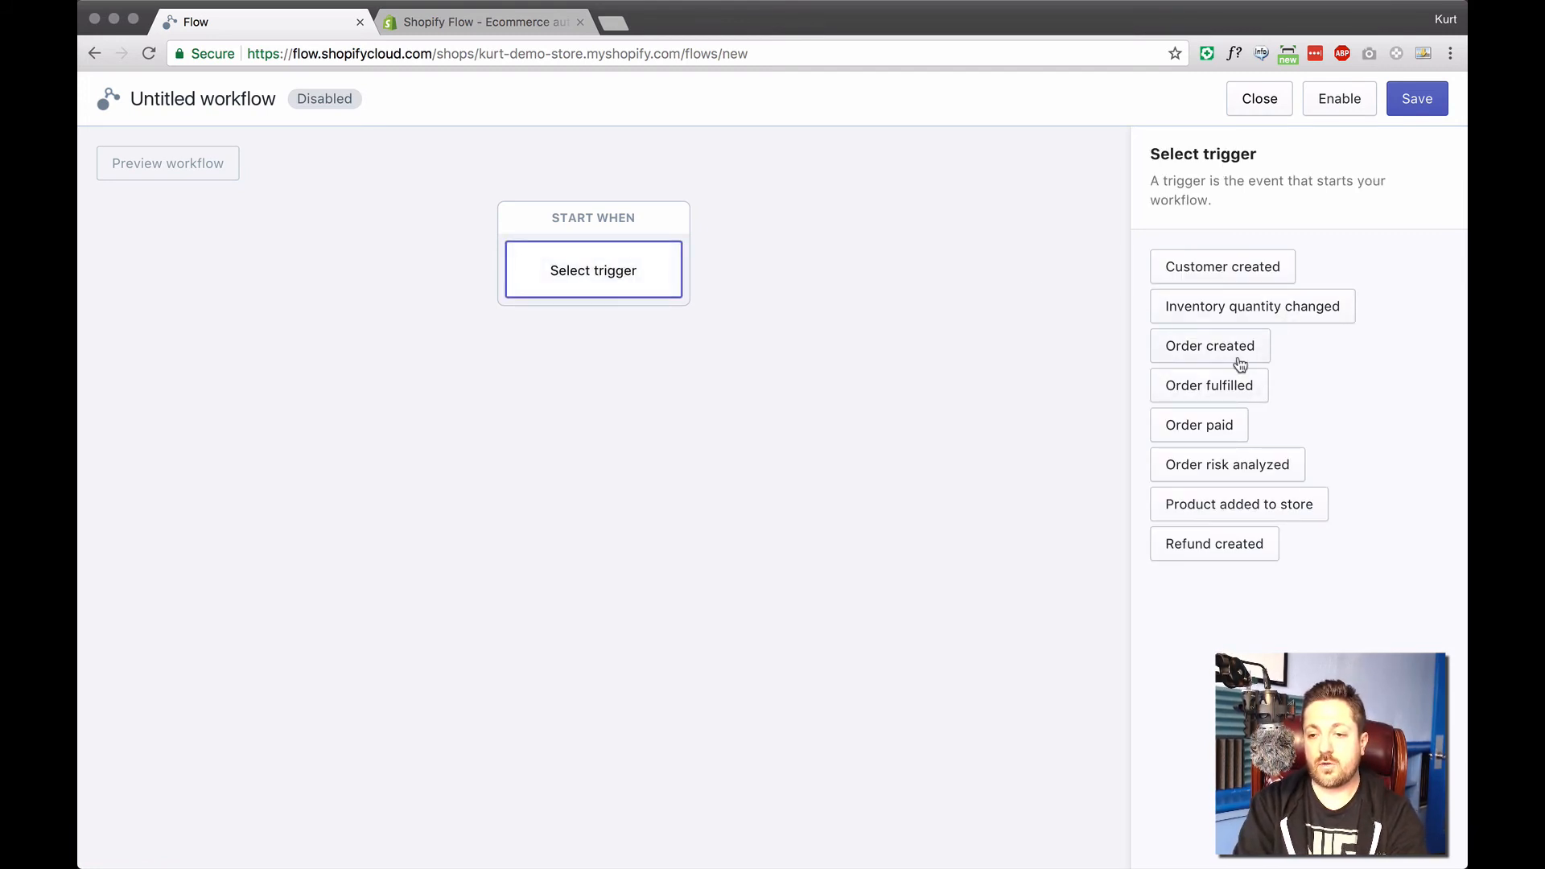
{"action": "left_click", "coordinate": [1209, 344]}
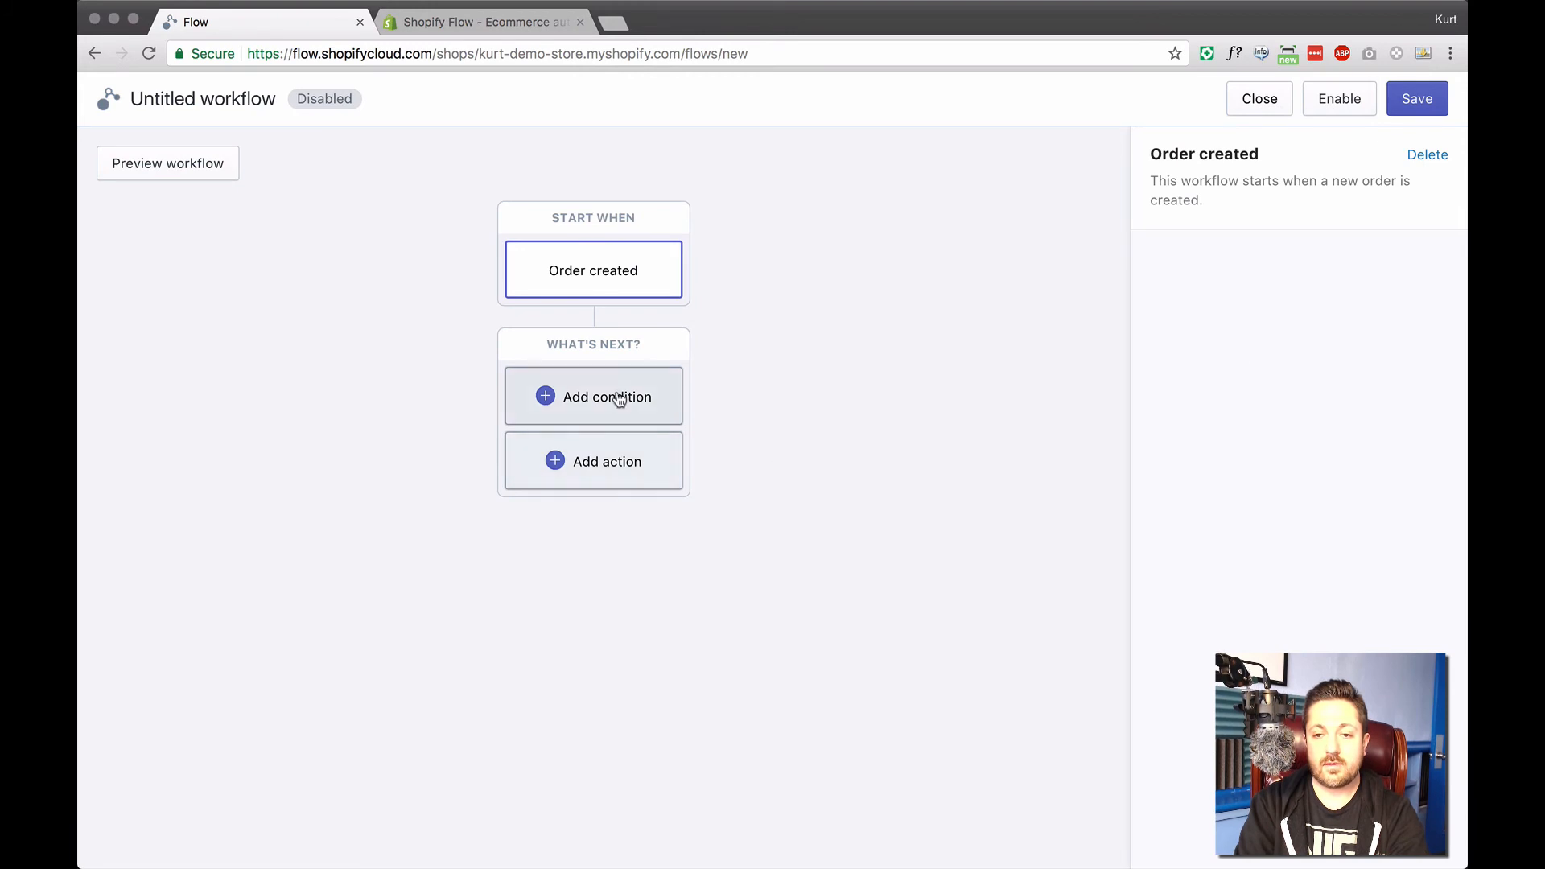
{"action": "left_click", "coordinate": [594, 396]}
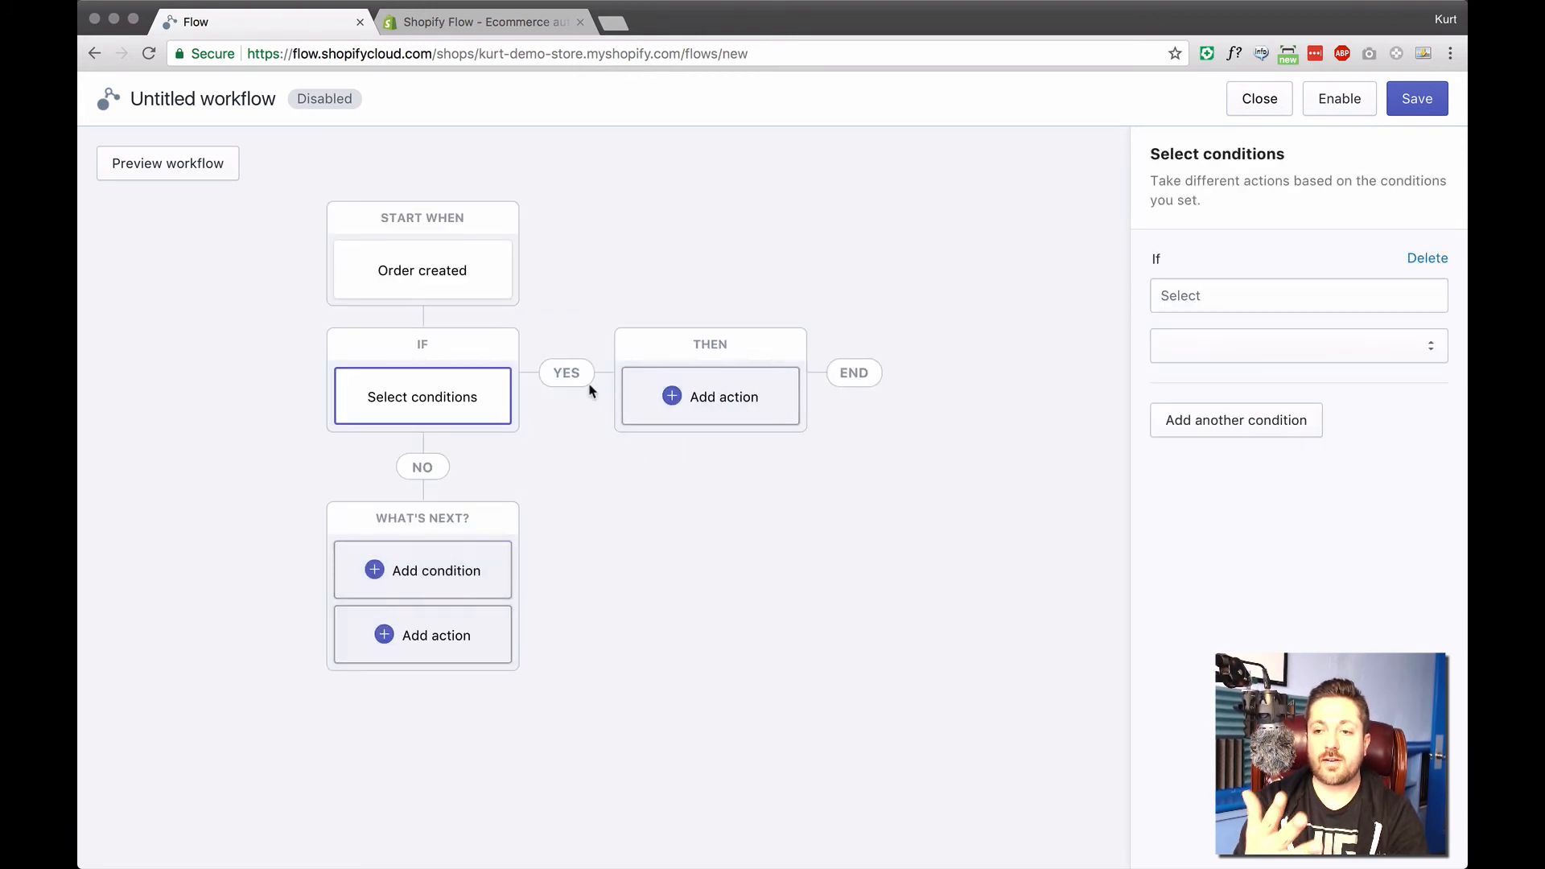
{"action": "left_click", "coordinate": [1297, 295]}
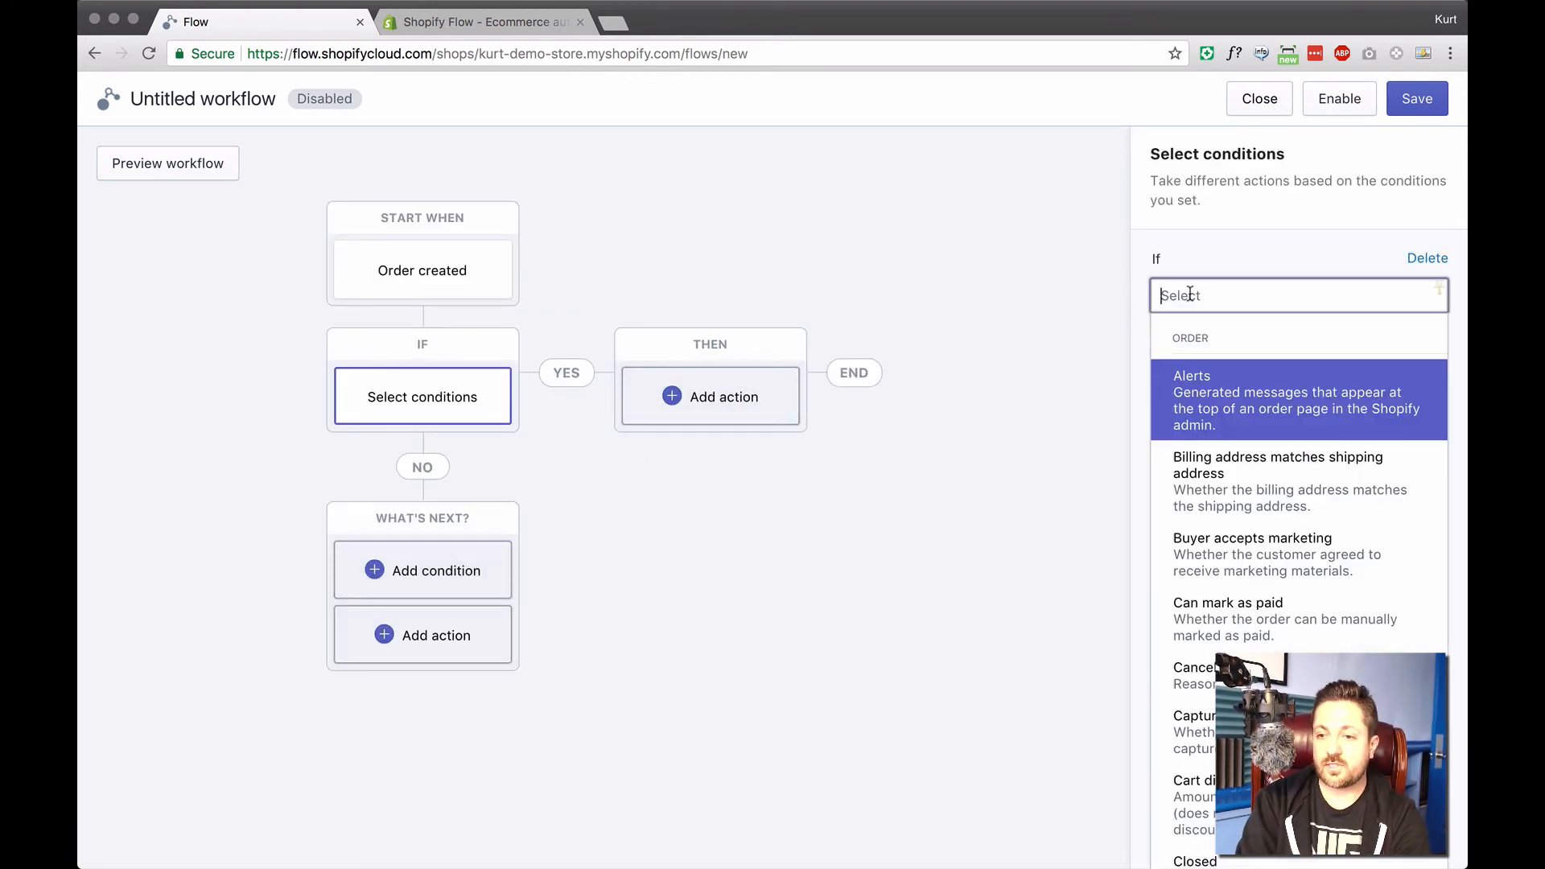
{"action": "type", "text": "line"}
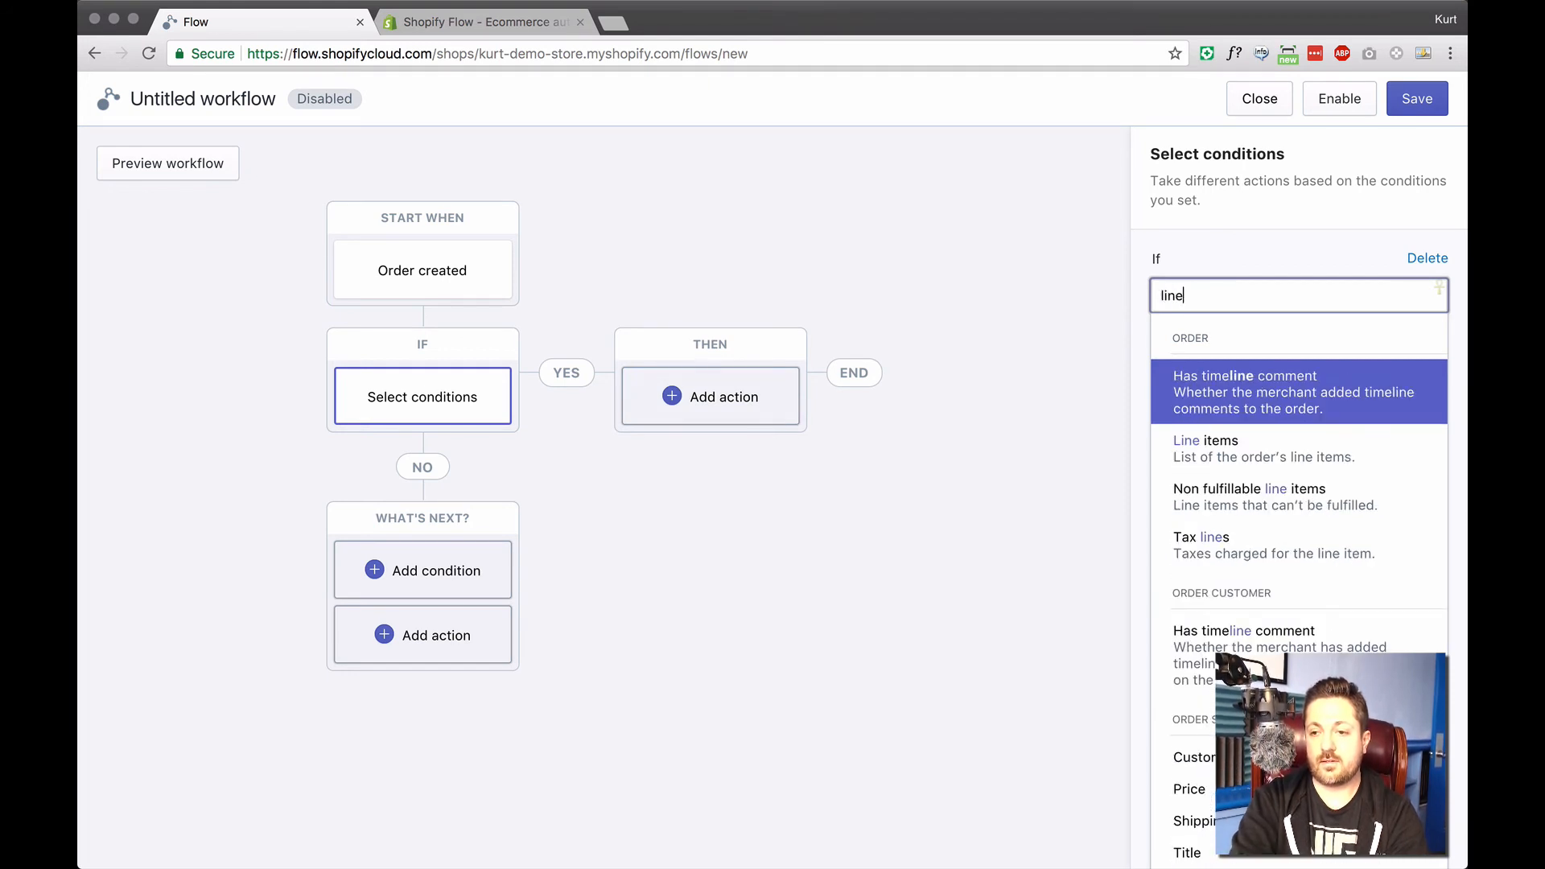
{"action": "left_click", "coordinate": [1206, 440]}
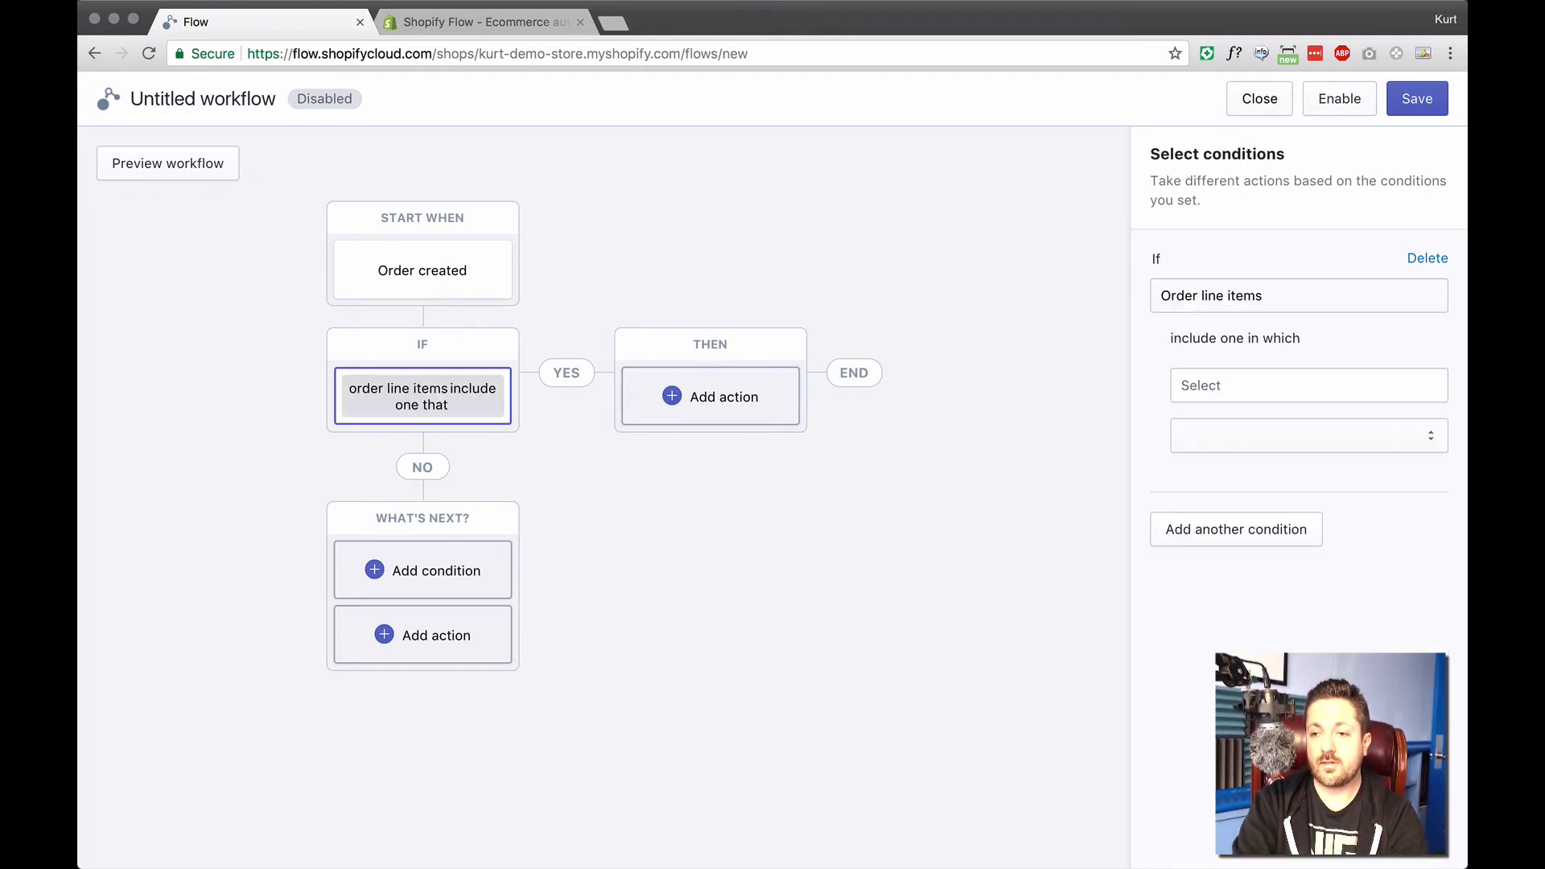
Set the condition to line item Title includes 'socks' and start adding its action.
{"action": "left_click", "coordinate": [1307, 385]}
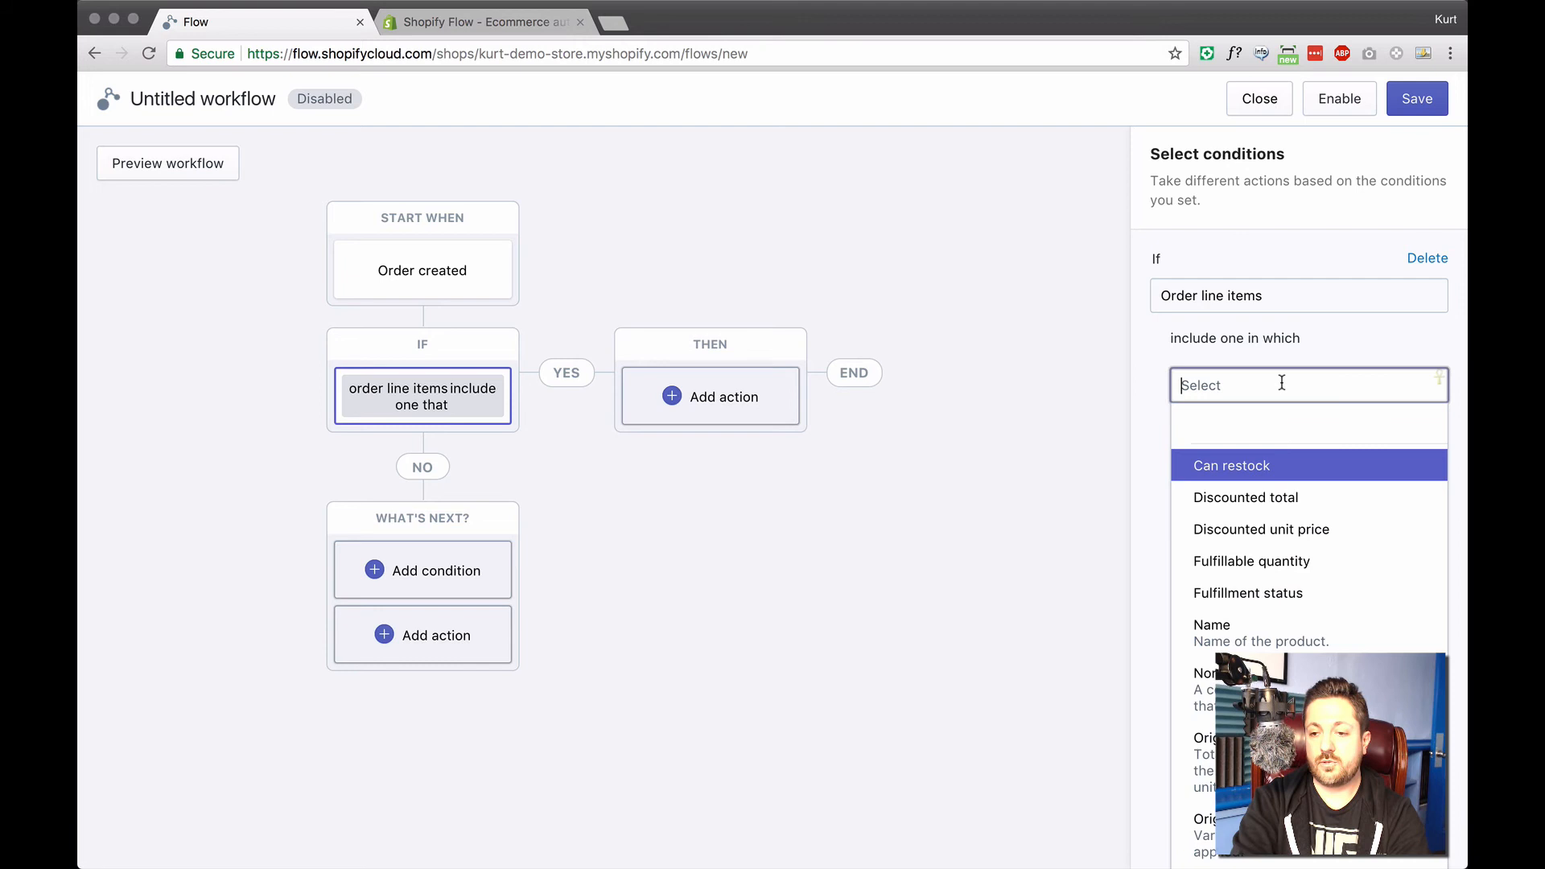
{"action": "type", "text": "so"}
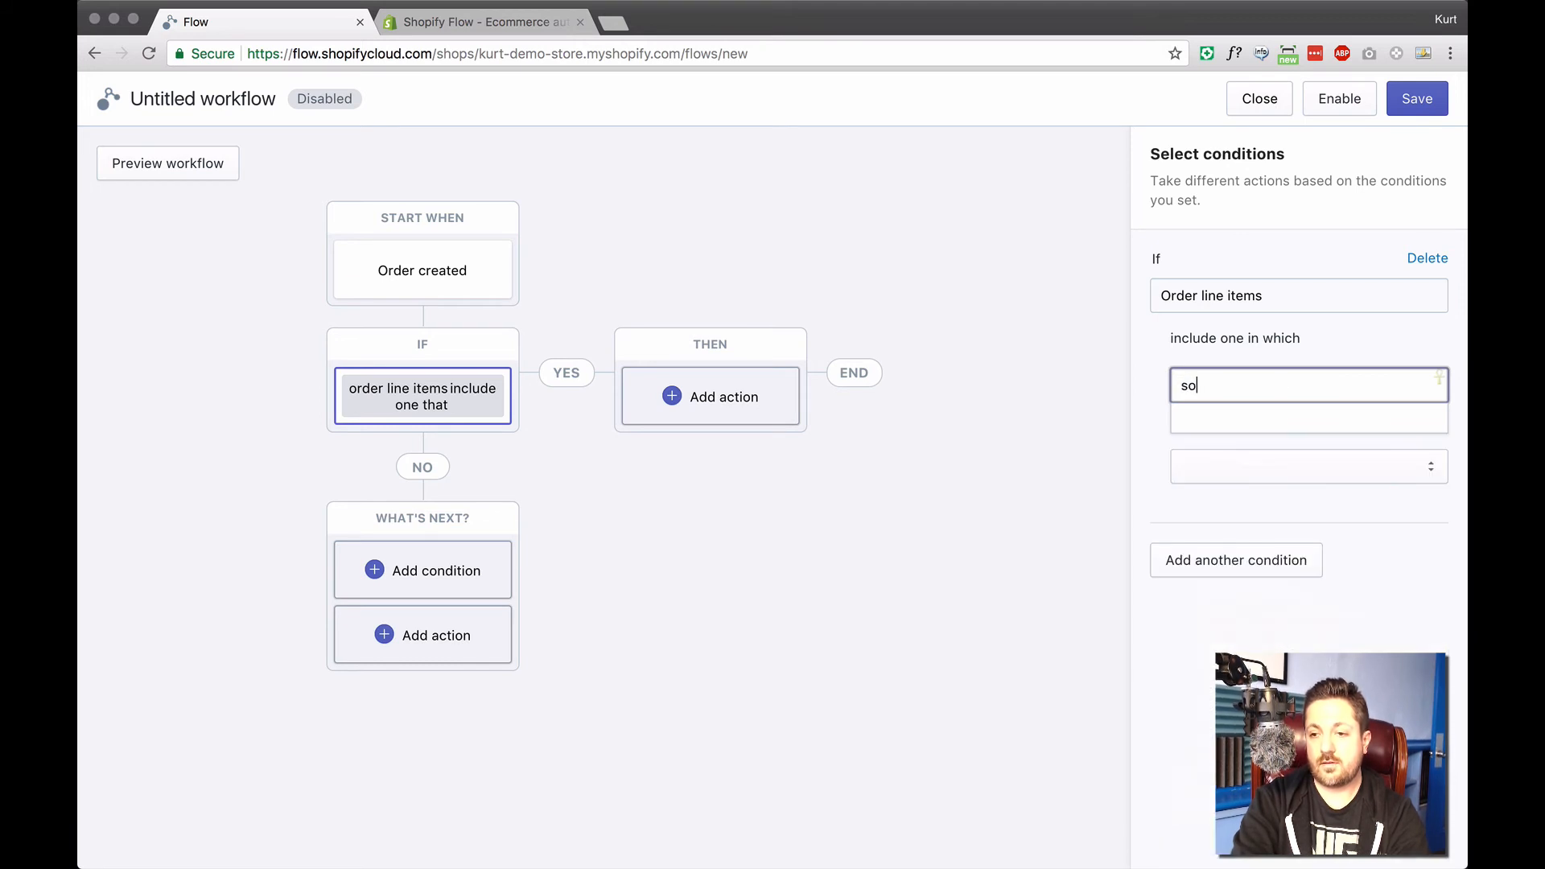
{"action": "type", "text": "tie"}
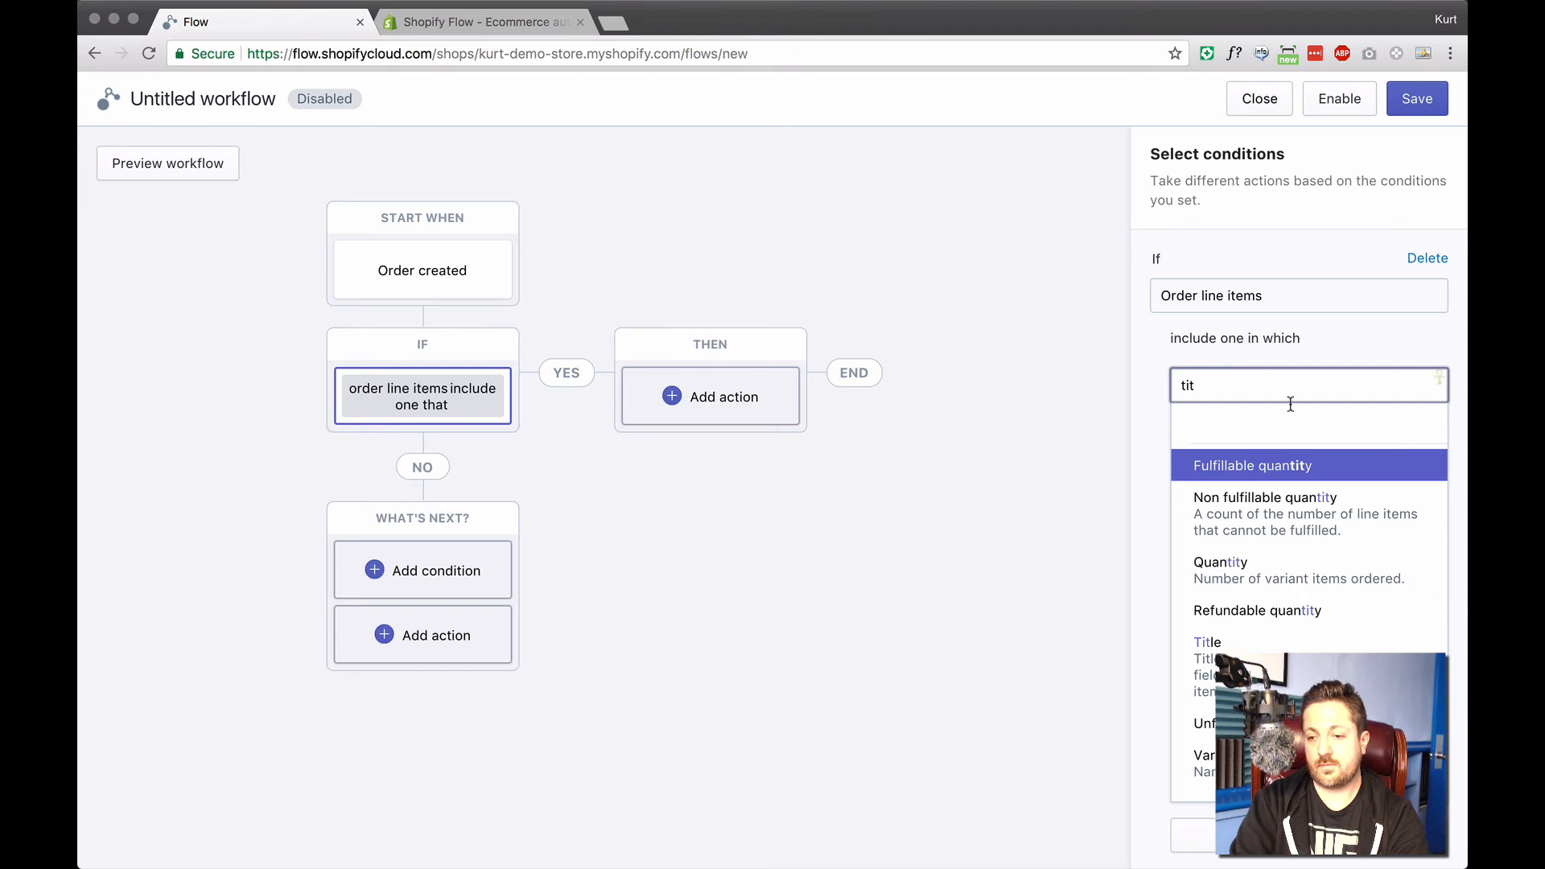
{"action": "left_click", "coordinate": [1205, 643]}
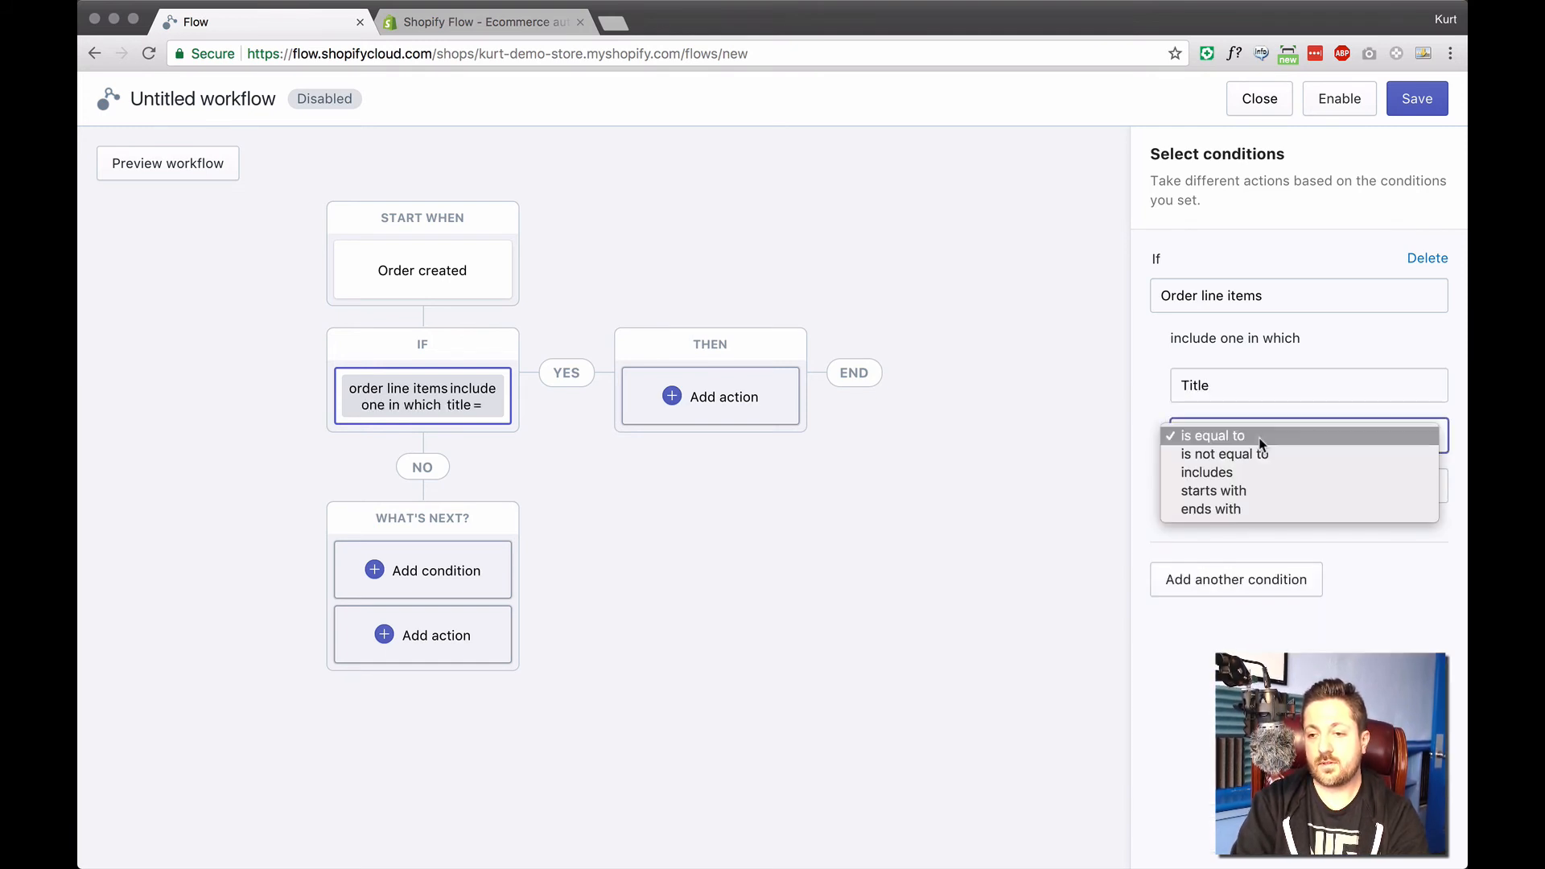
{"action": "mouse_move", "coordinate": [1225, 454]}
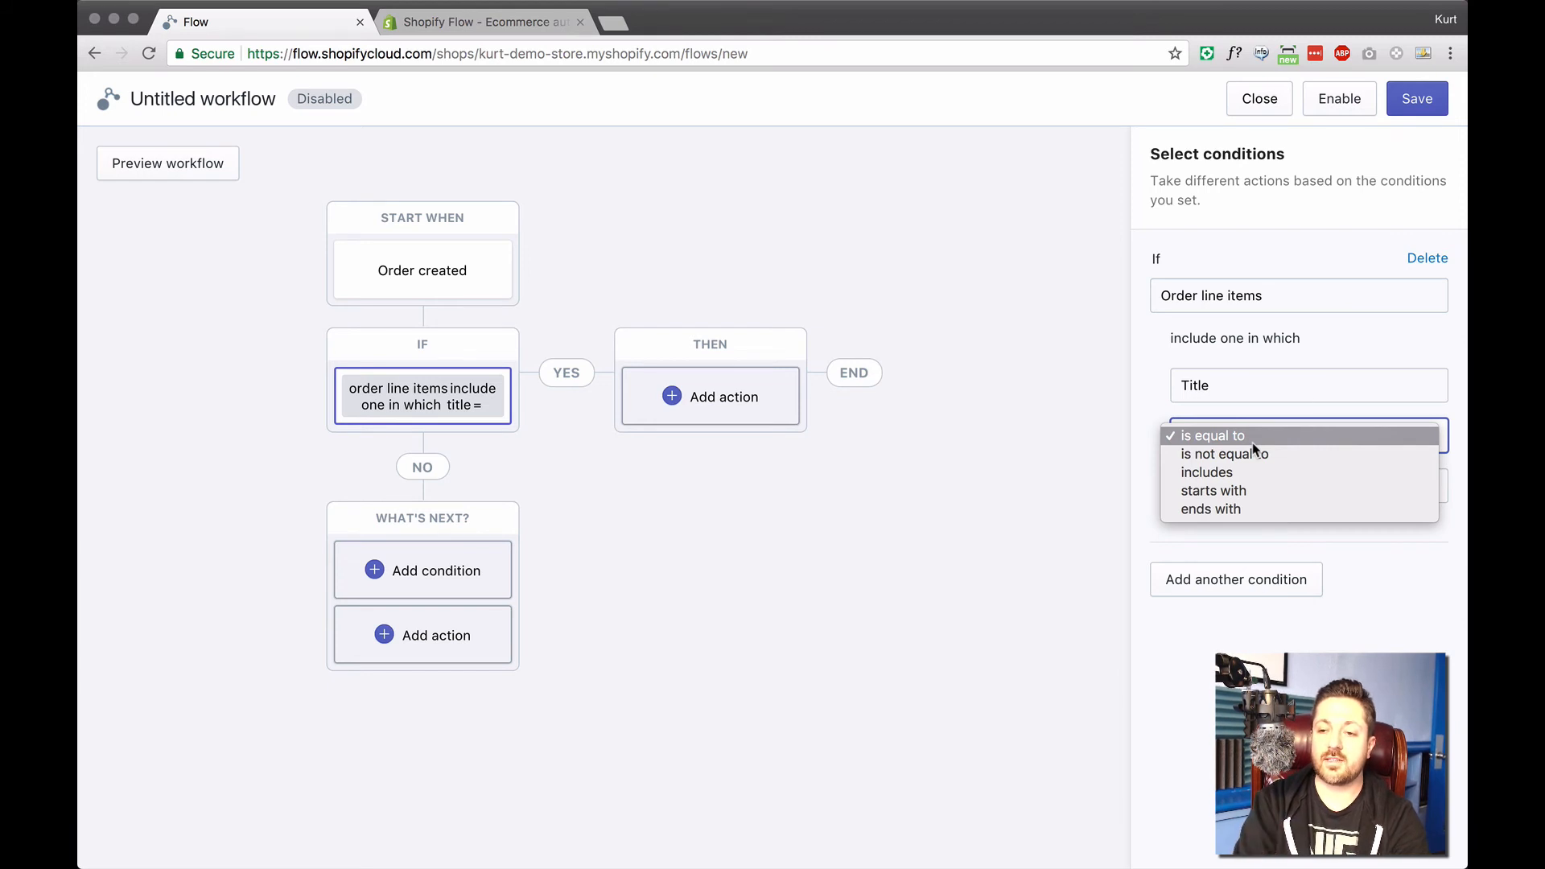
{"action": "left_click", "coordinate": [1205, 471]}
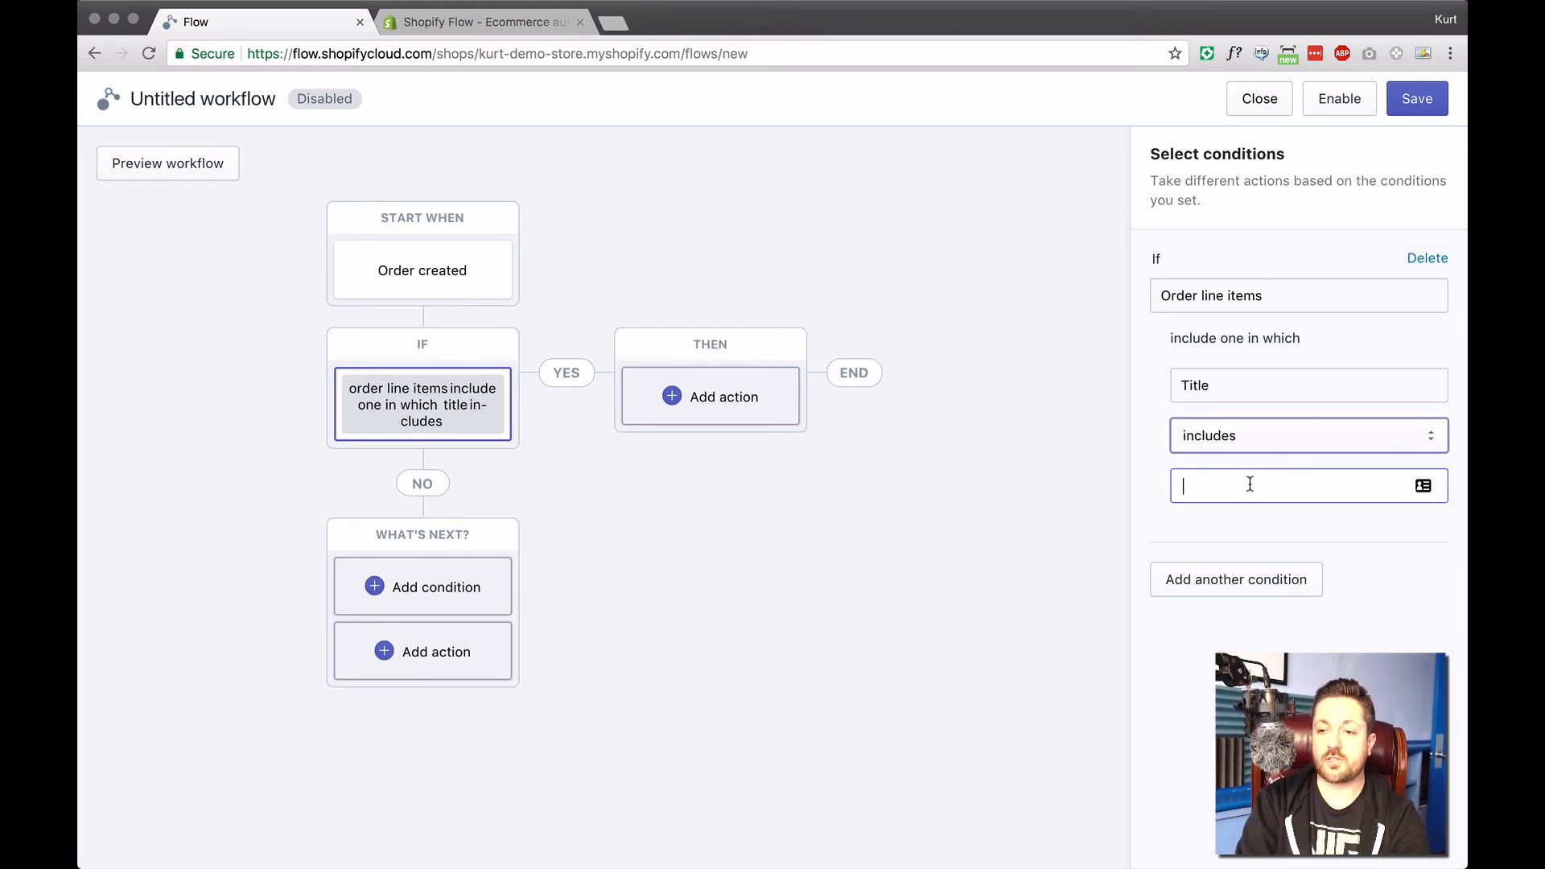
{"action": "type", "text": "socks"}
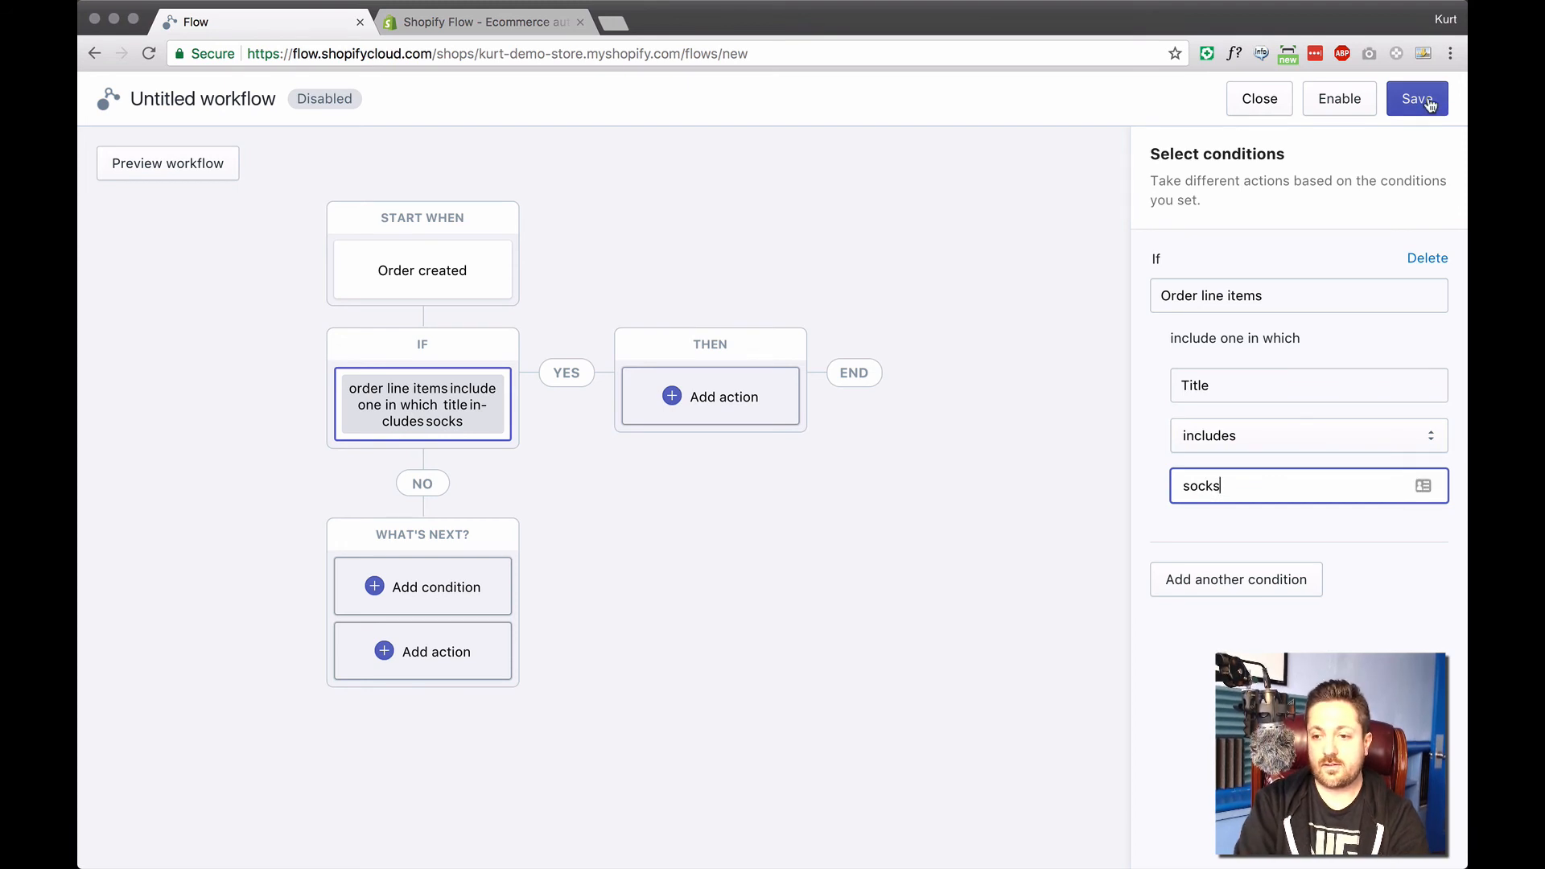
{"action": "left_click", "coordinate": [710, 396]}
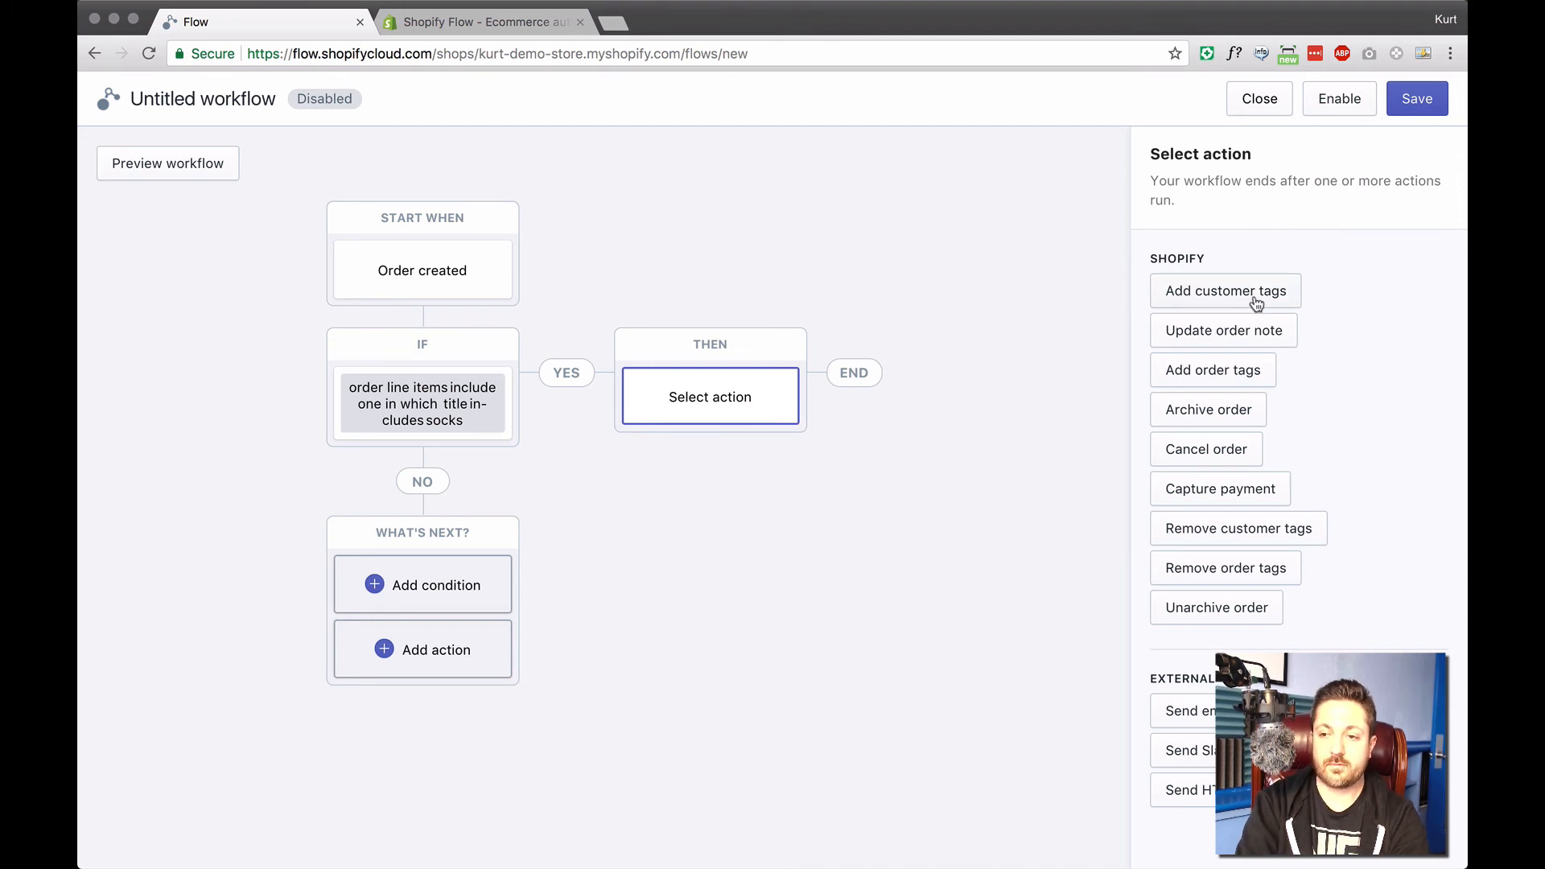
Add an Add customer tags action with tag 'socks' and save the workflow as 'Tag Sock Lovers'.
{"action": "left_click", "coordinate": [1225, 291]}
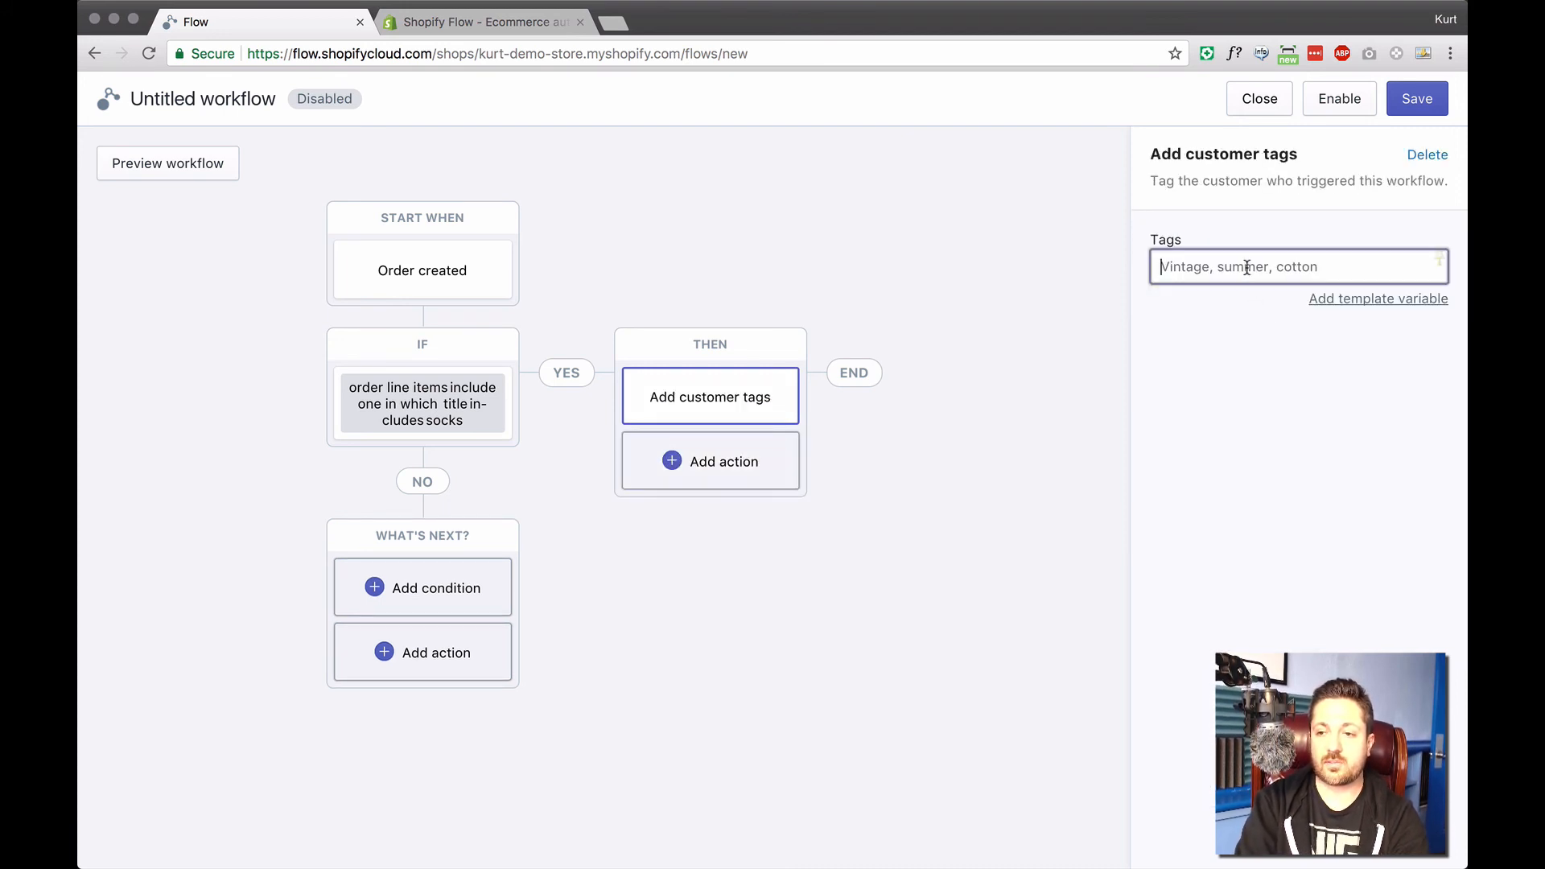
{"action": "type", "text": "socks"}
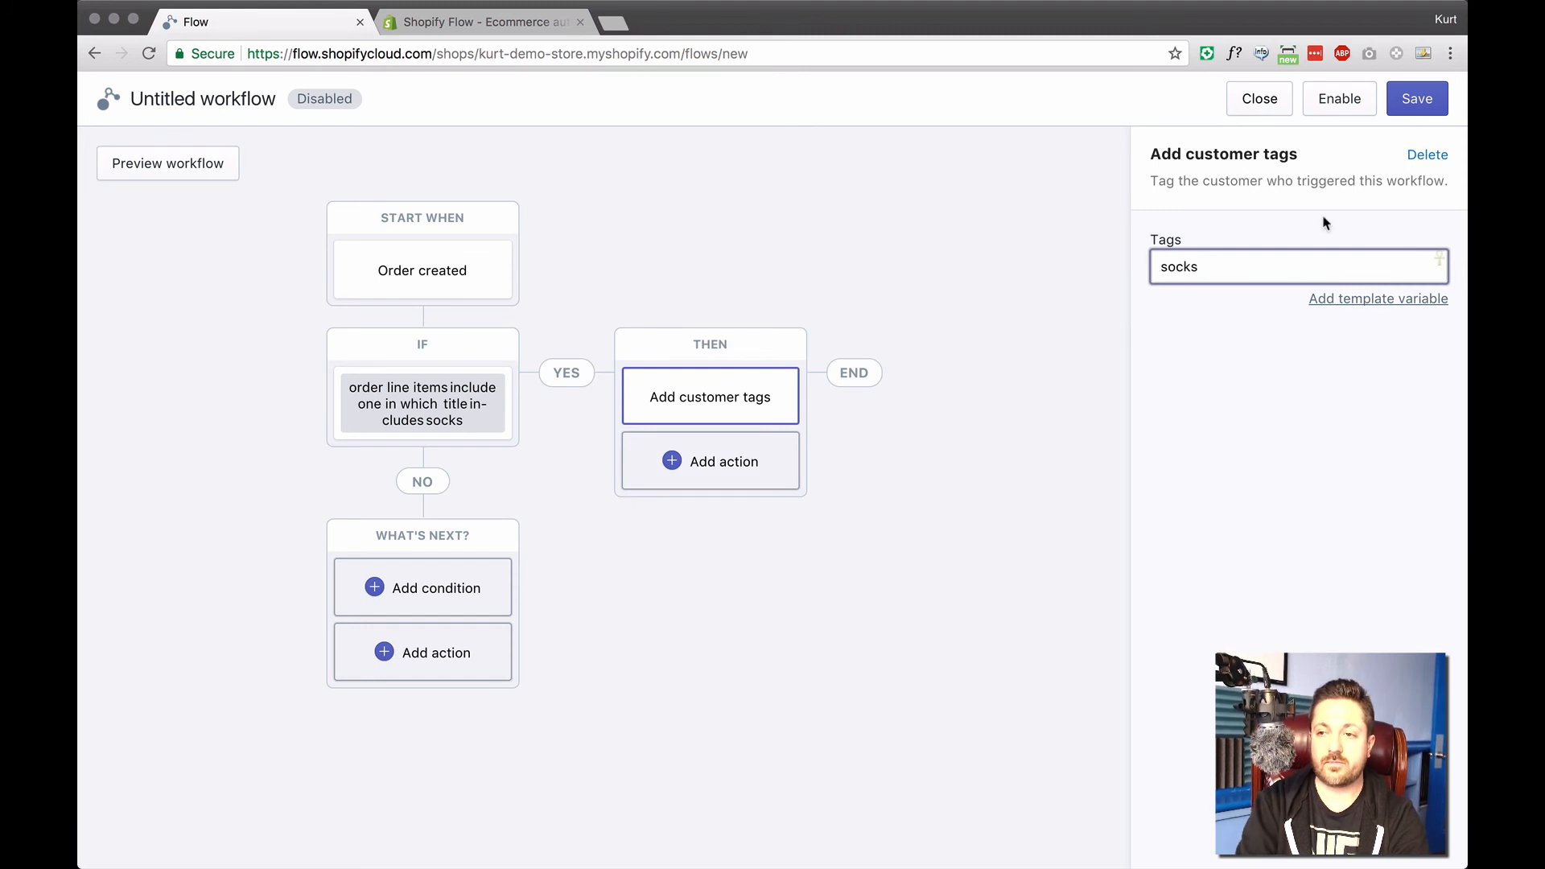
{"action": "left_click", "coordinate": [1417, 98]}
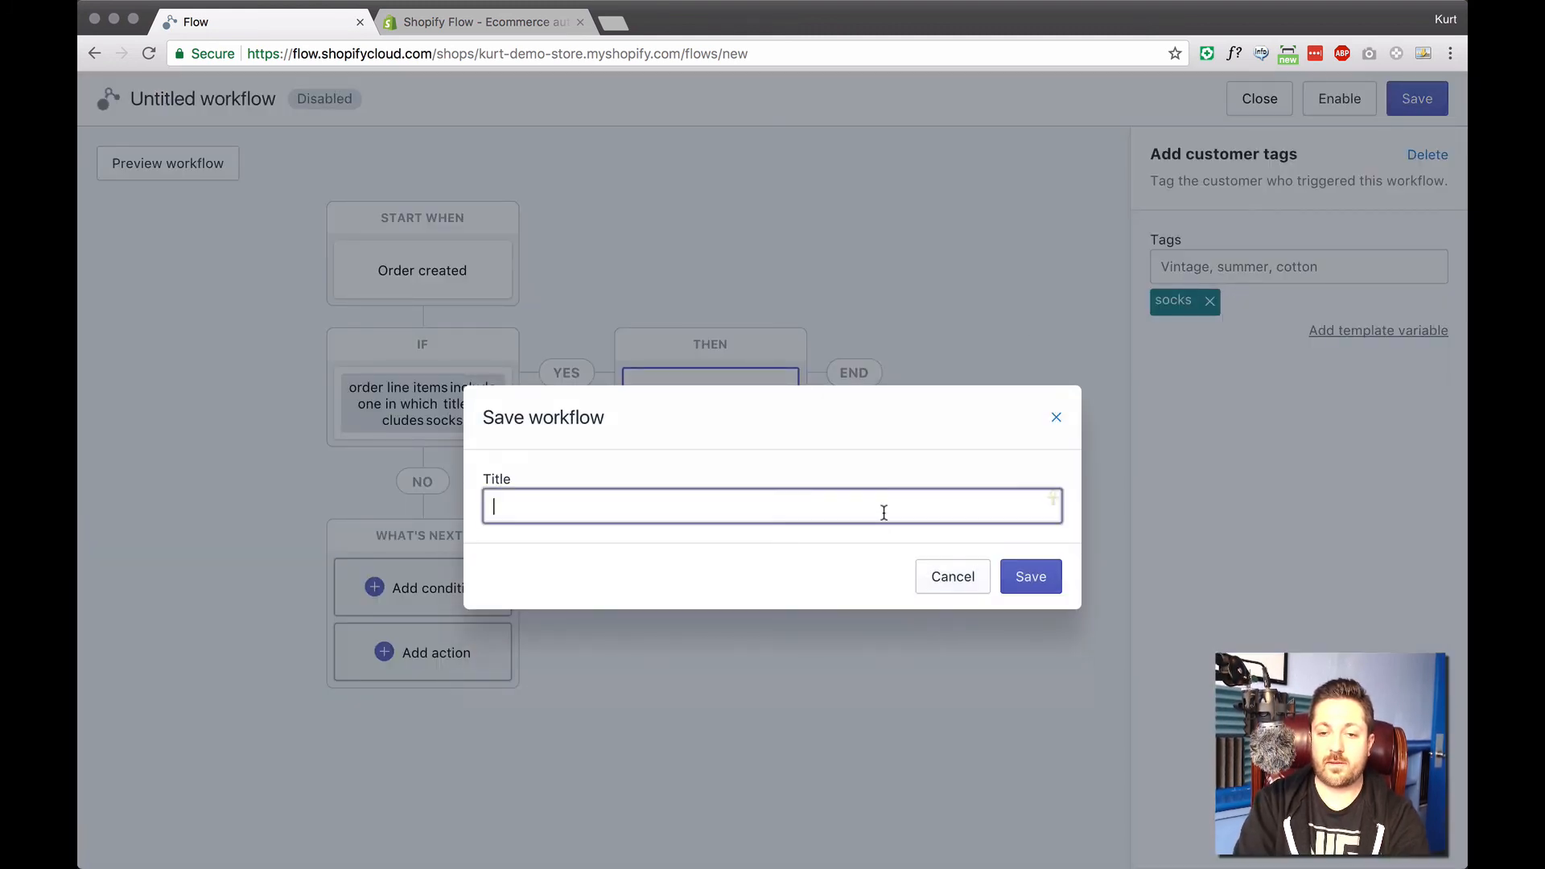
{"action": "type", "text": "Tag Sock Lov"}
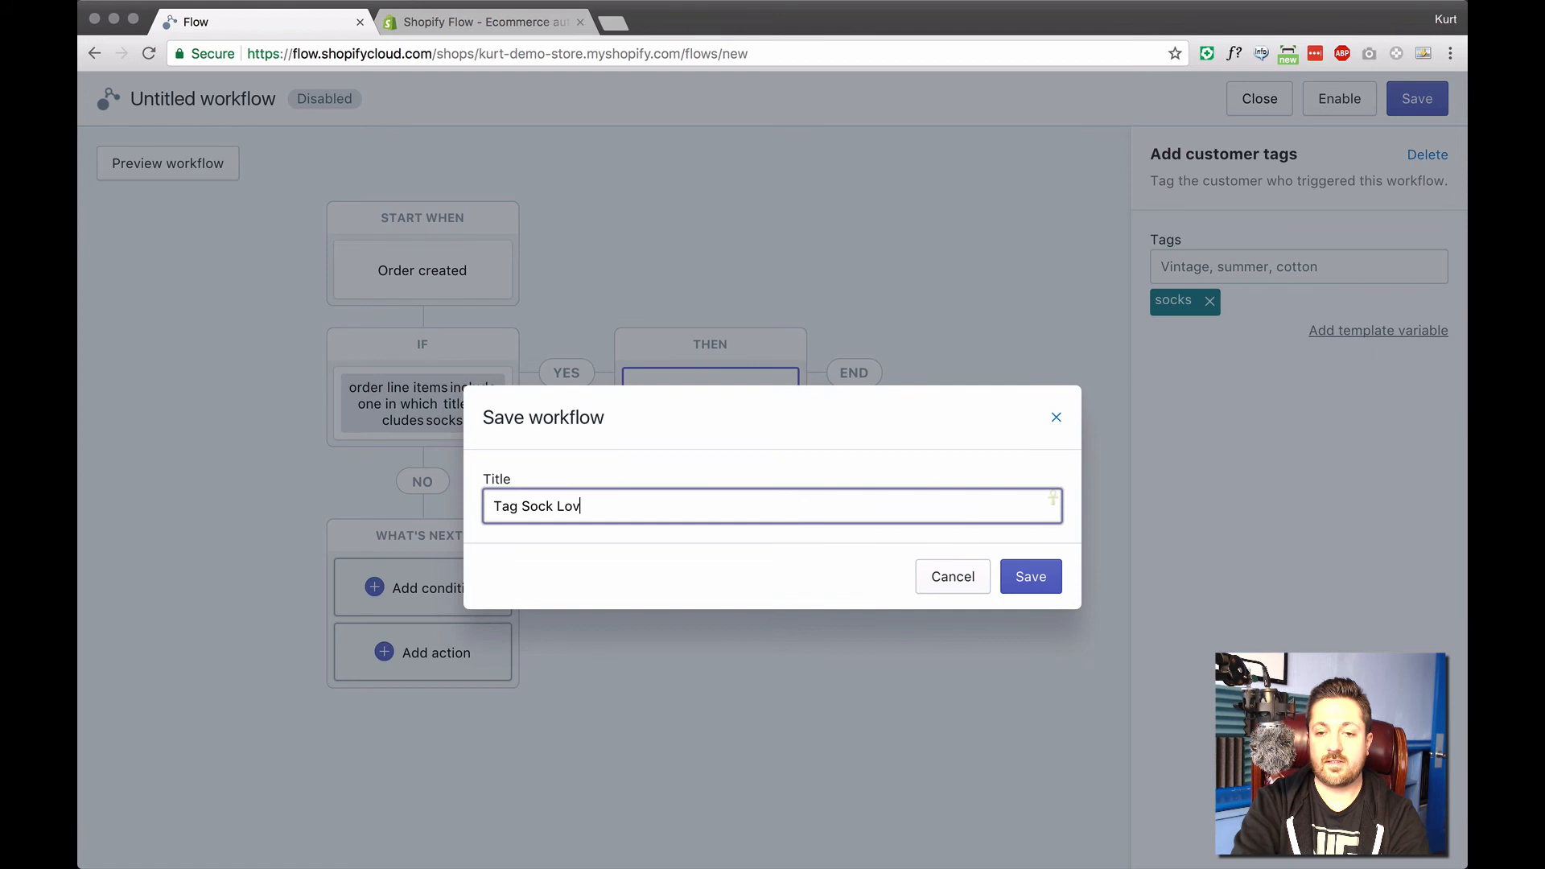
{"action": "left_click", "coordinate": [1030, 576]}
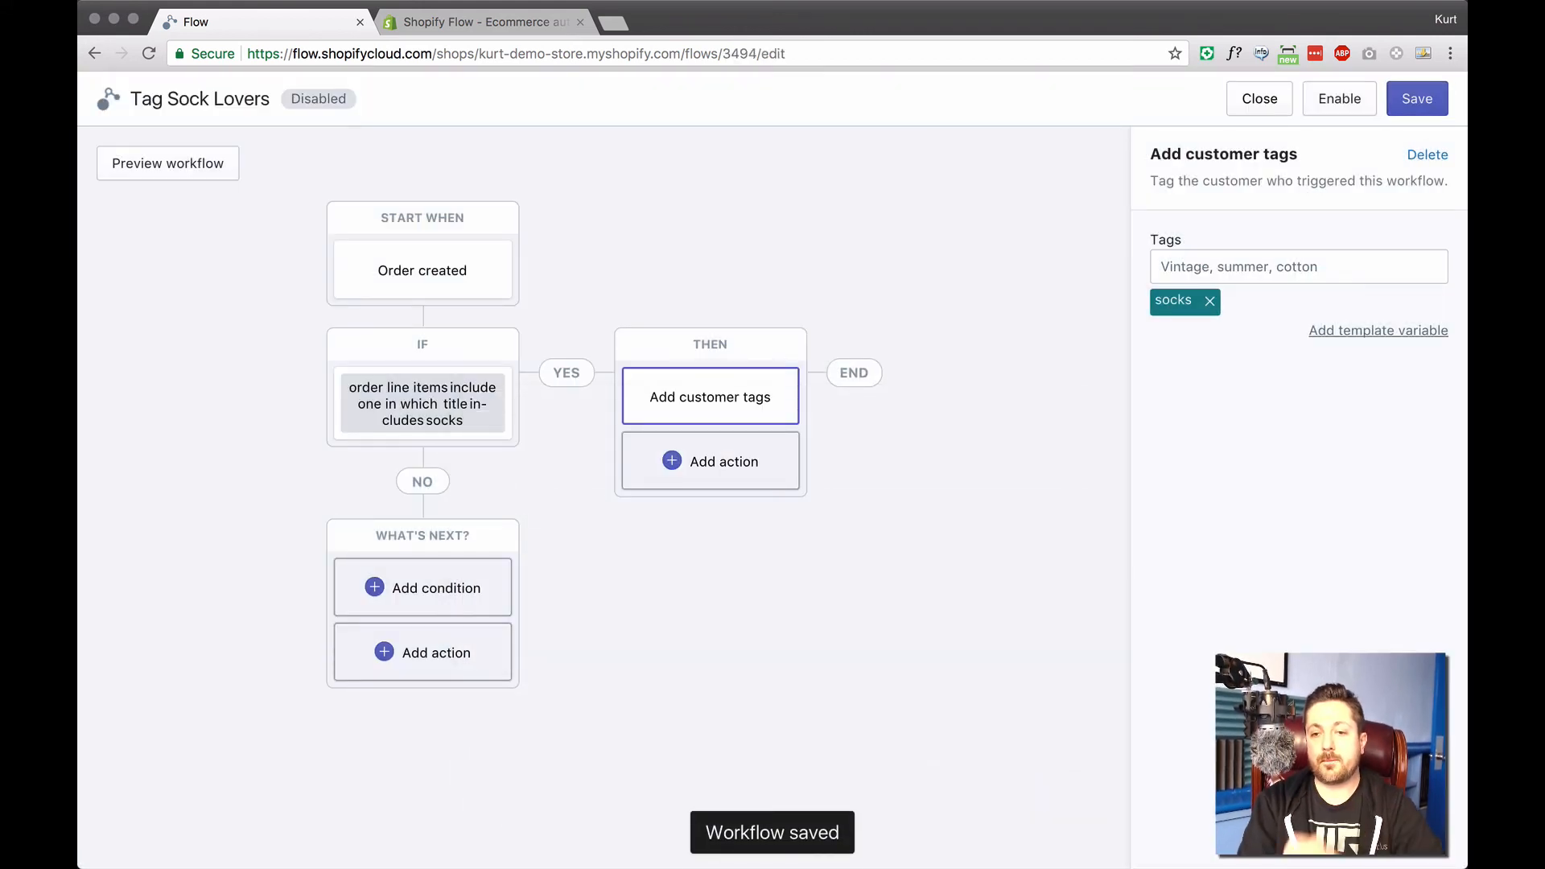